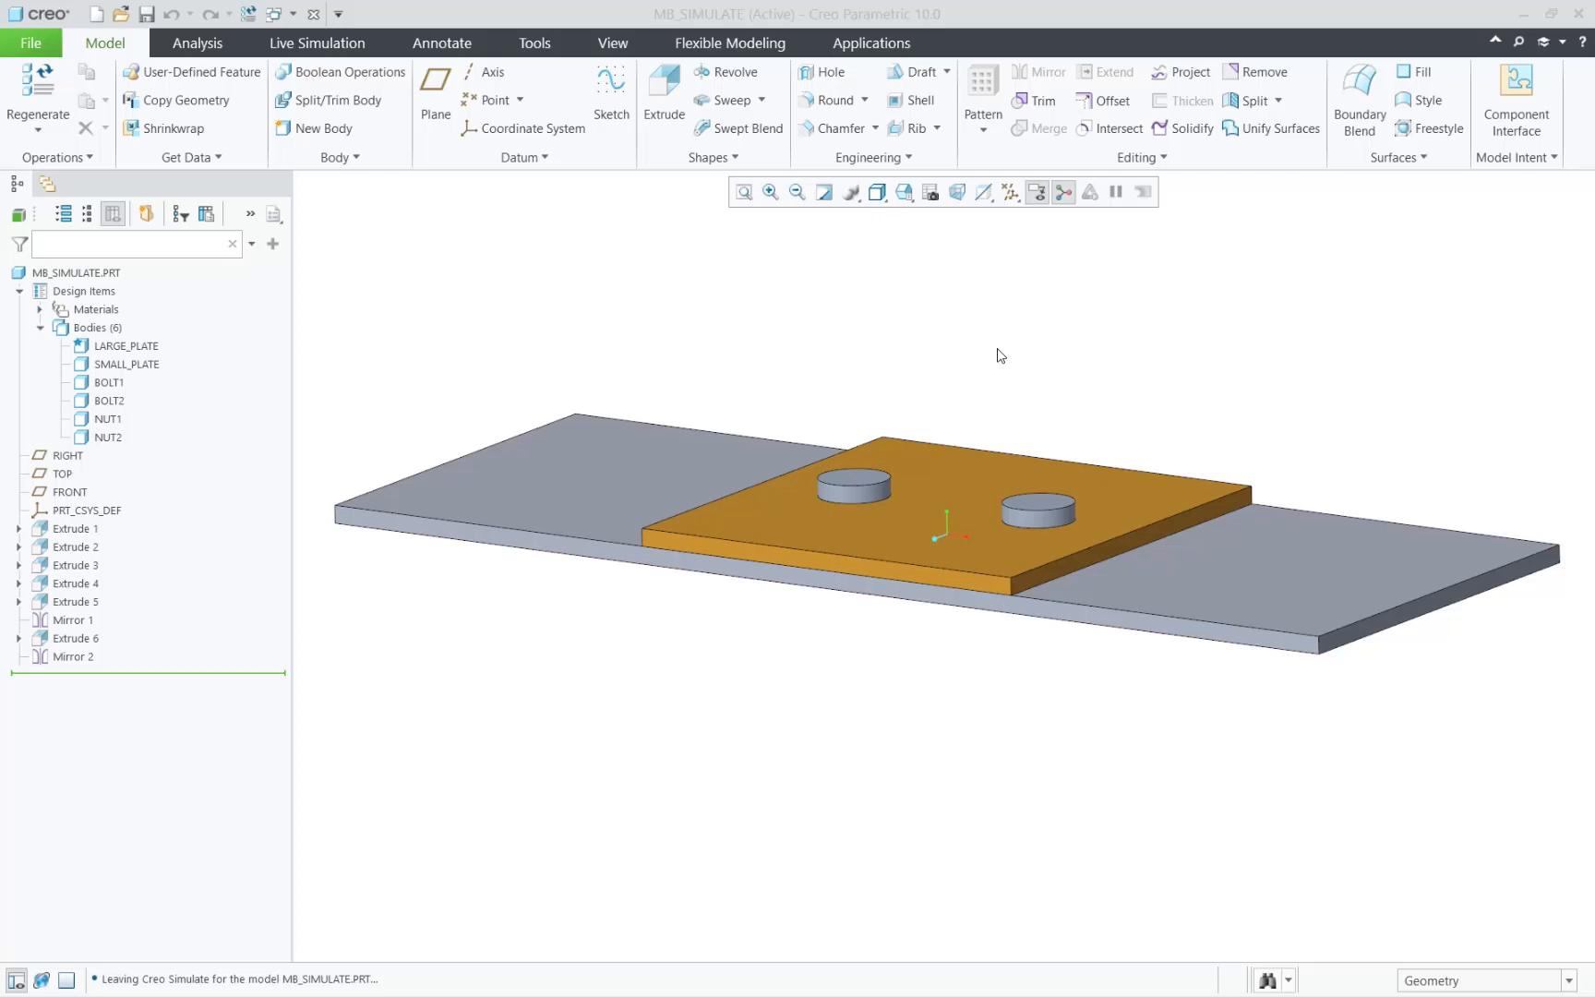
# Step: Highlight the LARGE_PLATE and BOLT1 bodies in the model tree, then clear the selection
pyautogui.click(125, 345)
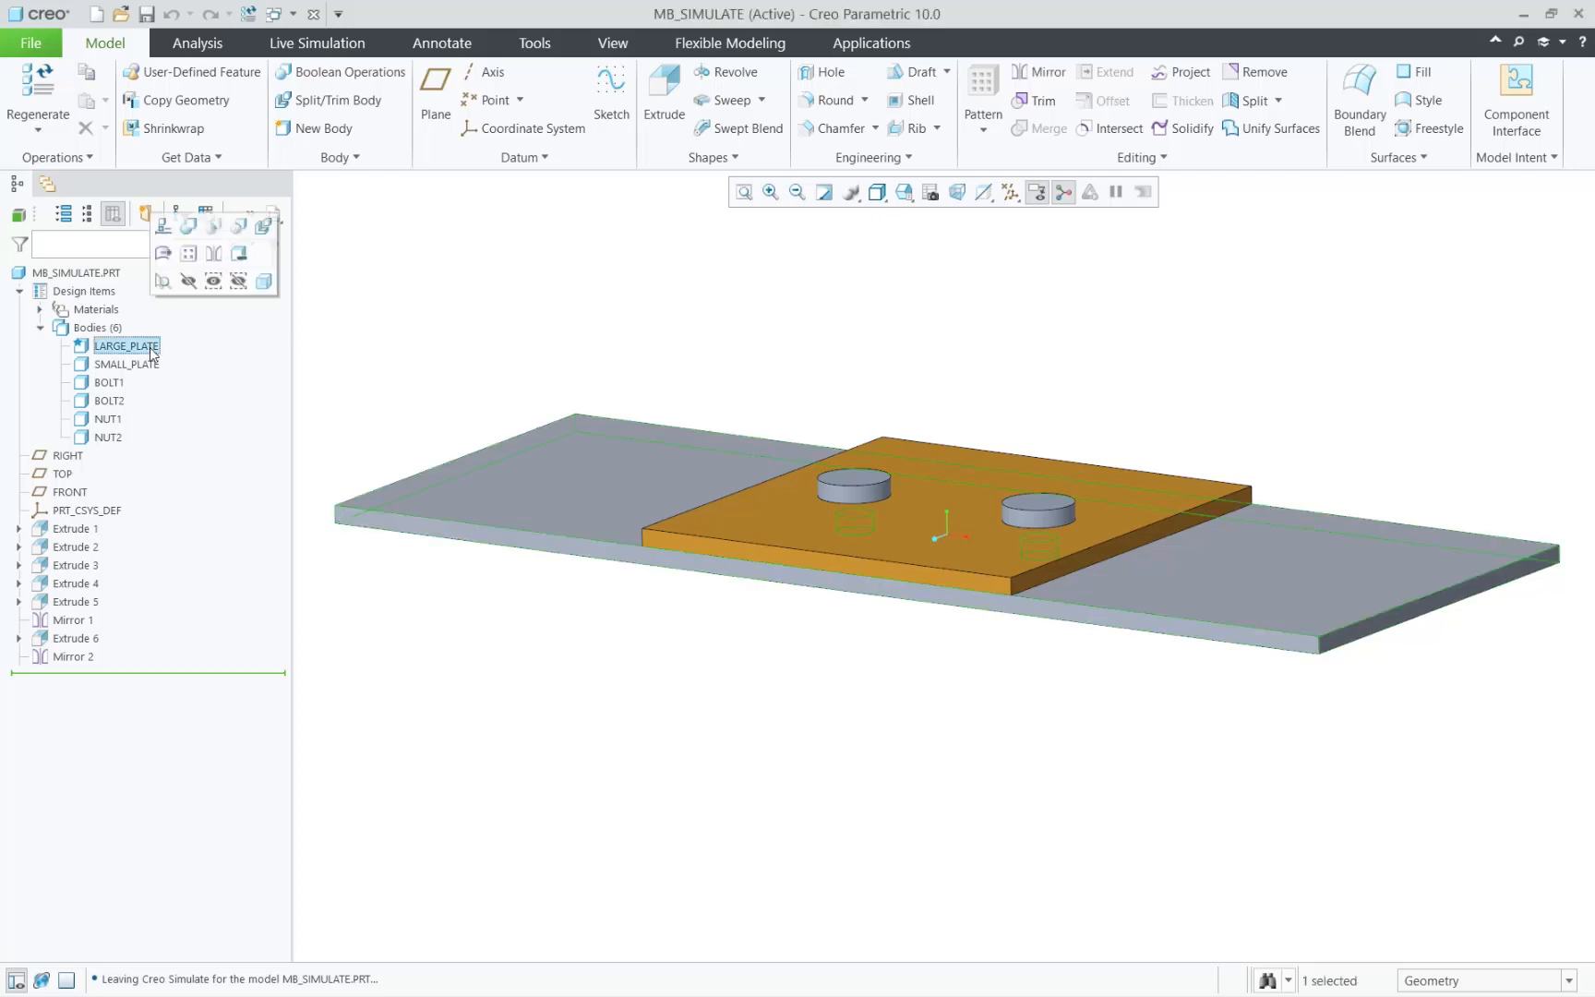
pyautogui.click(107, 382)
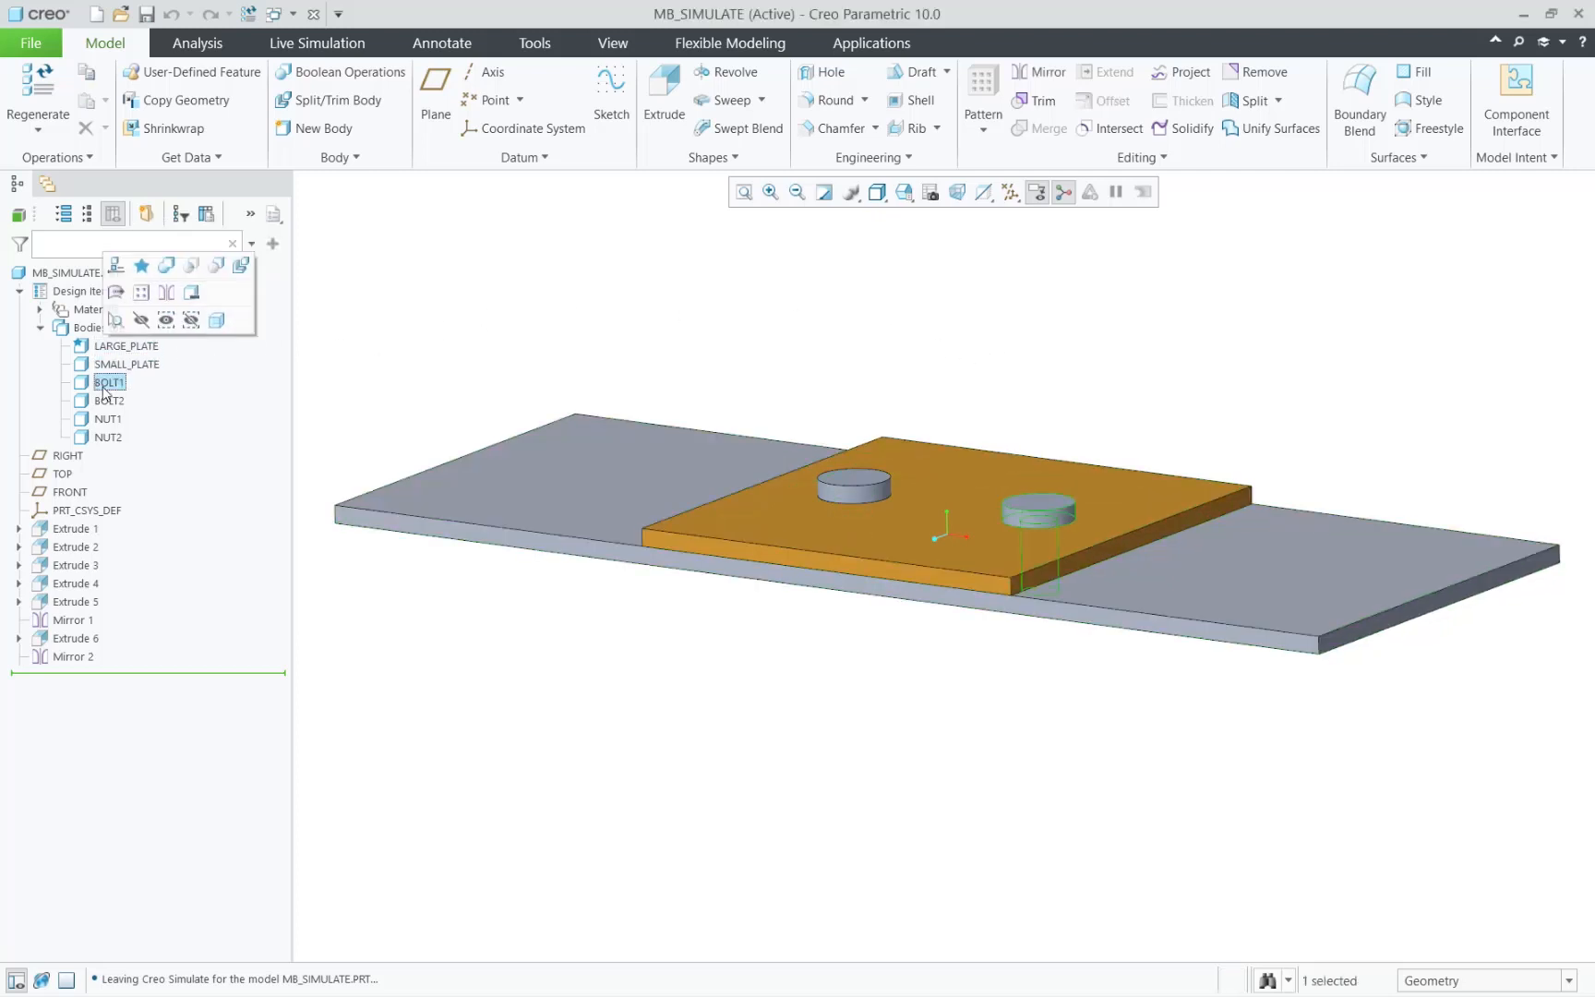
pyautogui.click(107, 401)
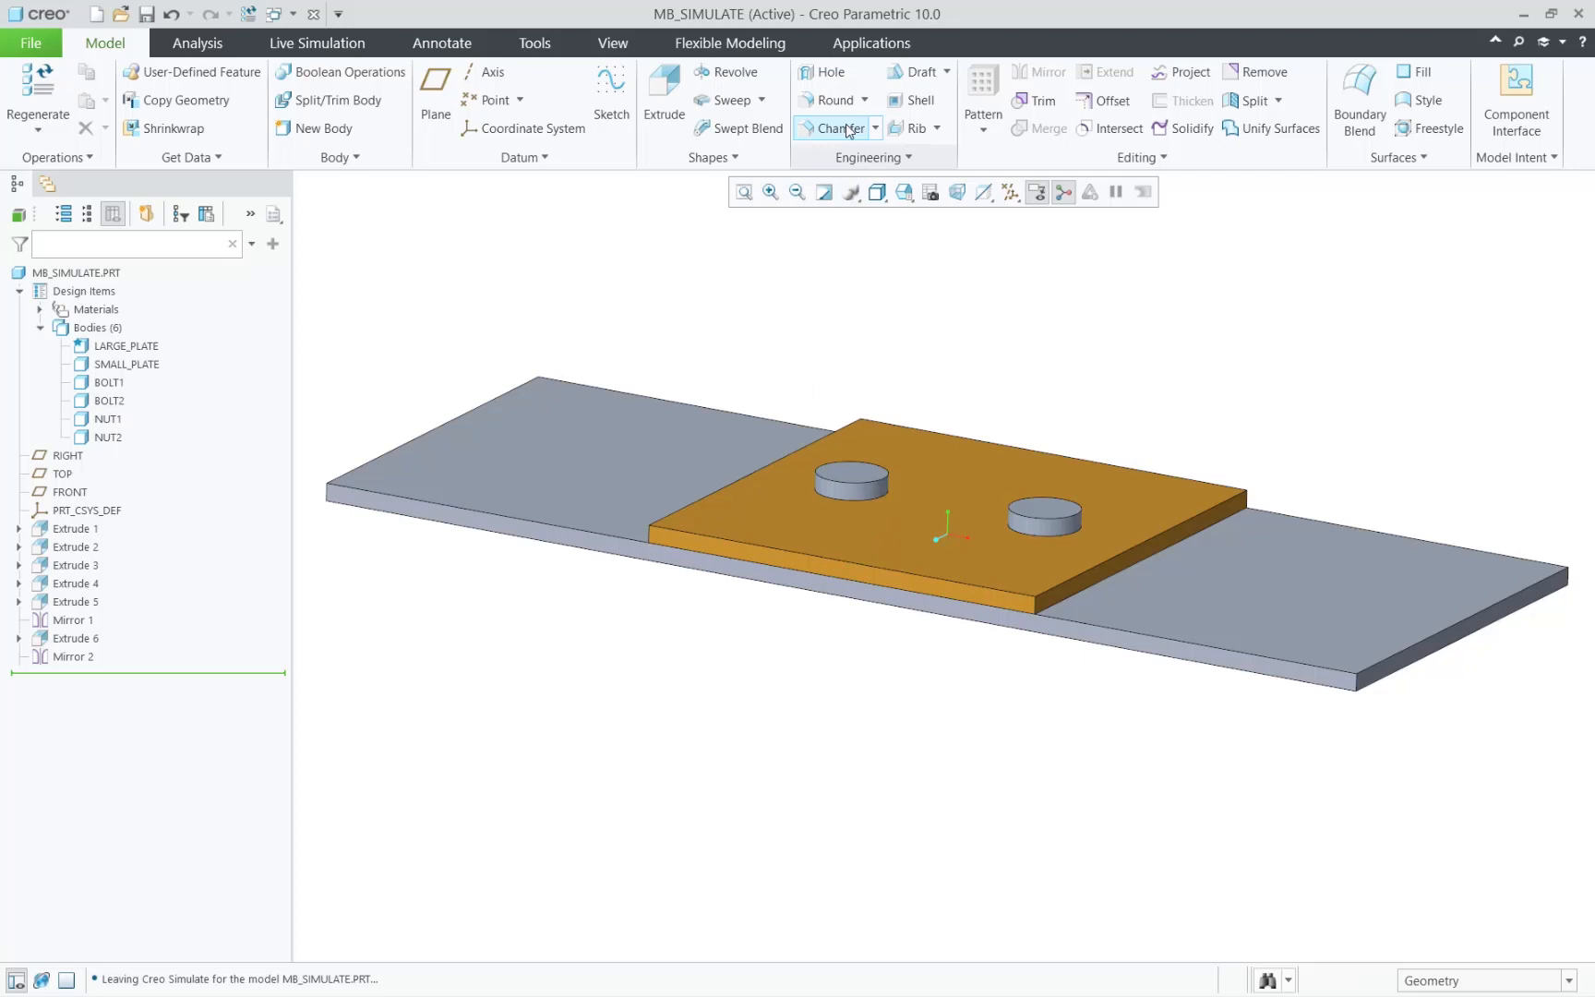
# Step: Enter Creo Simulate structure mode for the MB_SIMULATE part from Applications
pyautogui.click(870, 42)
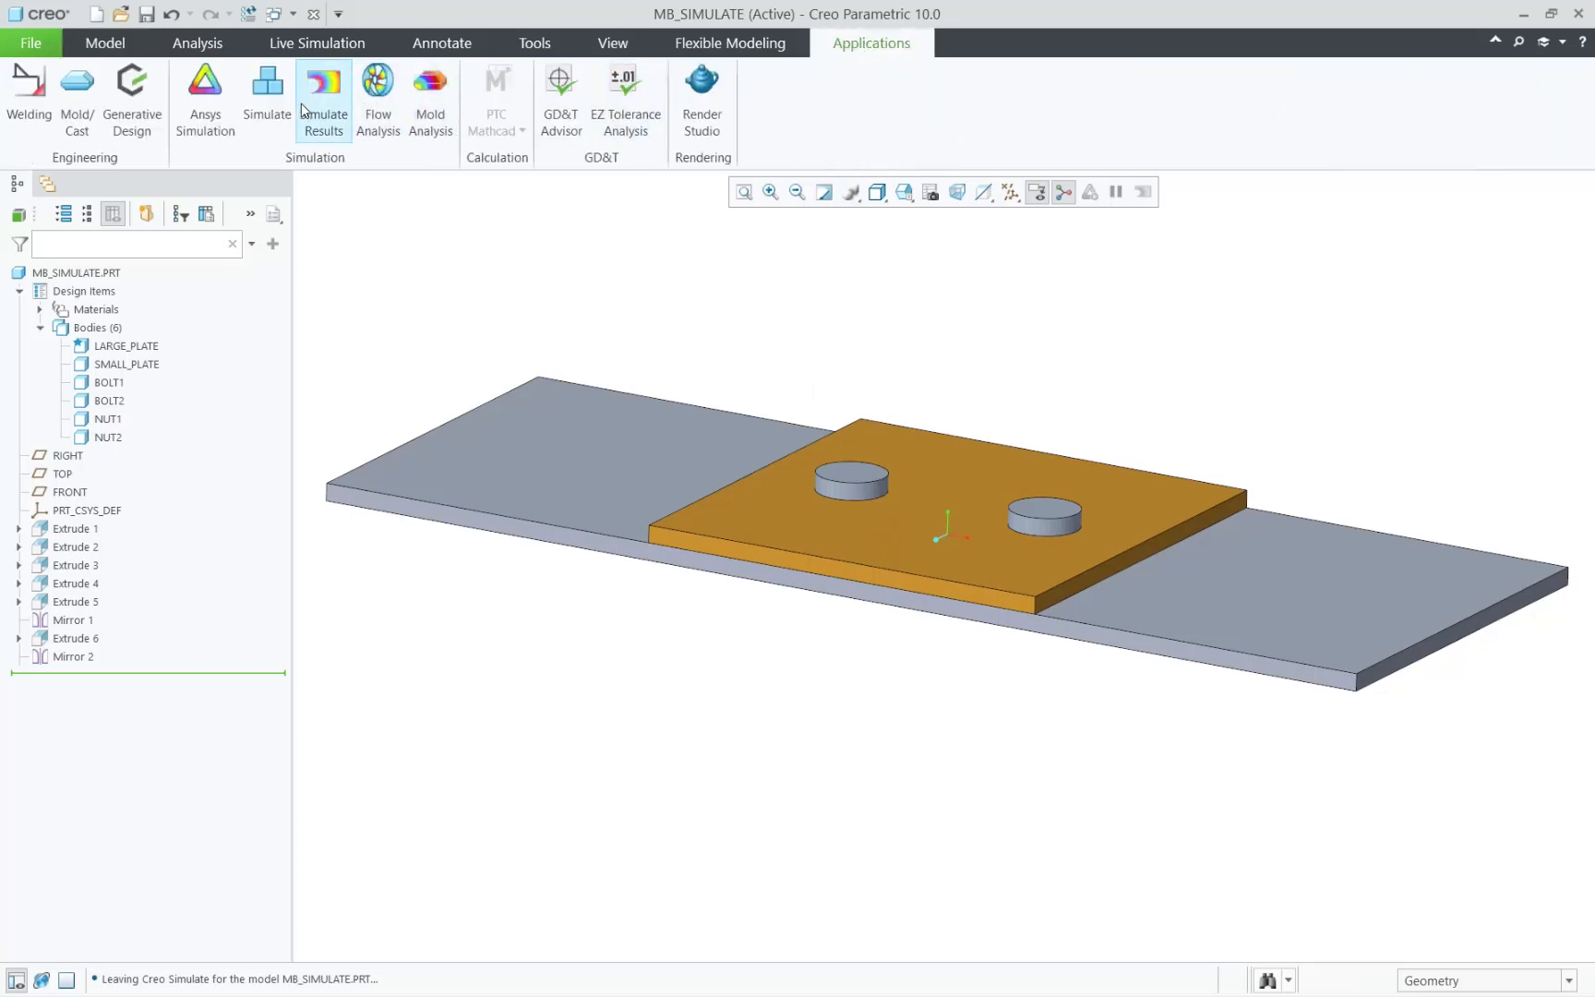
pyautogui.click(266, 98)
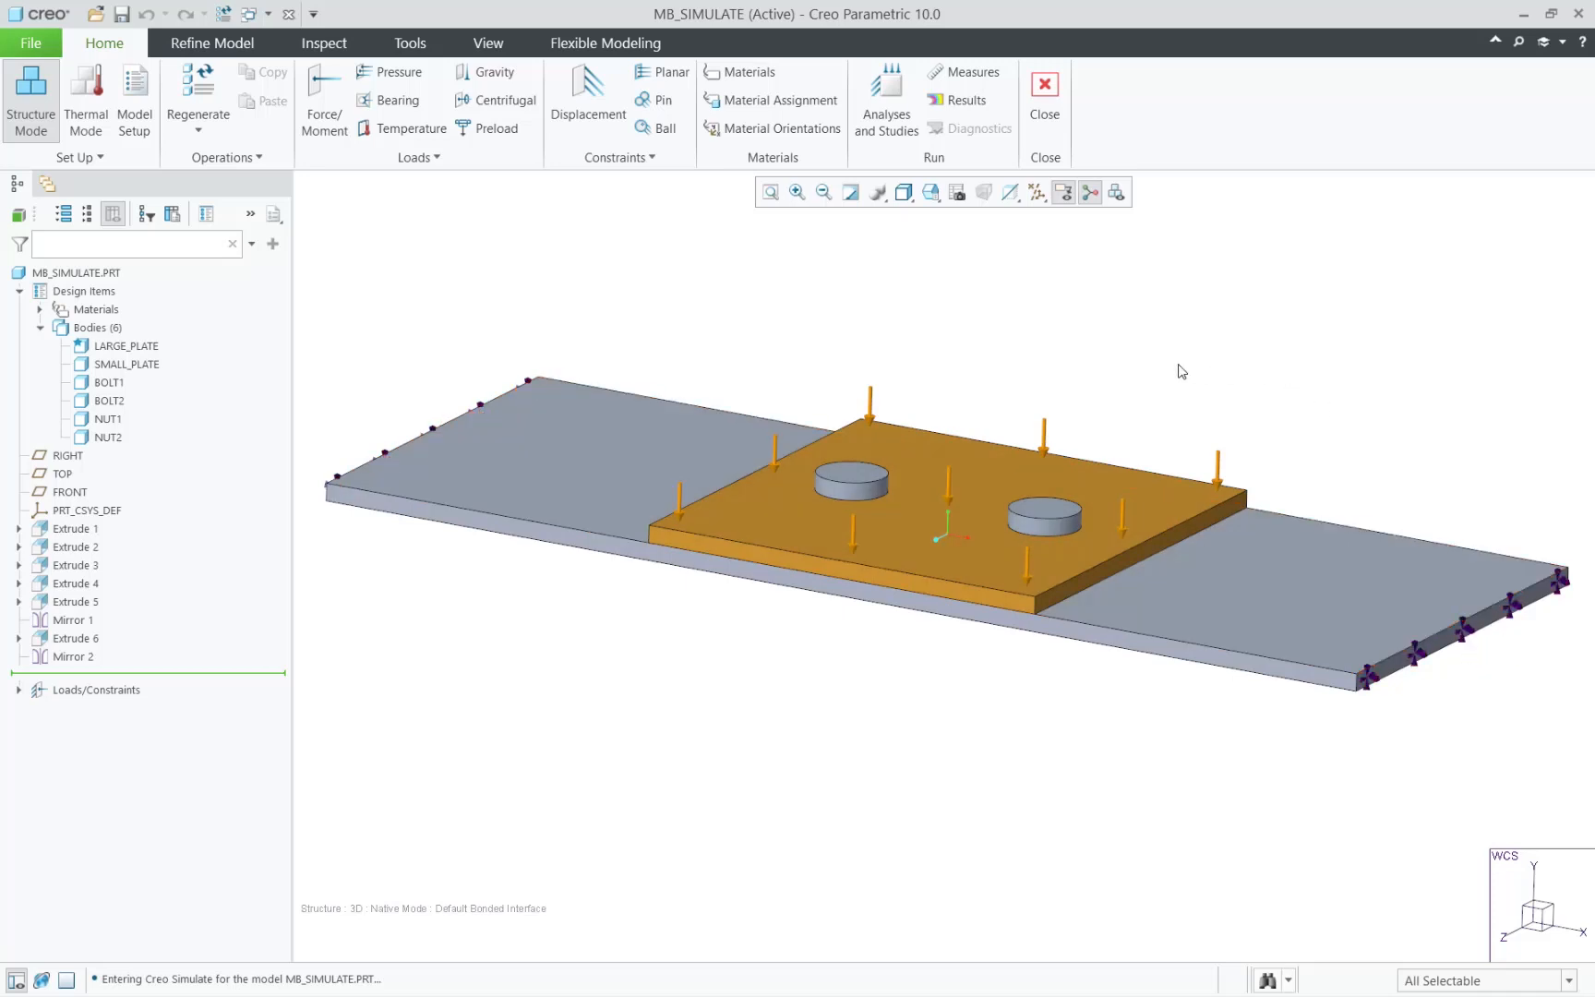
pyautogui.moveTo(834, 310)
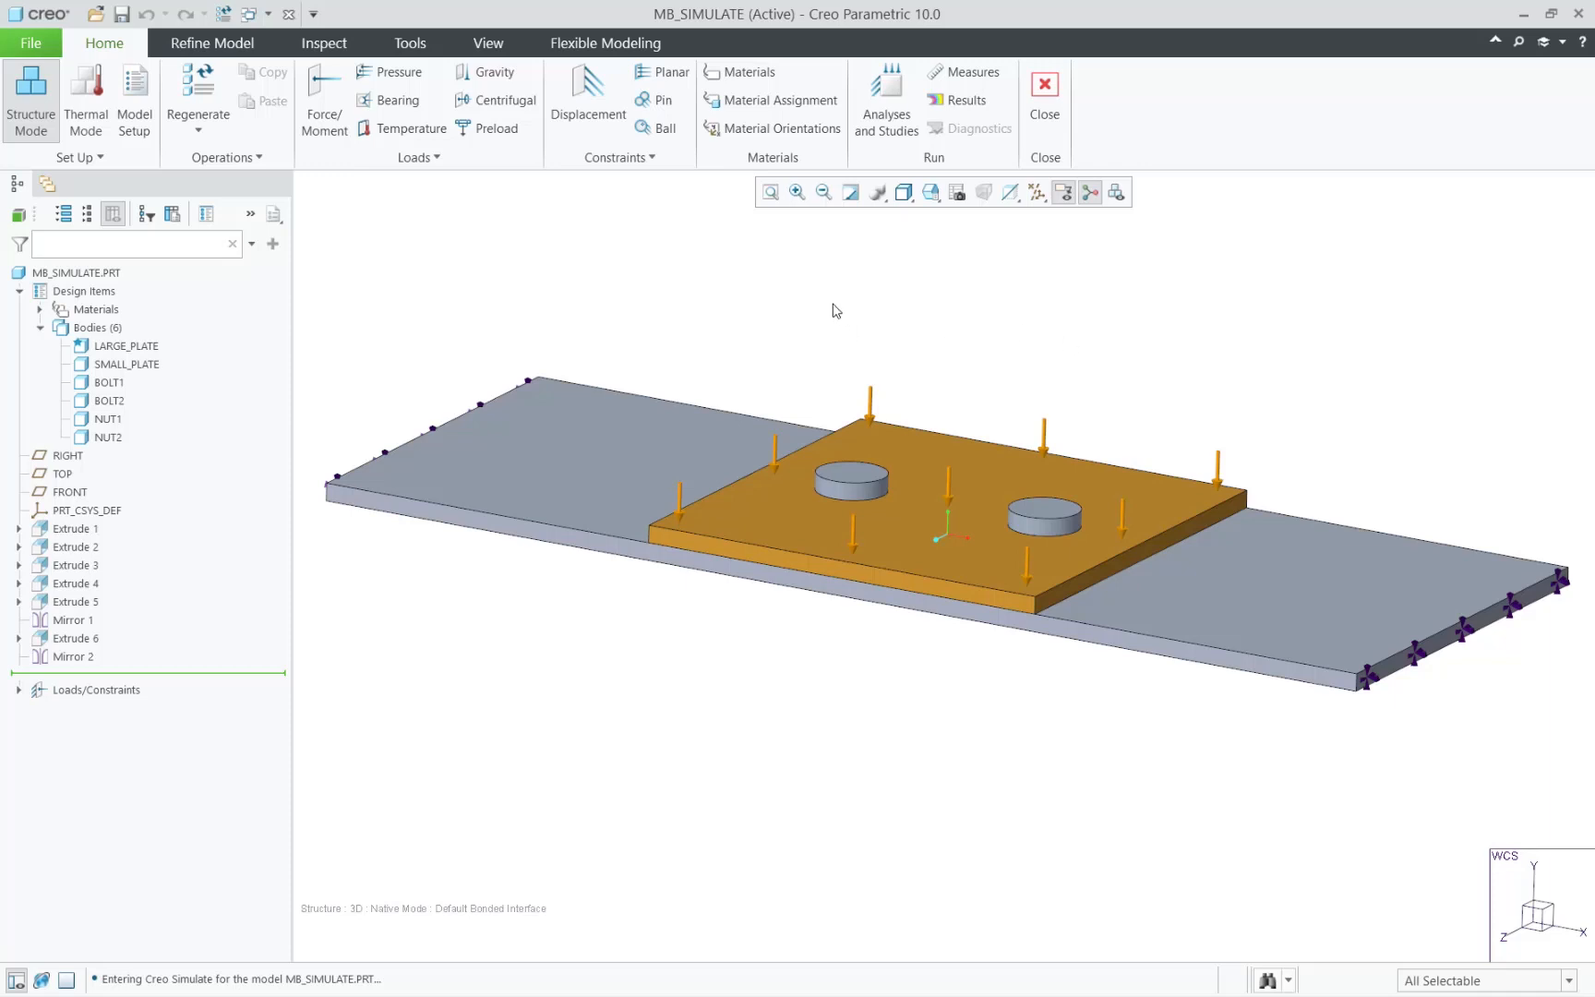
pyautogui.click(411, 128)
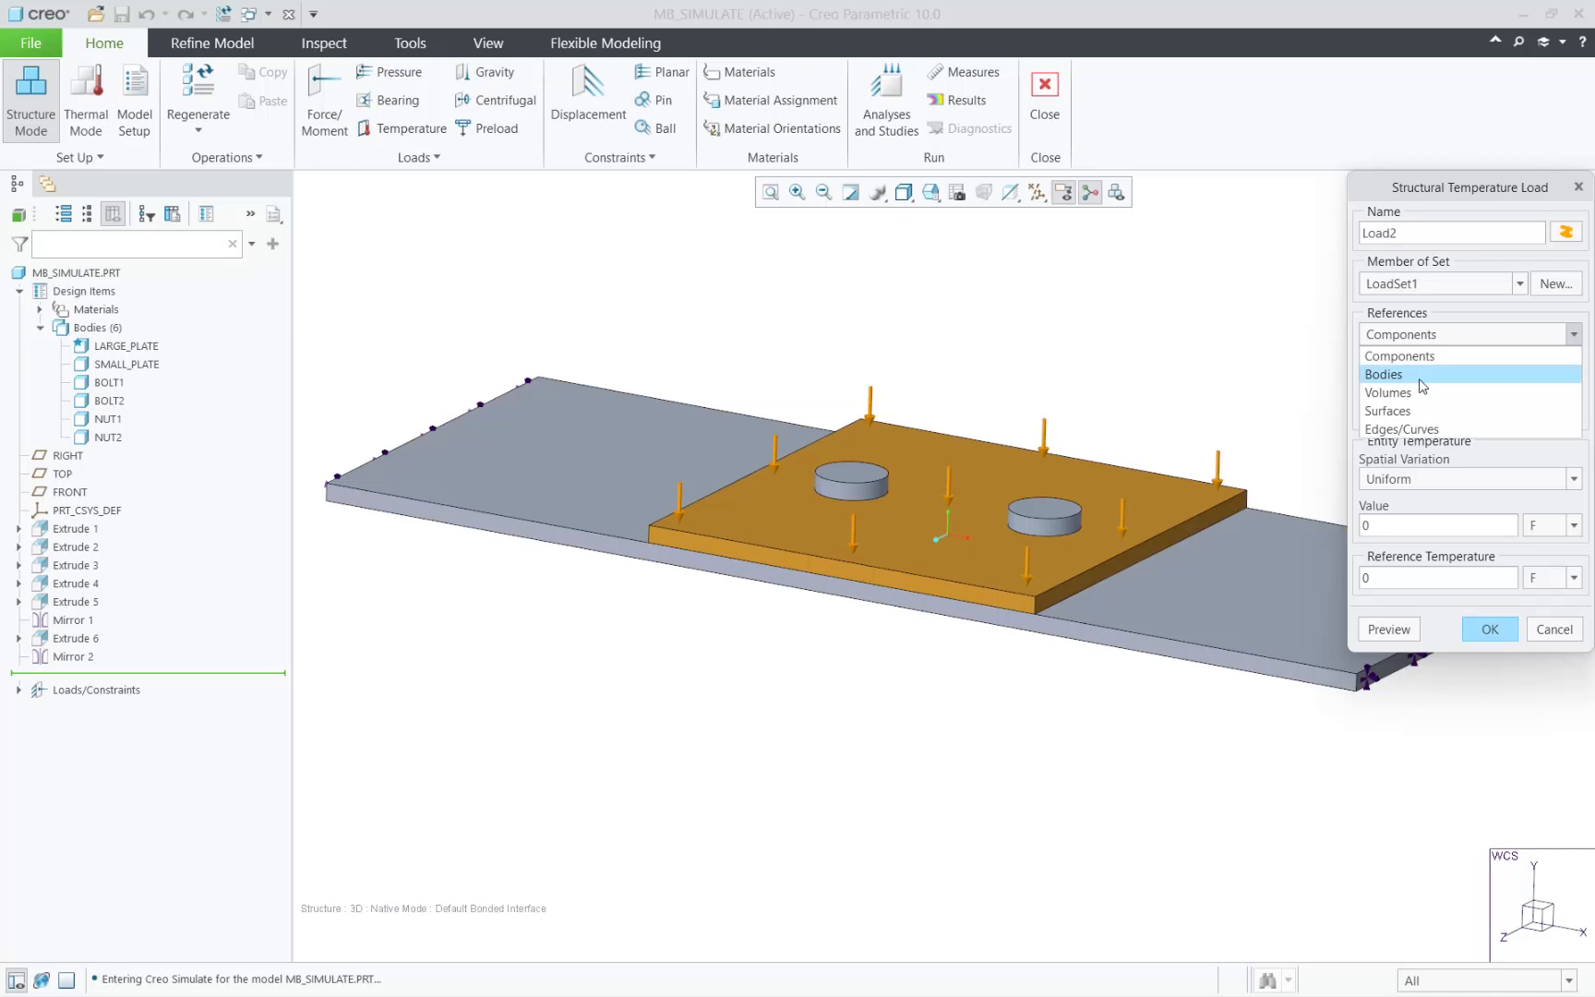
pyautogui.click(1382, 373)
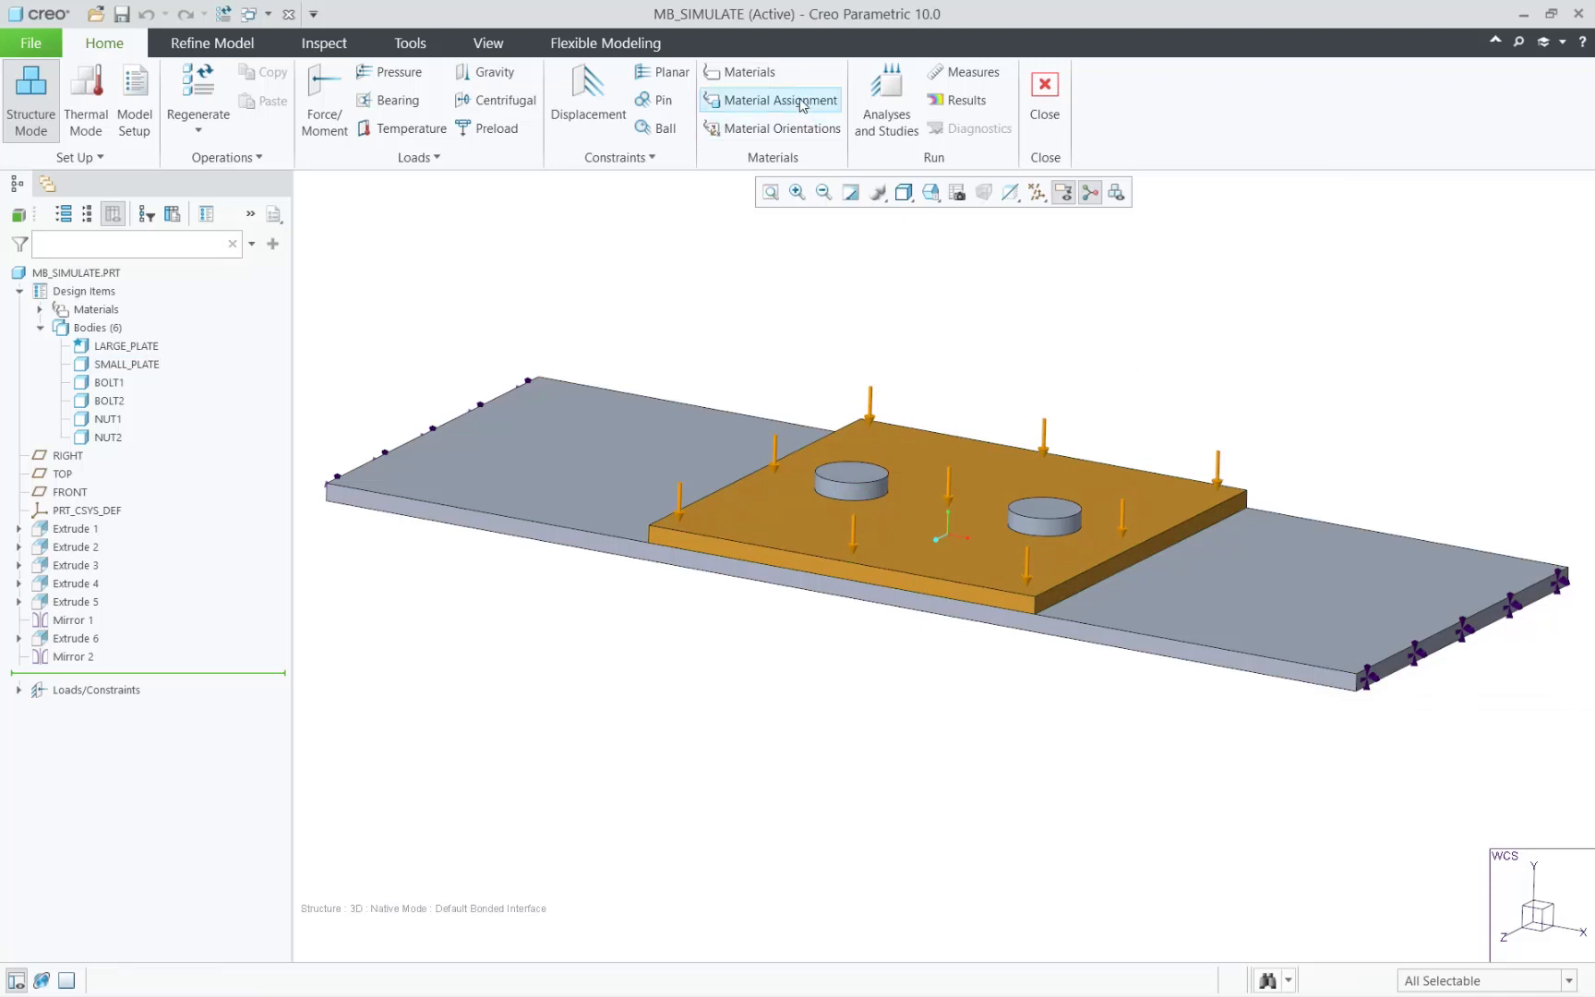
# Step: Create a body-referenced material assignment giving AL2014 to SMALL_PLATE and LARGE_PLATE
pyautogui.click(779, 100)
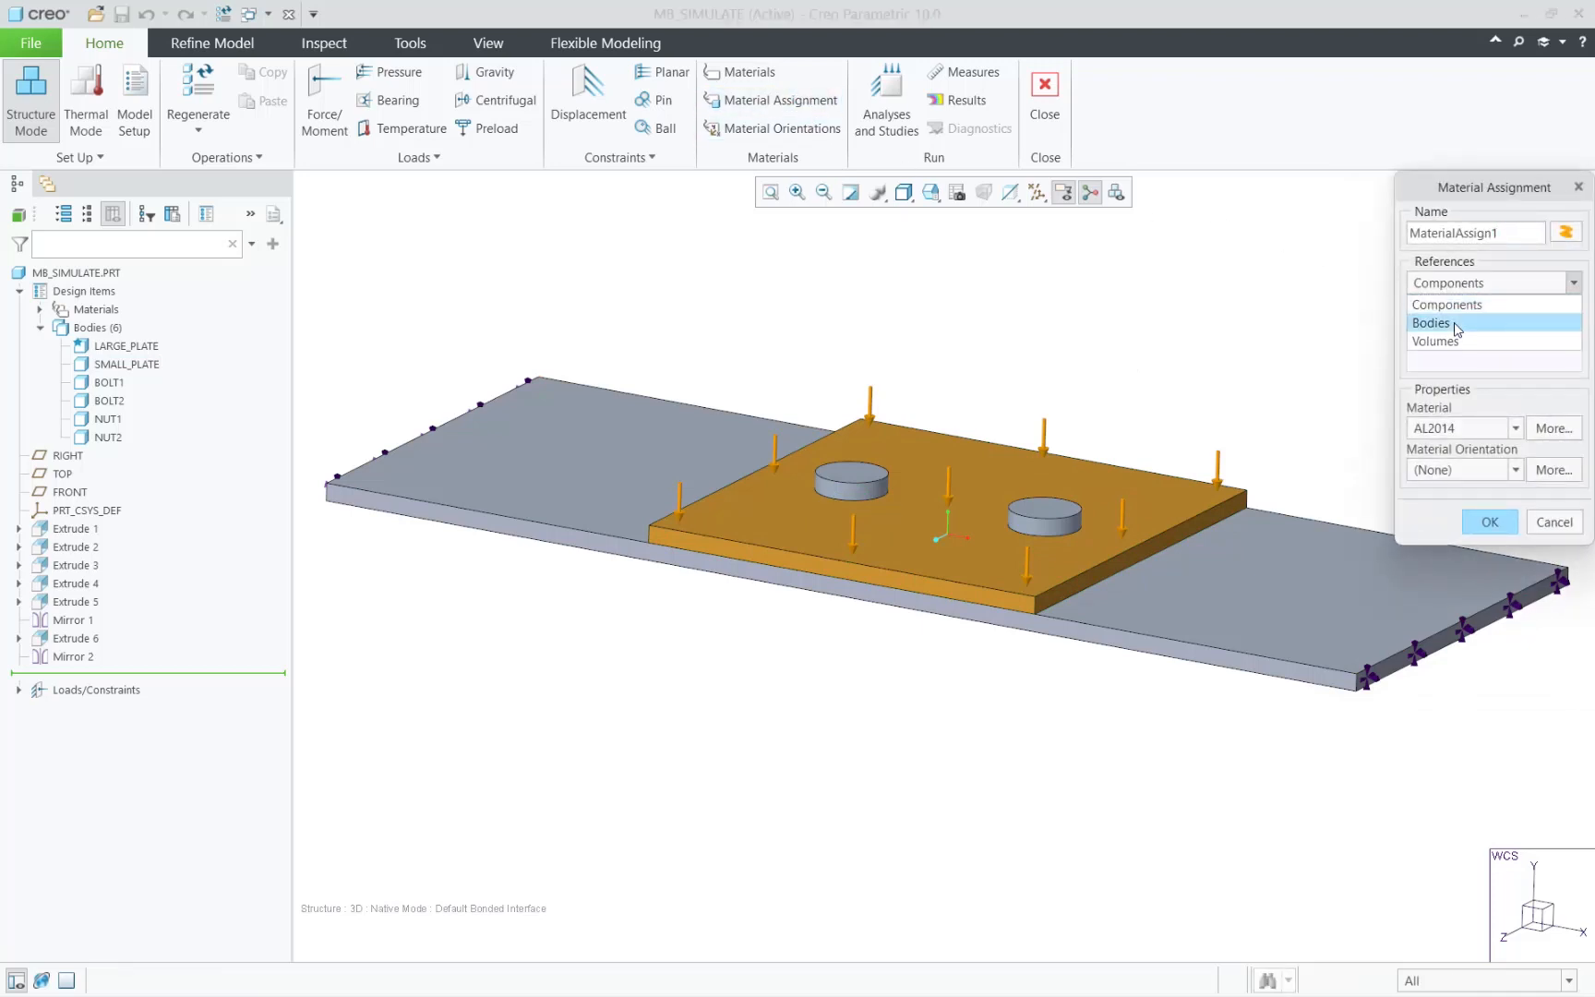
pyautogui.click(1431, 324)
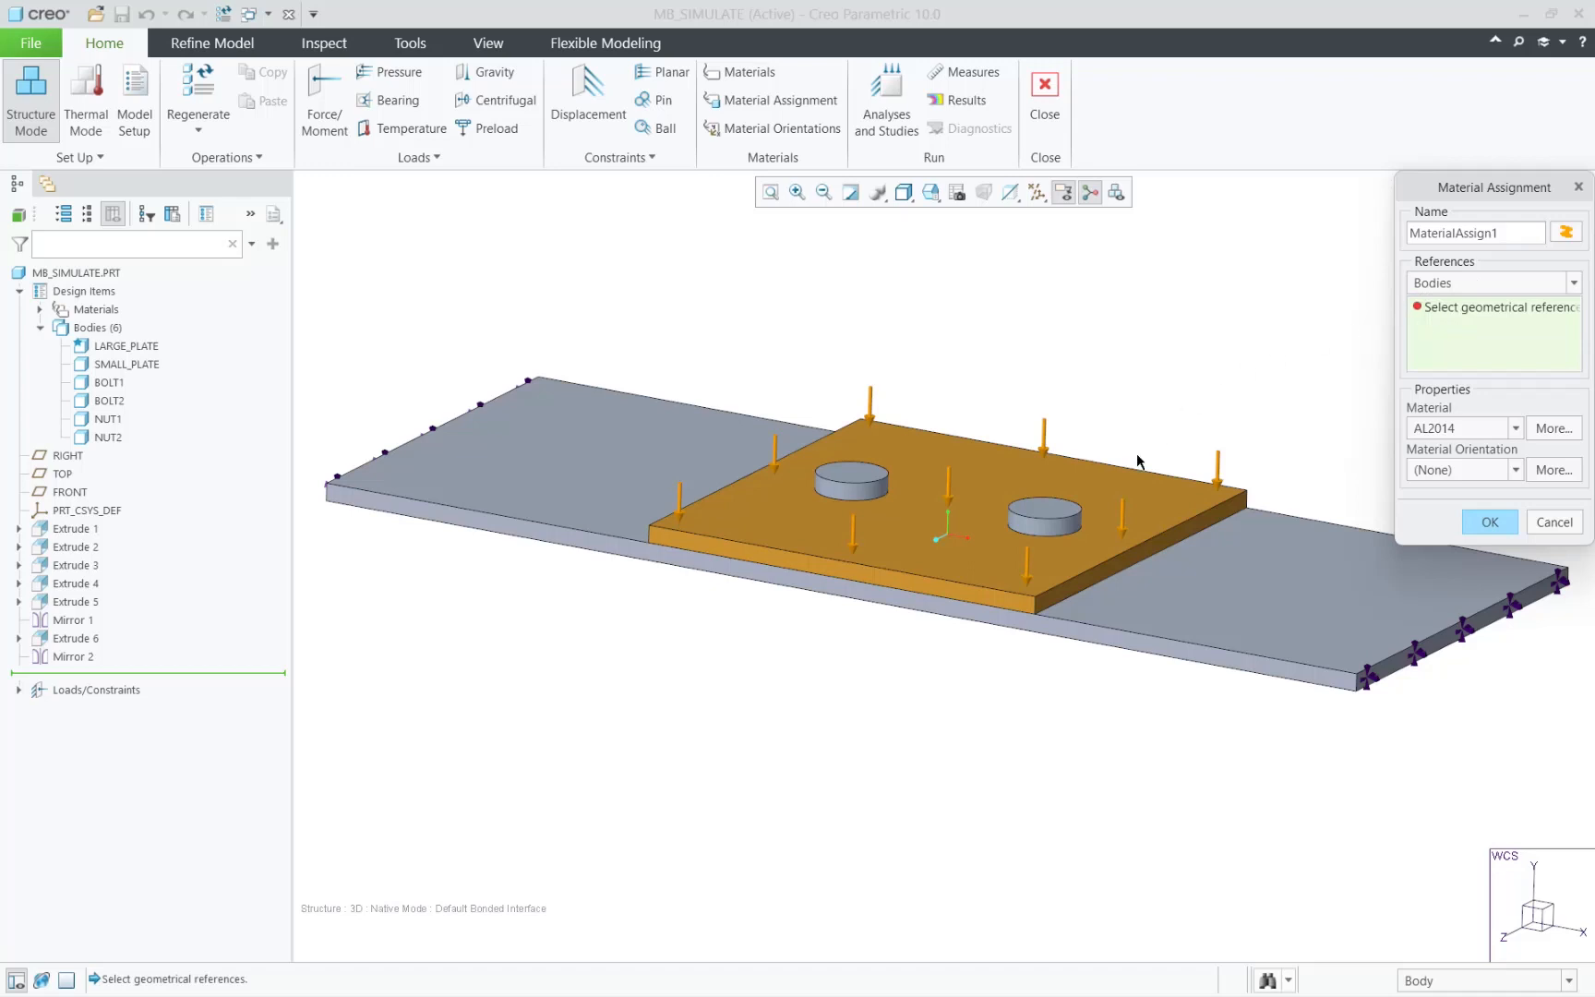
pyautogui.click(126, 364)
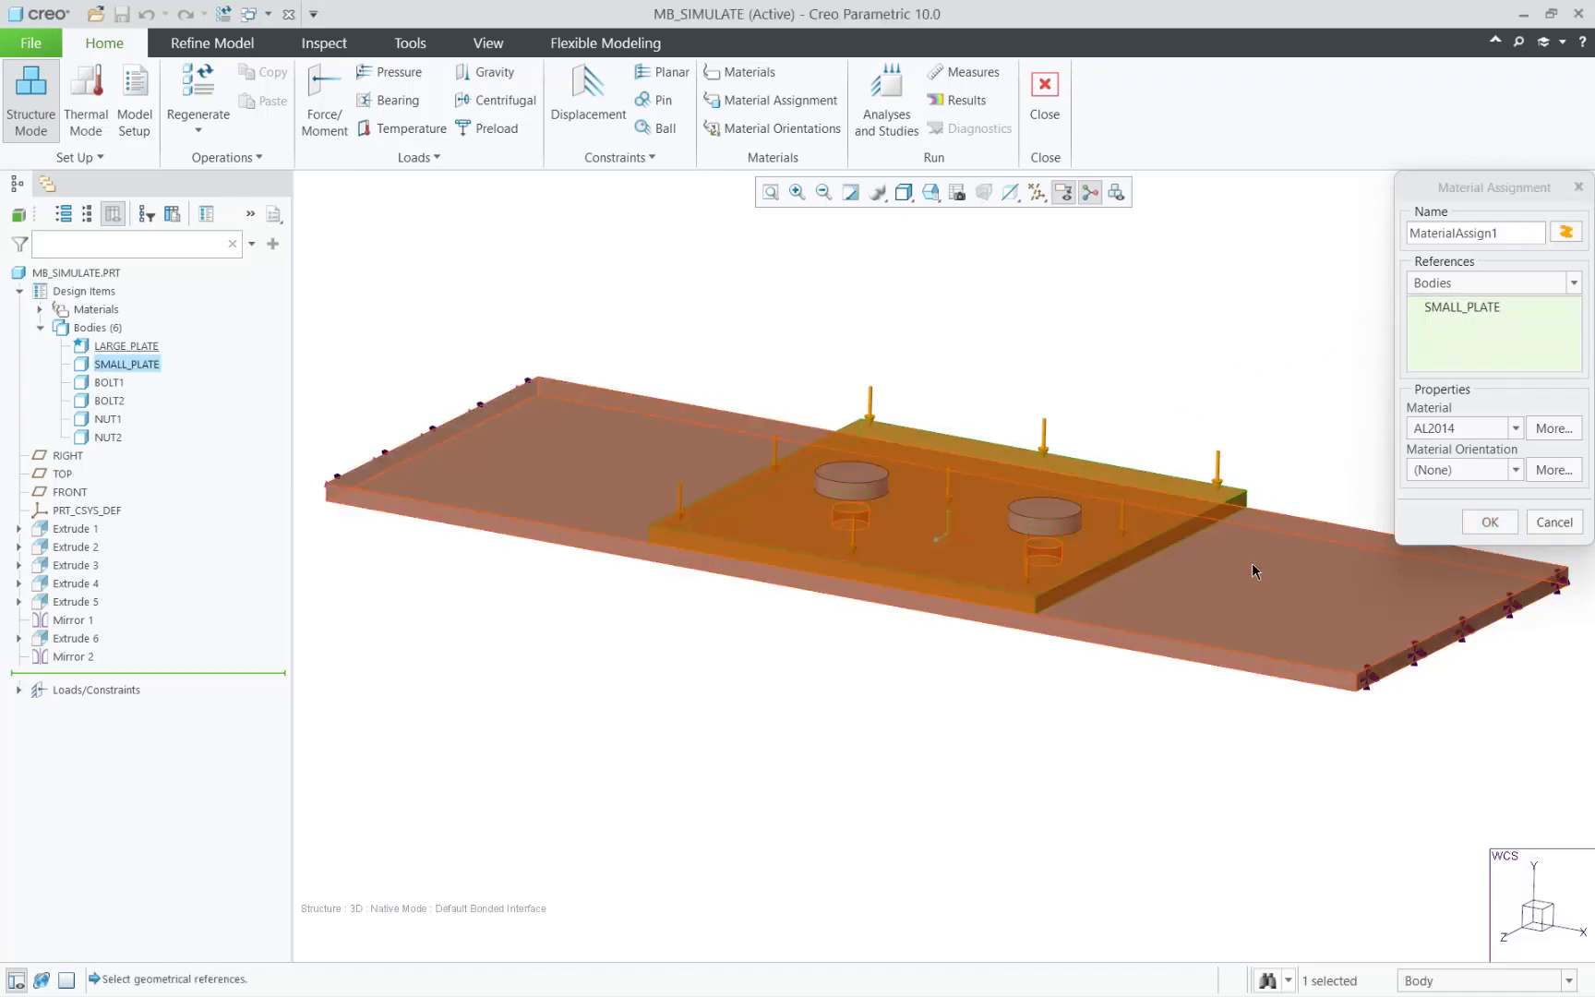
pyautogui.click(125, 345)
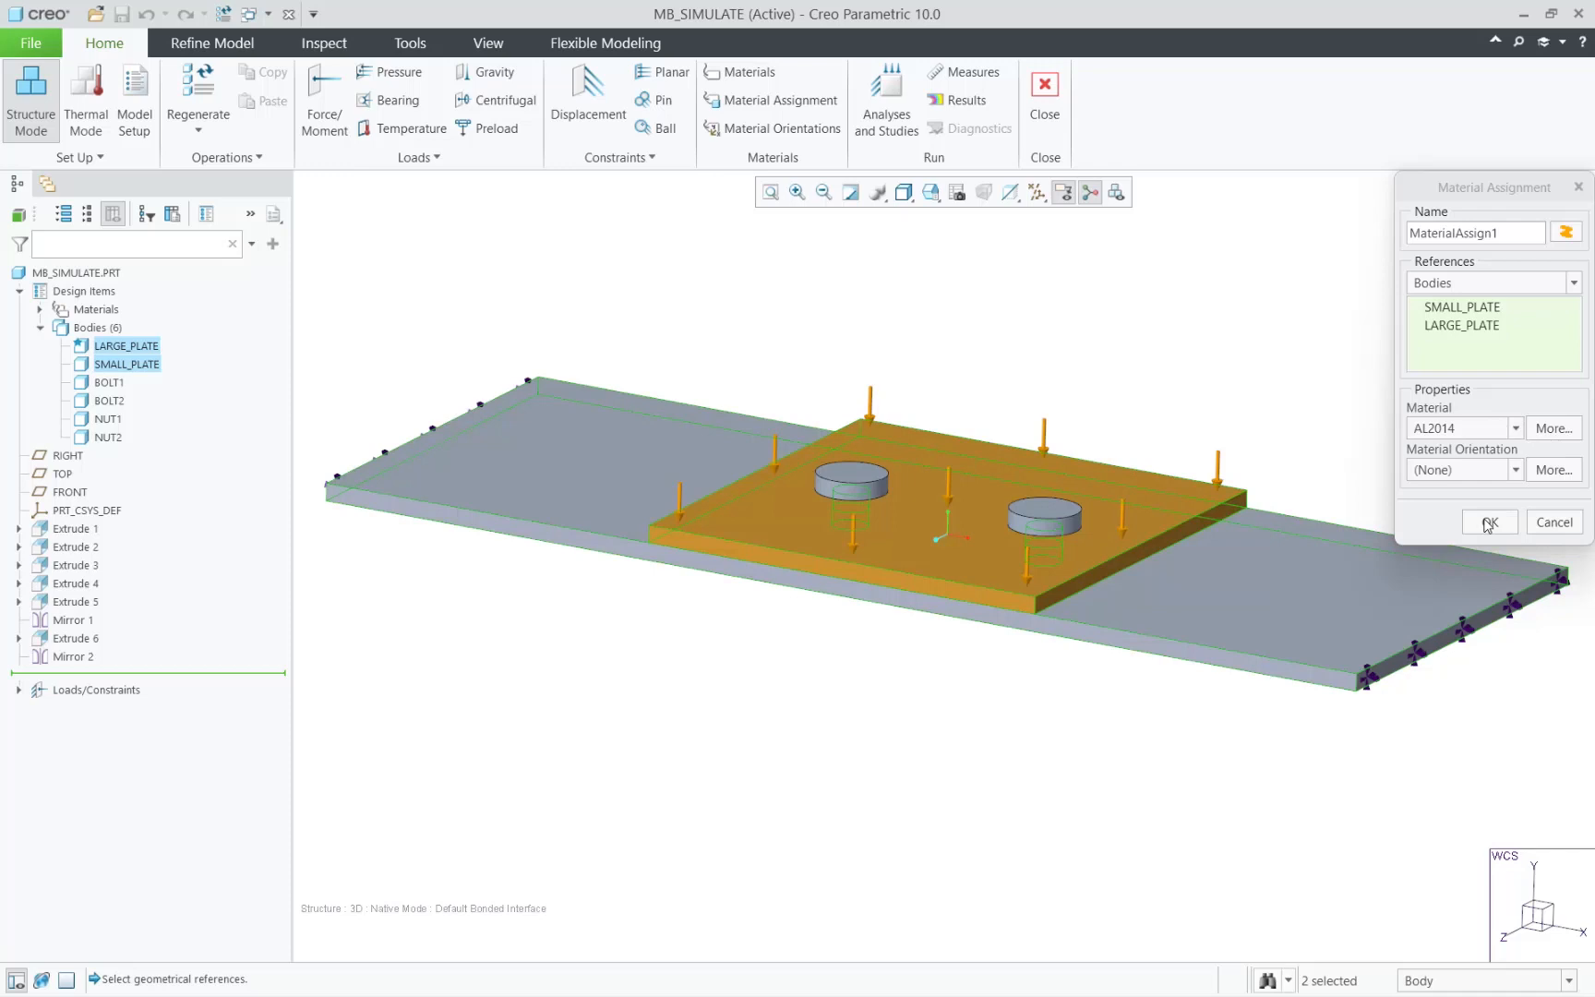
pyautogui.click(1488, 522)
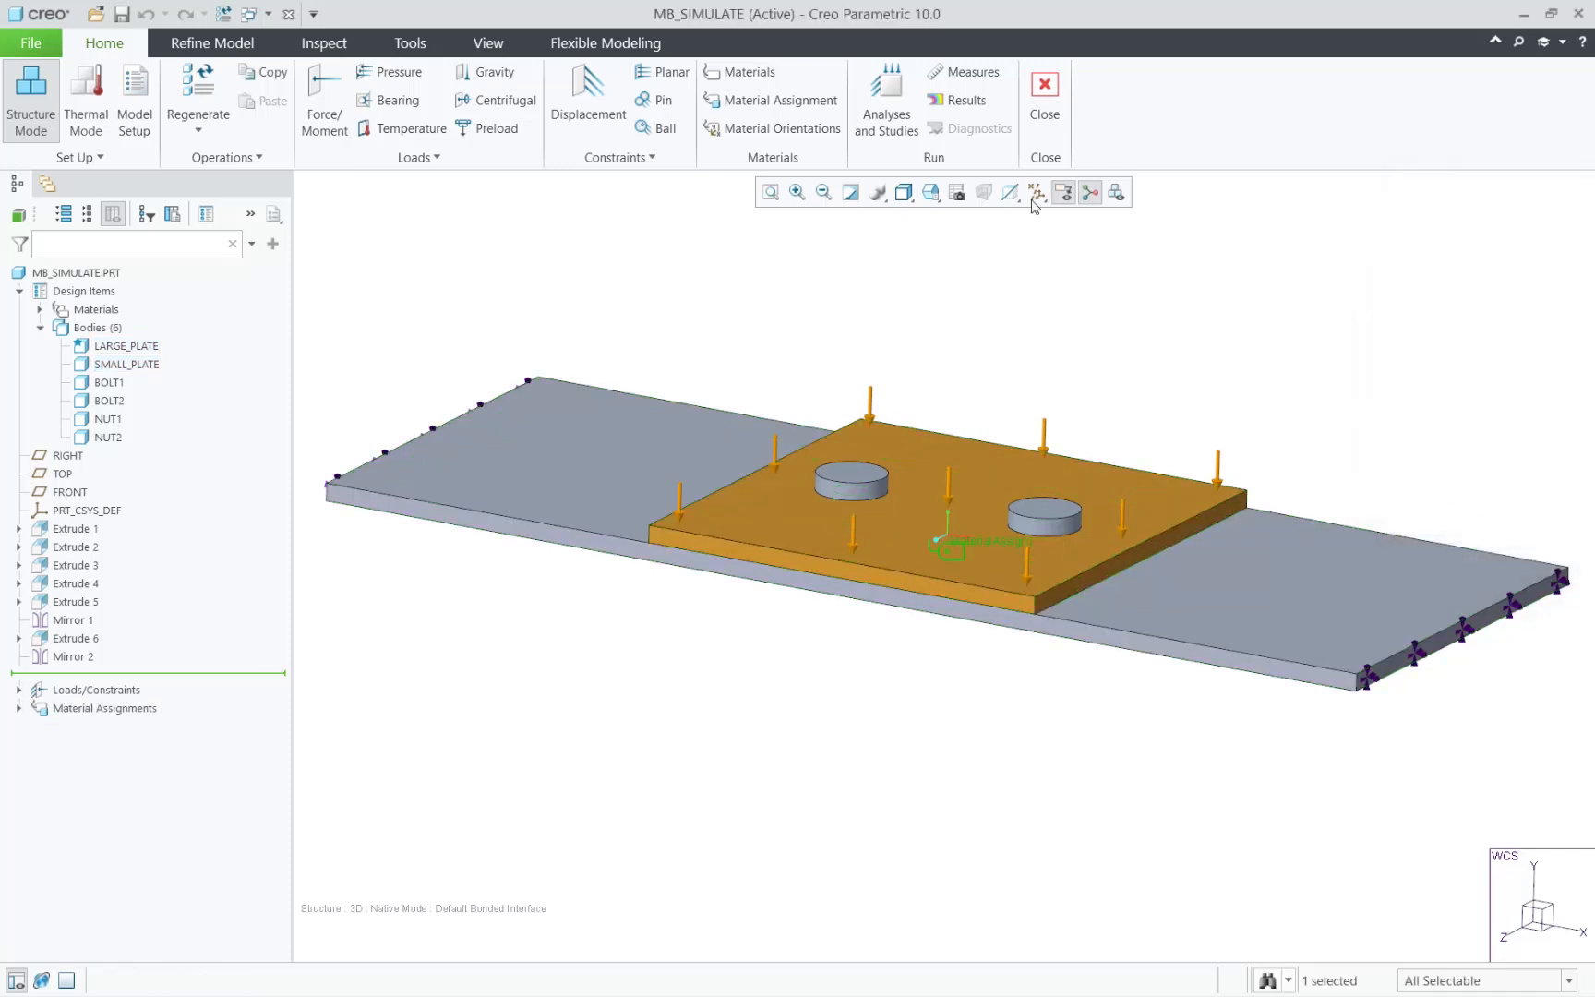
# Step: Start a second body-referenced material assignment and orbit to check the bolts and nuts underneath
pyautogui.click(772, 99)
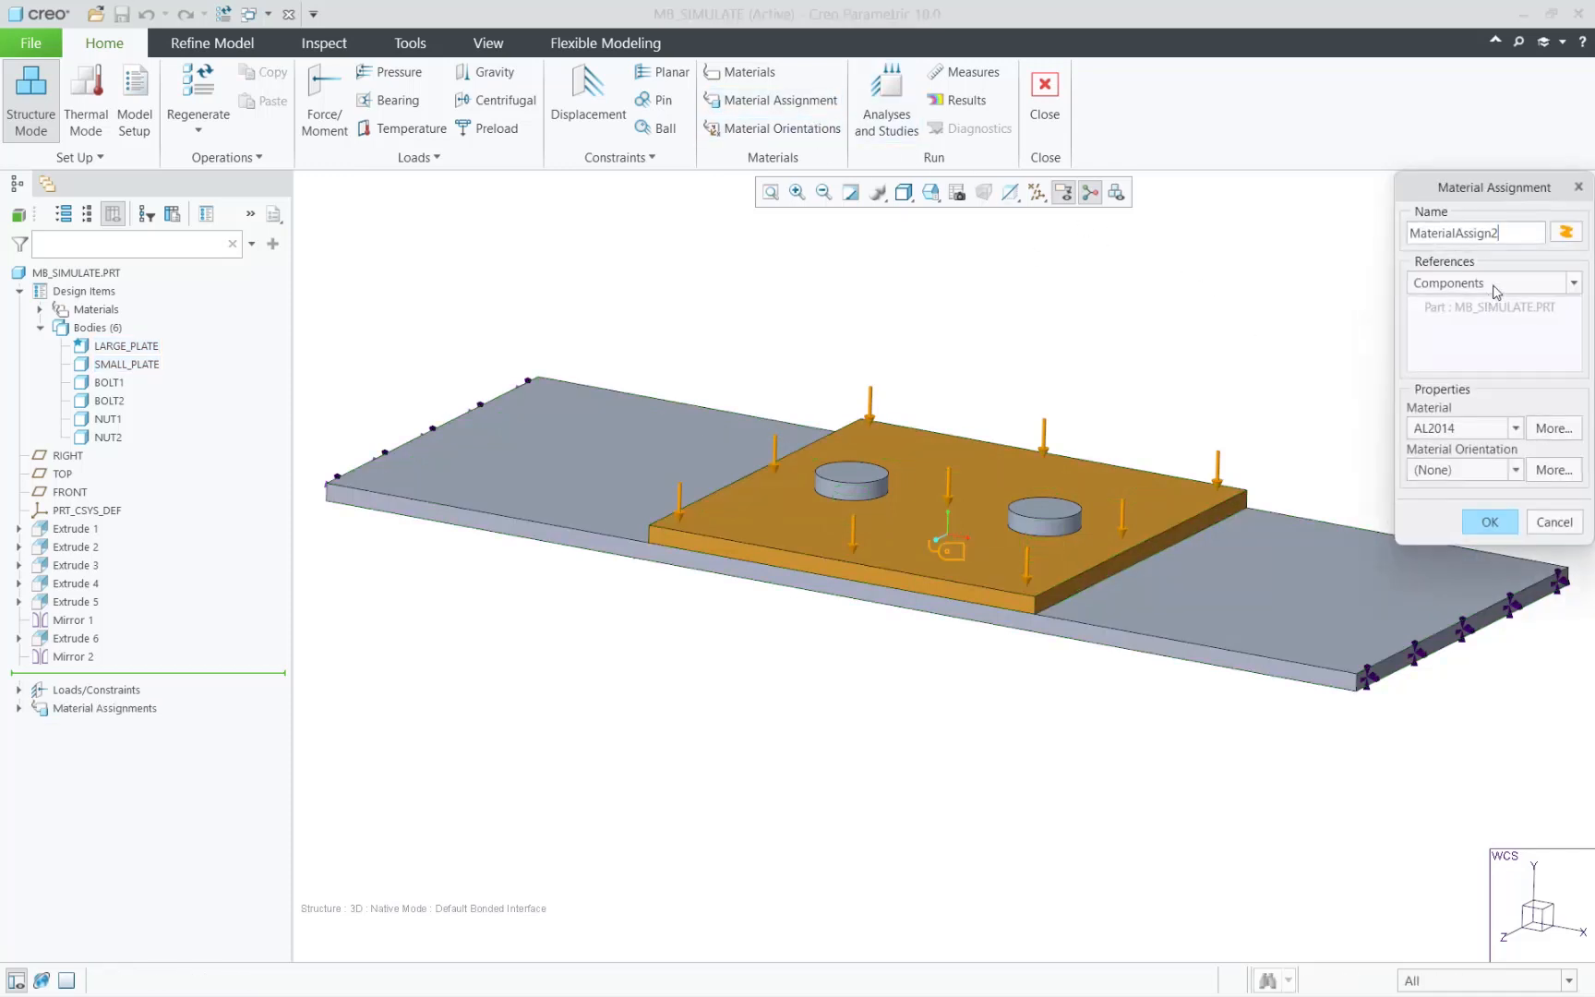
pyautogui.click(1571, 283)
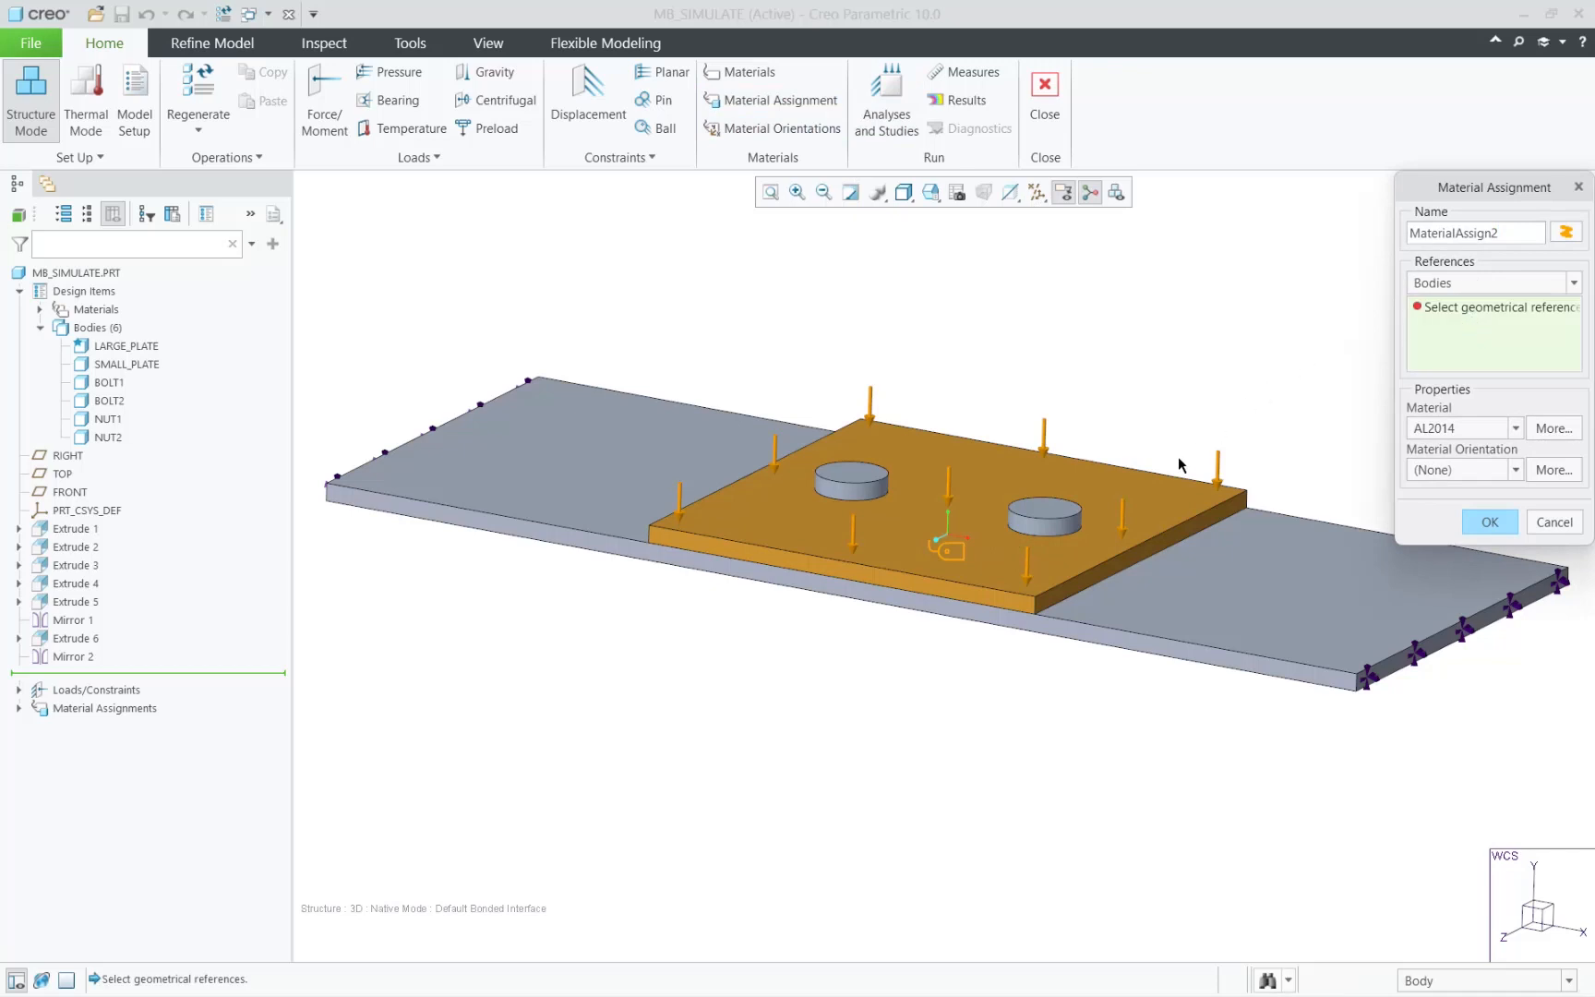
pyautogui.click(848, 478)
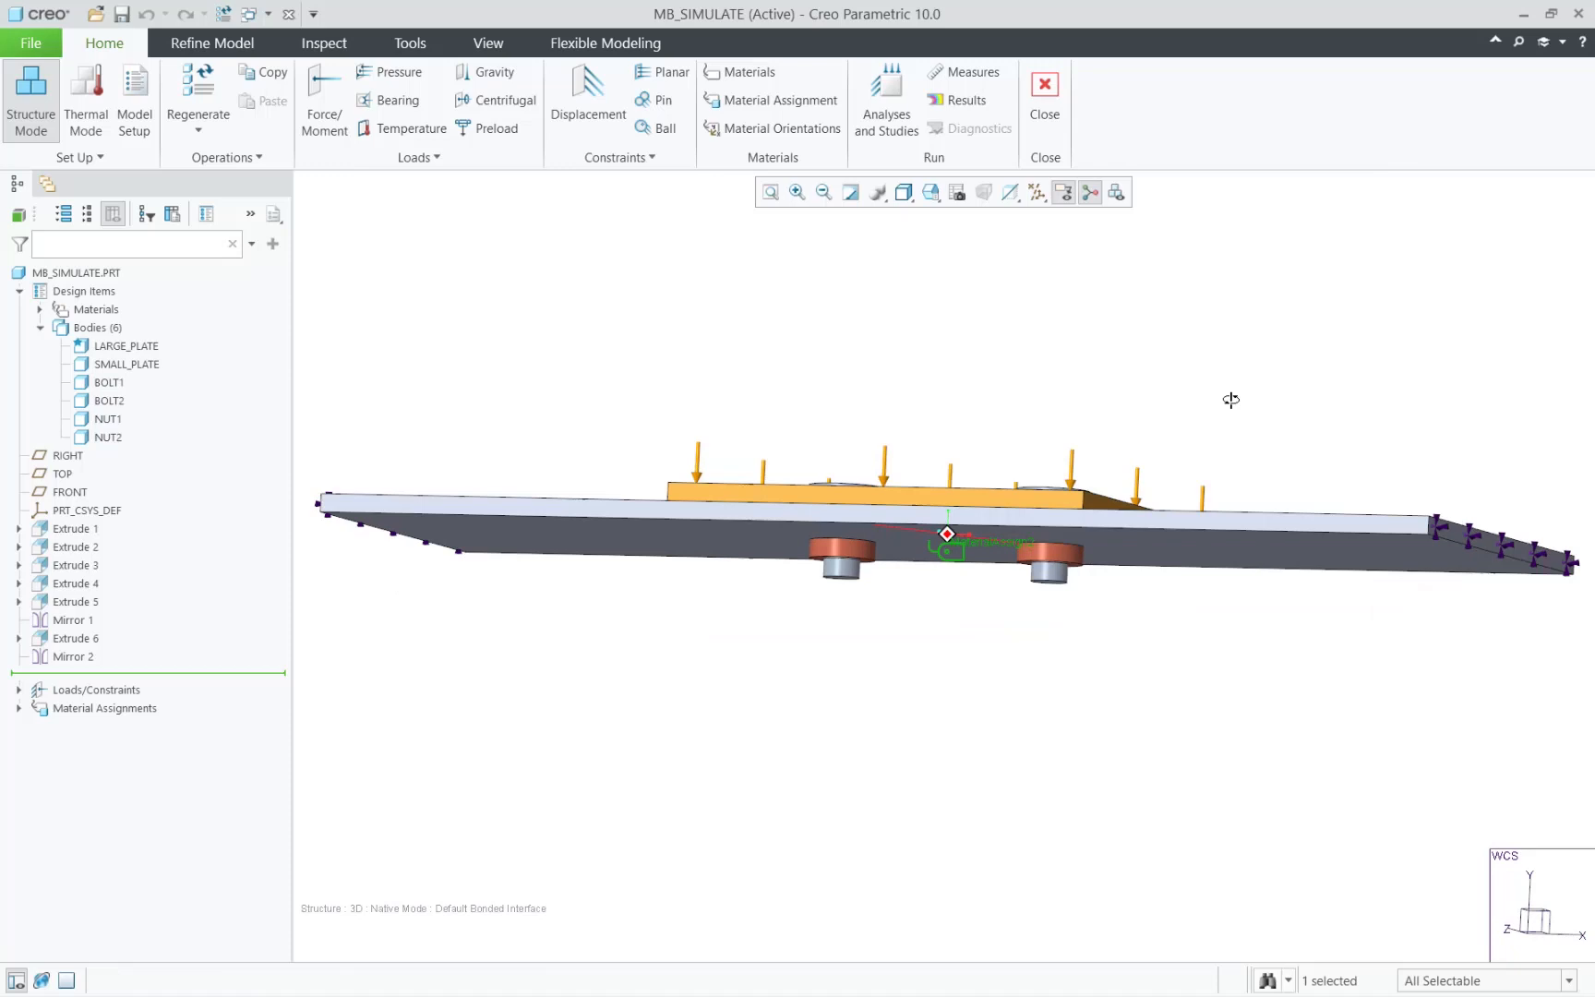
pyautogui.moveTo(1232, 400); pyautogui.dragTo(1163, 375)
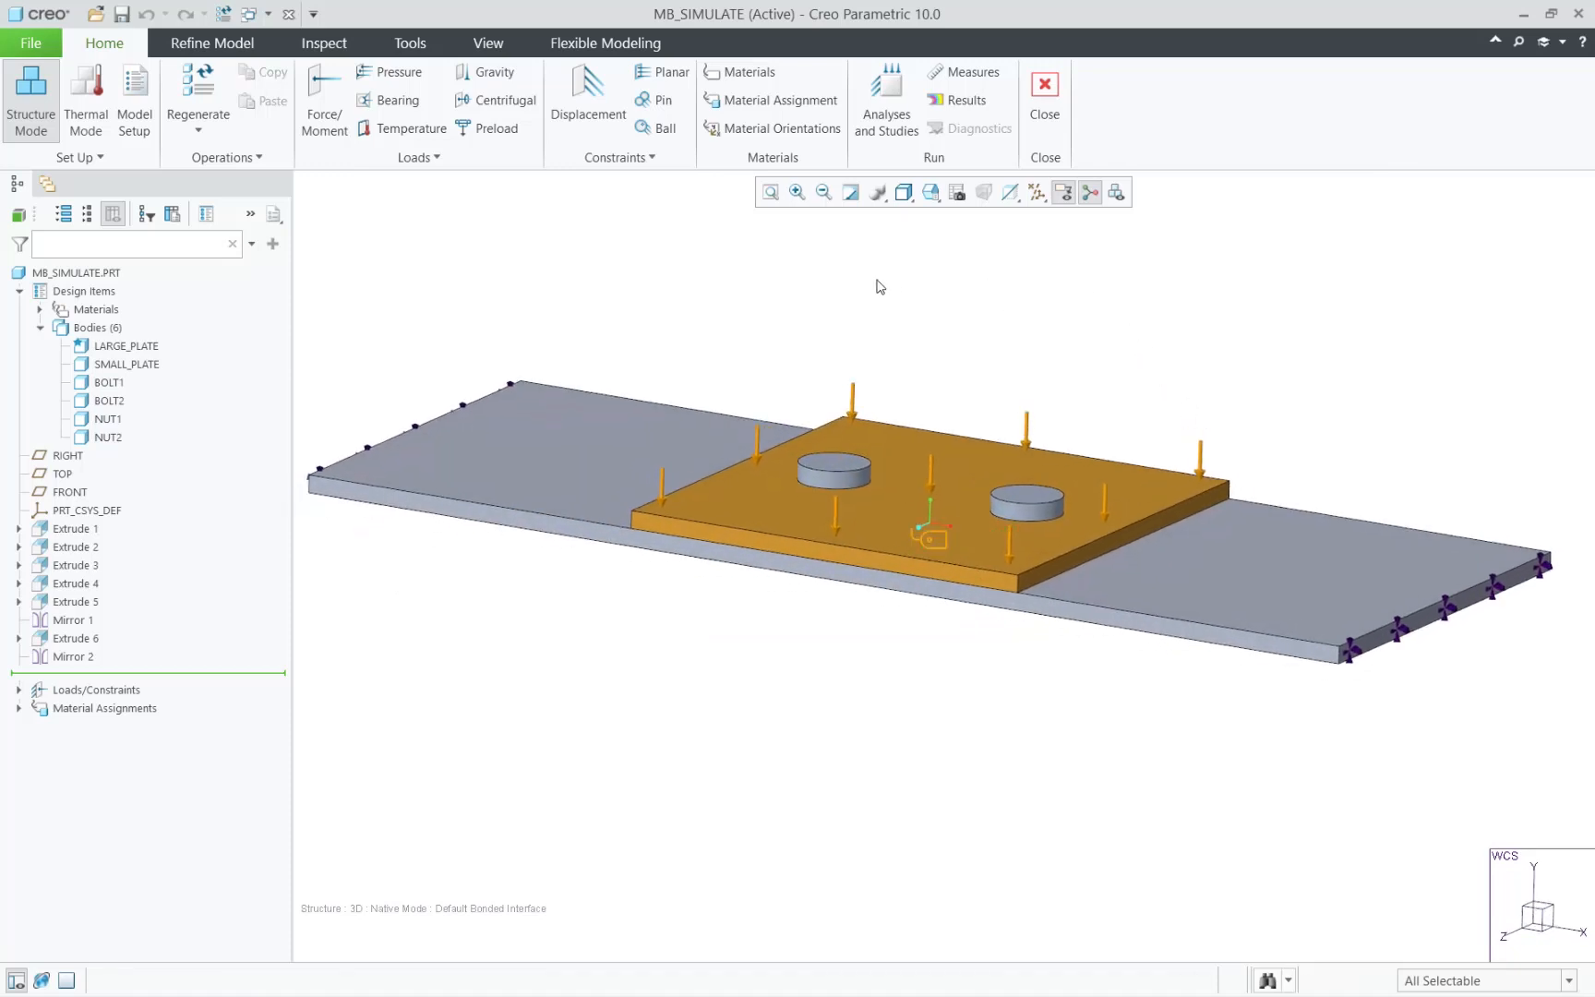
# Step: Start a body-referenced Maximum Element Size mesh control in Refine Model, then cancel it
pyautogui.click(213, 43)
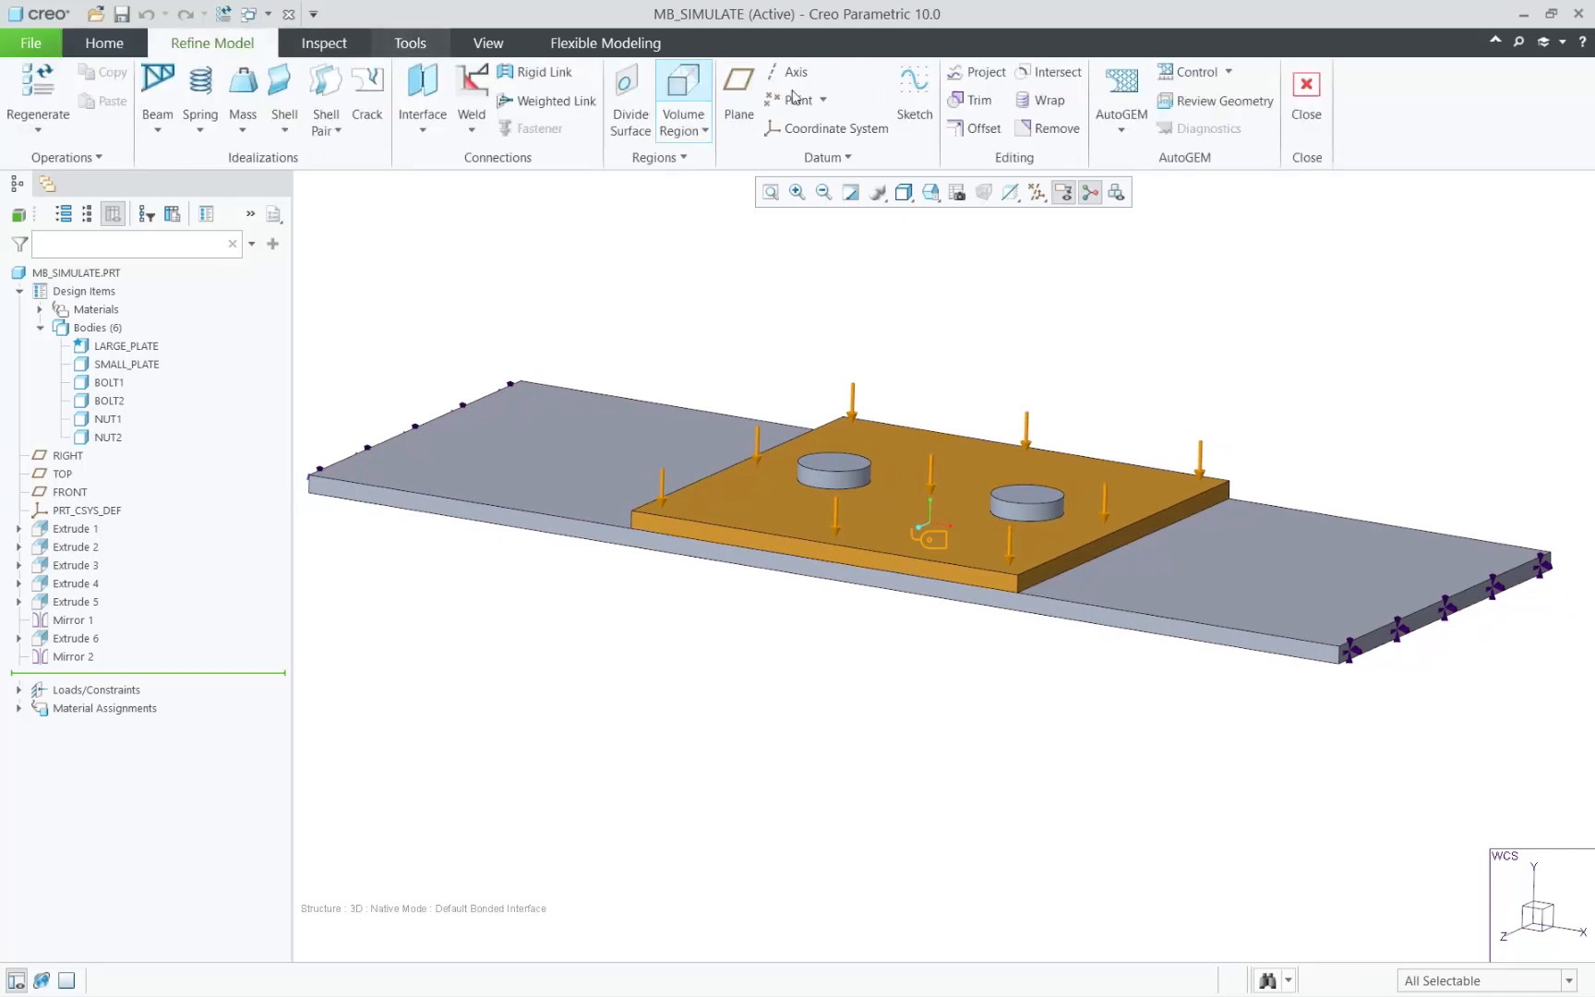
pyautogui.click(1228, 72)
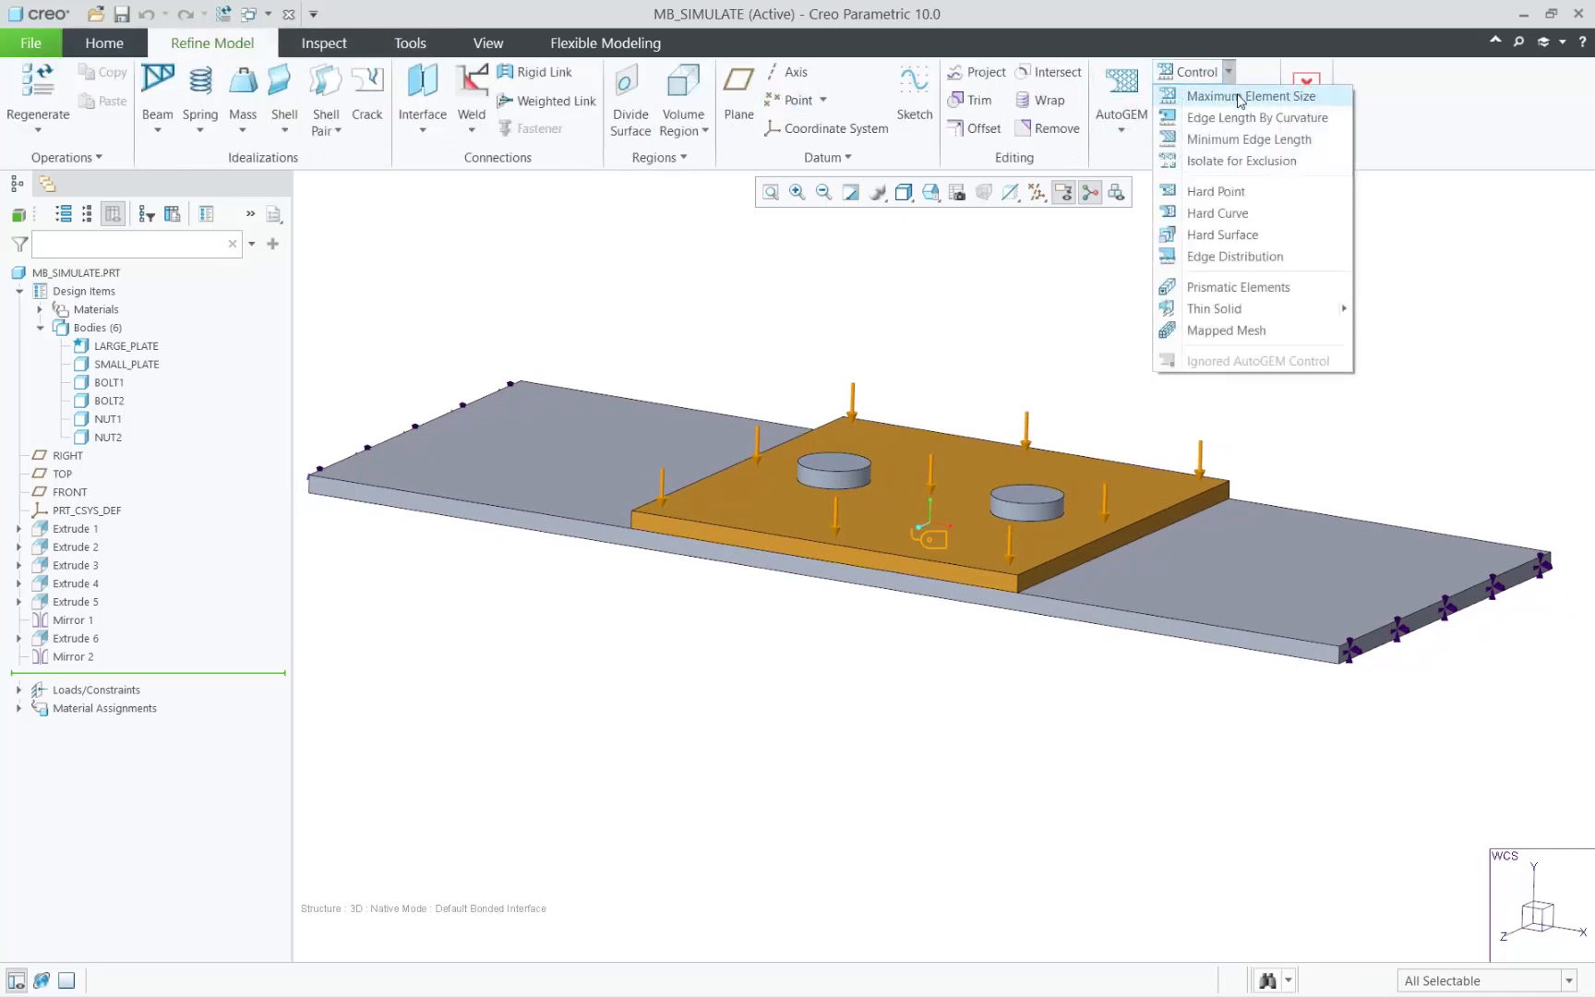
pyautogui.click(1253, 94)
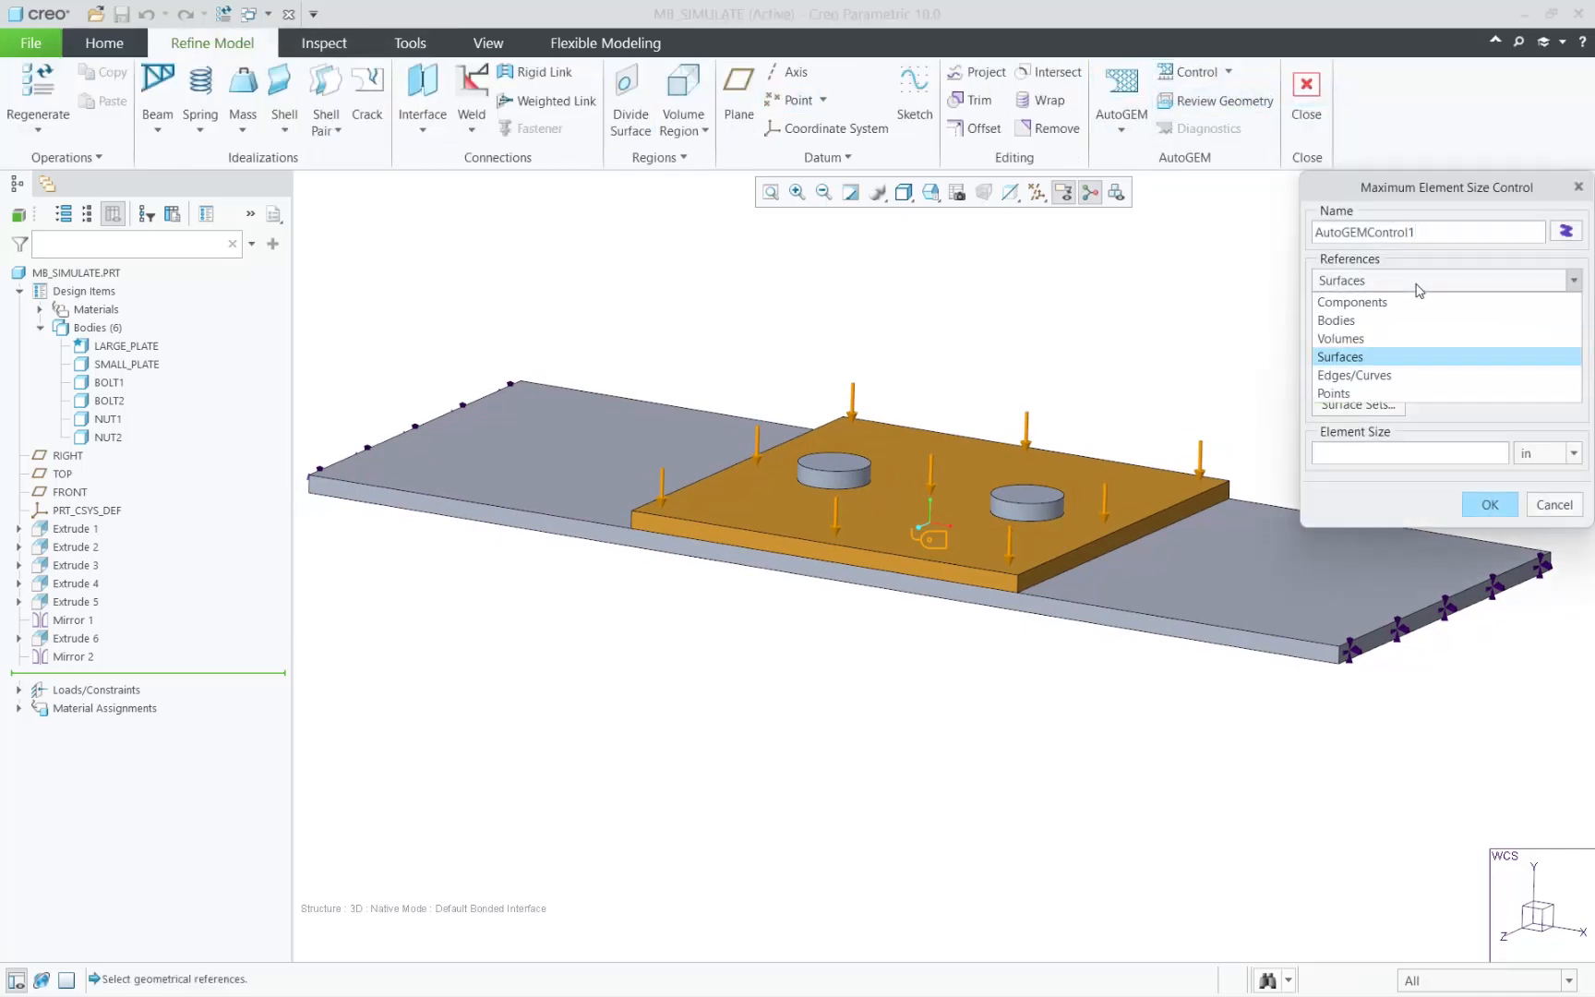
pyautogui.click(1335, 321)
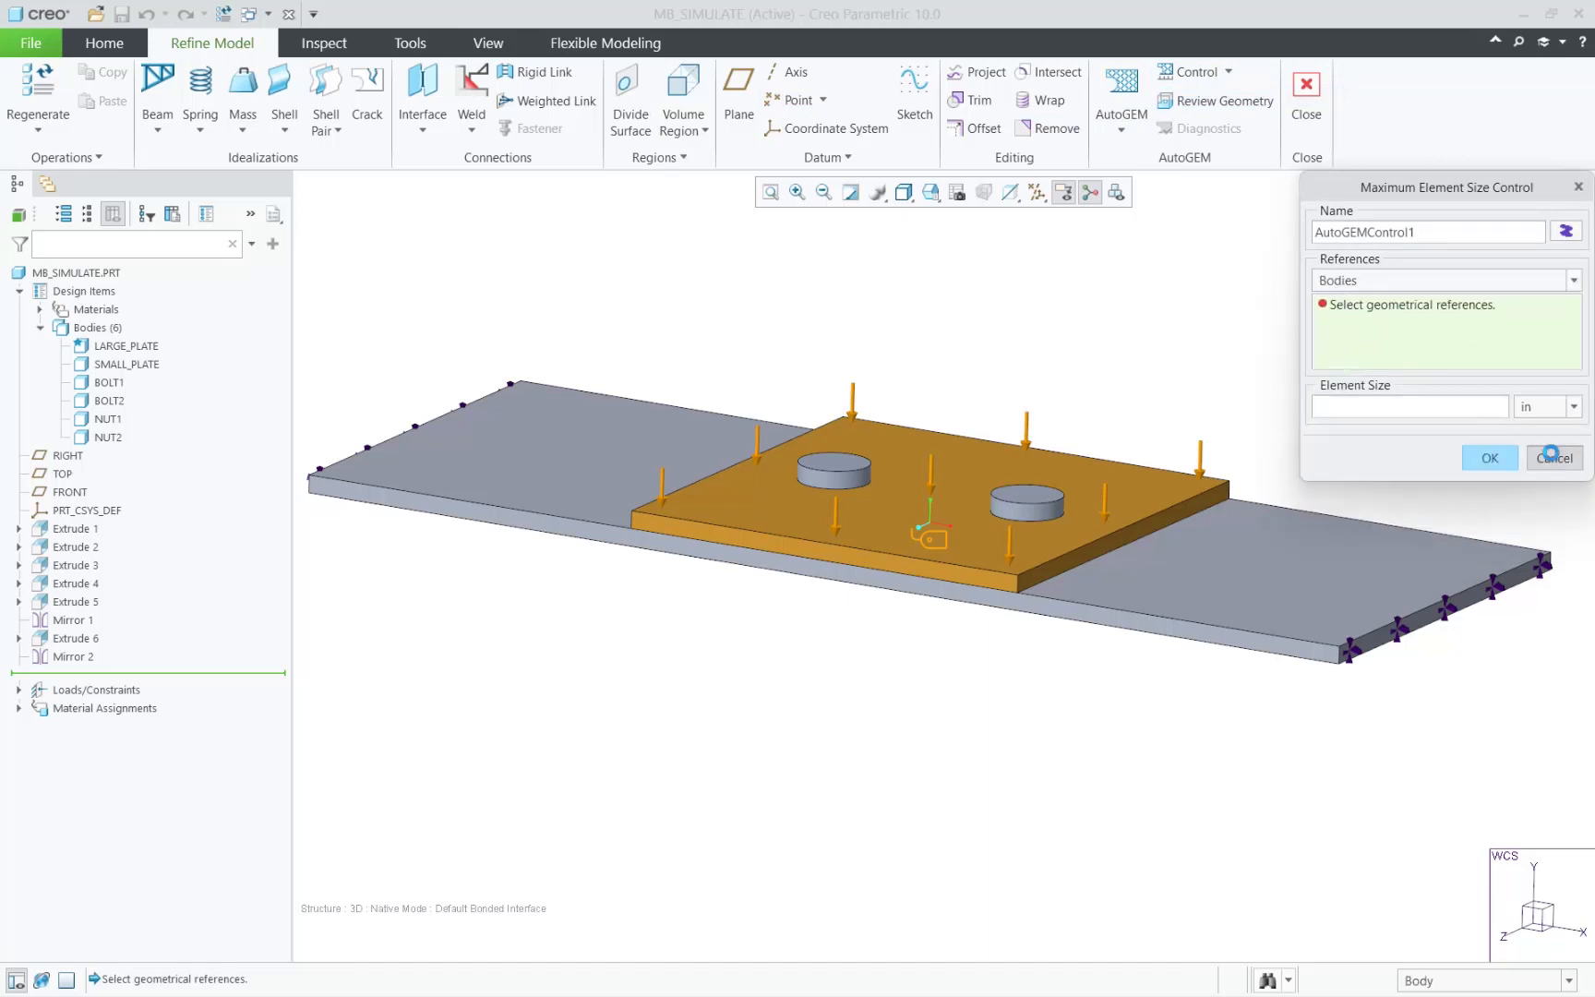
pyautogui.click(1554, 458)
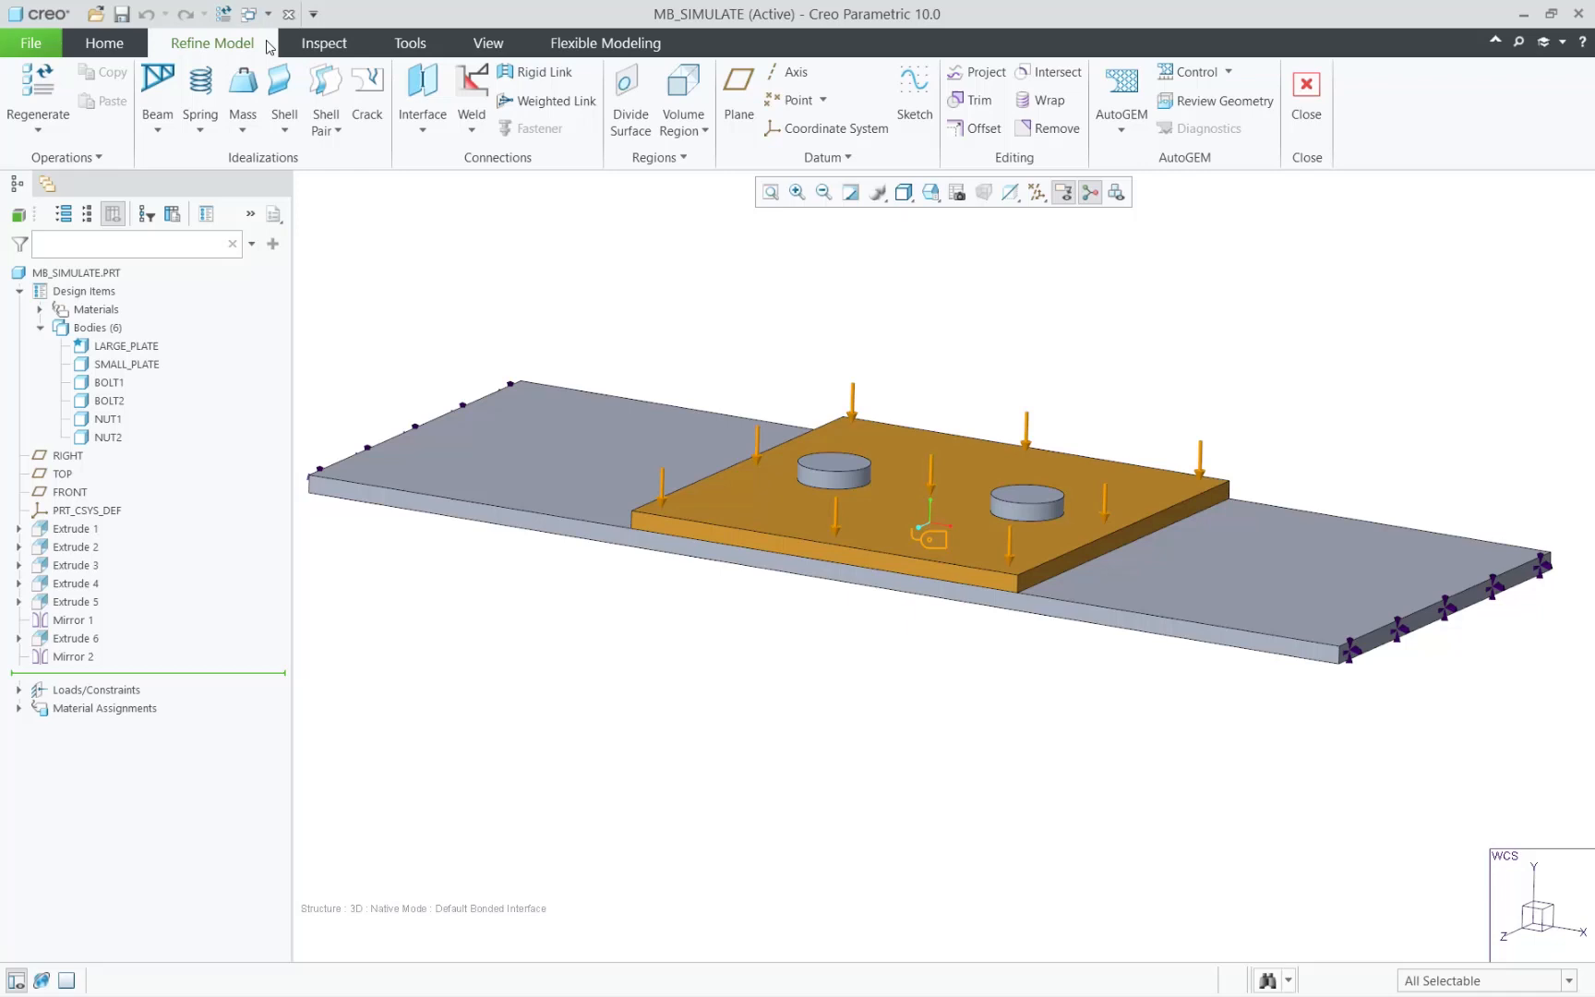
# Step: Run Detect Contacts across all six bodies, creating 11 contact interfaces
pyautogui.click(421, 130)
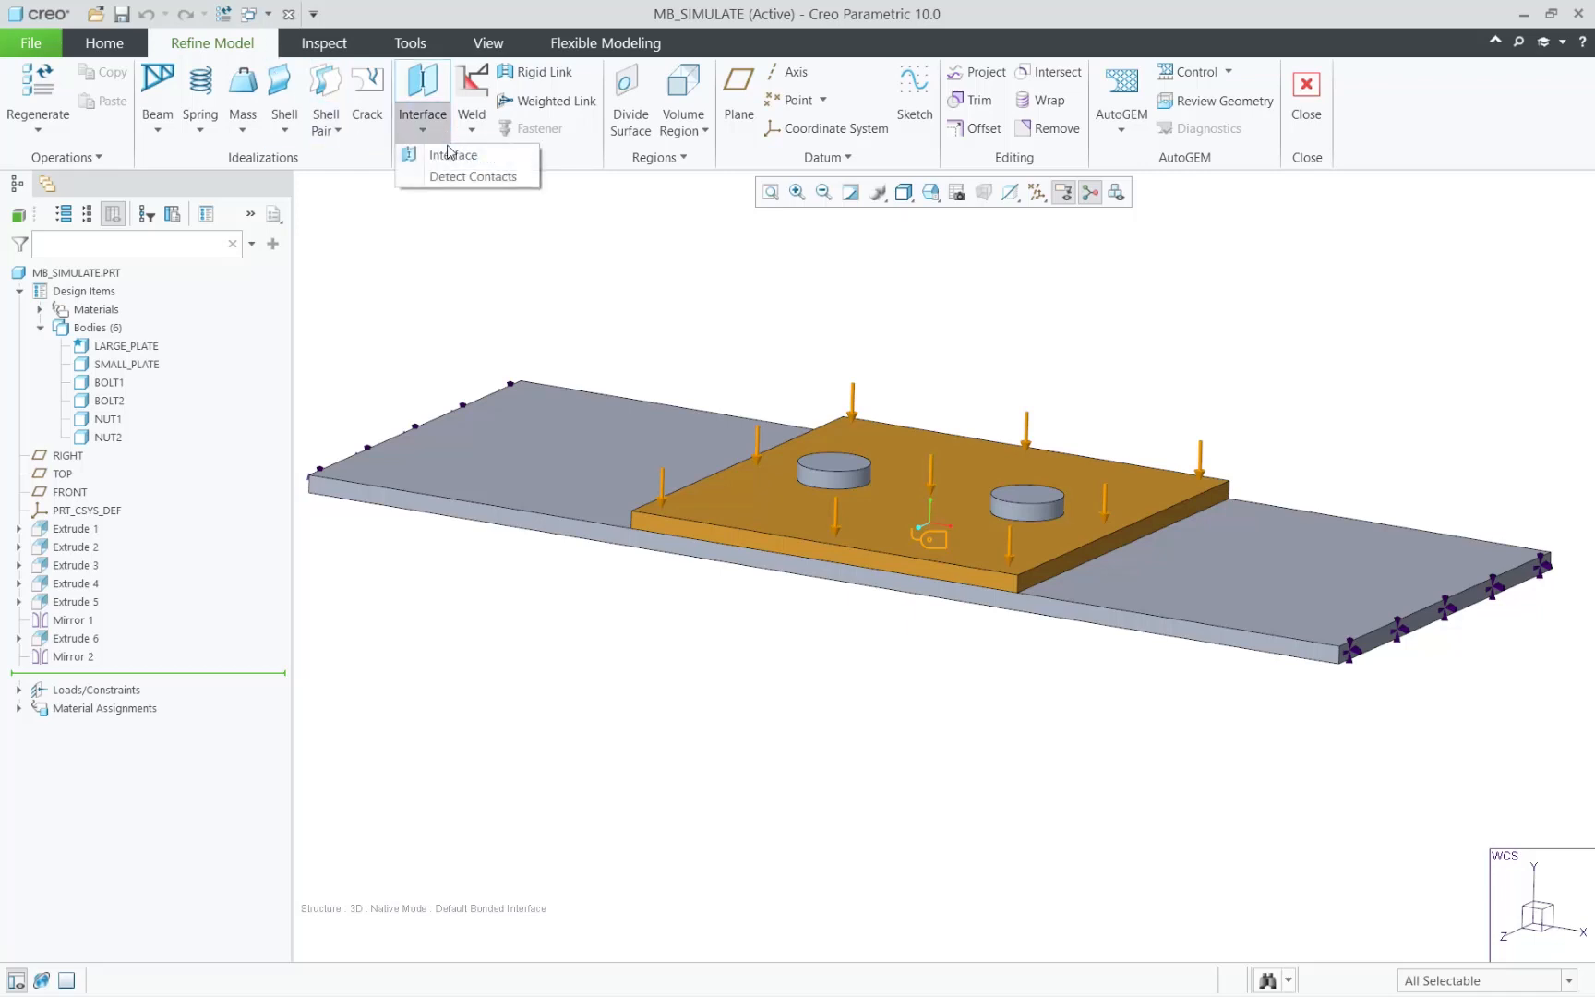
pyautogui.click(472, 176)
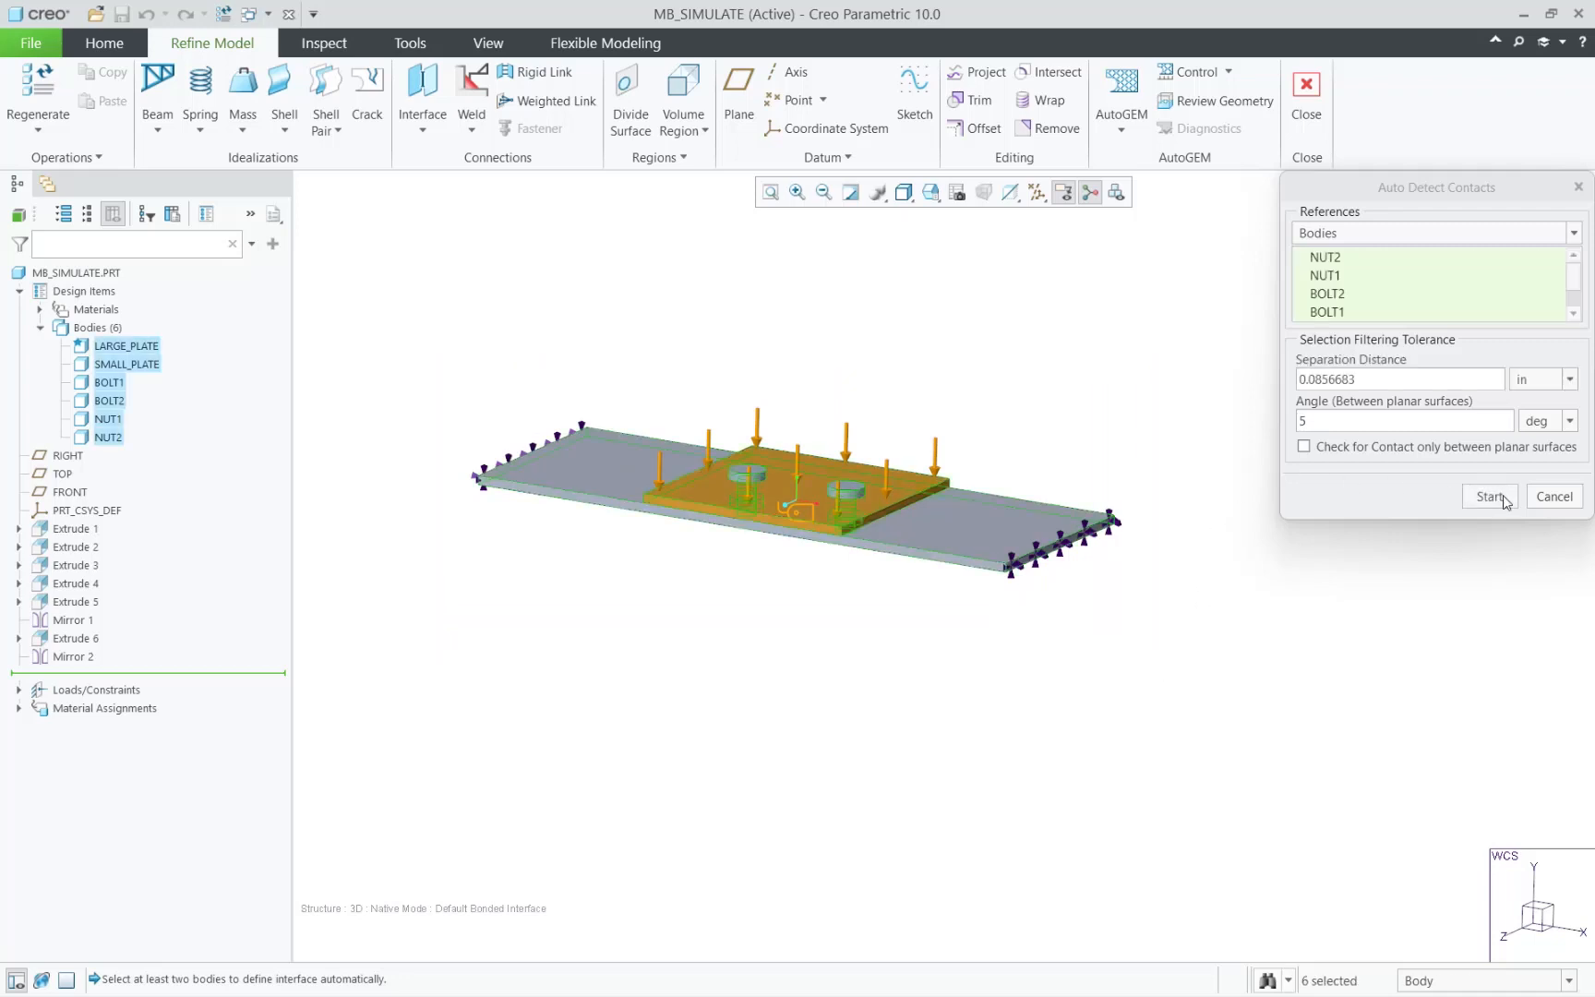
pyautogui.click(1488, 496)
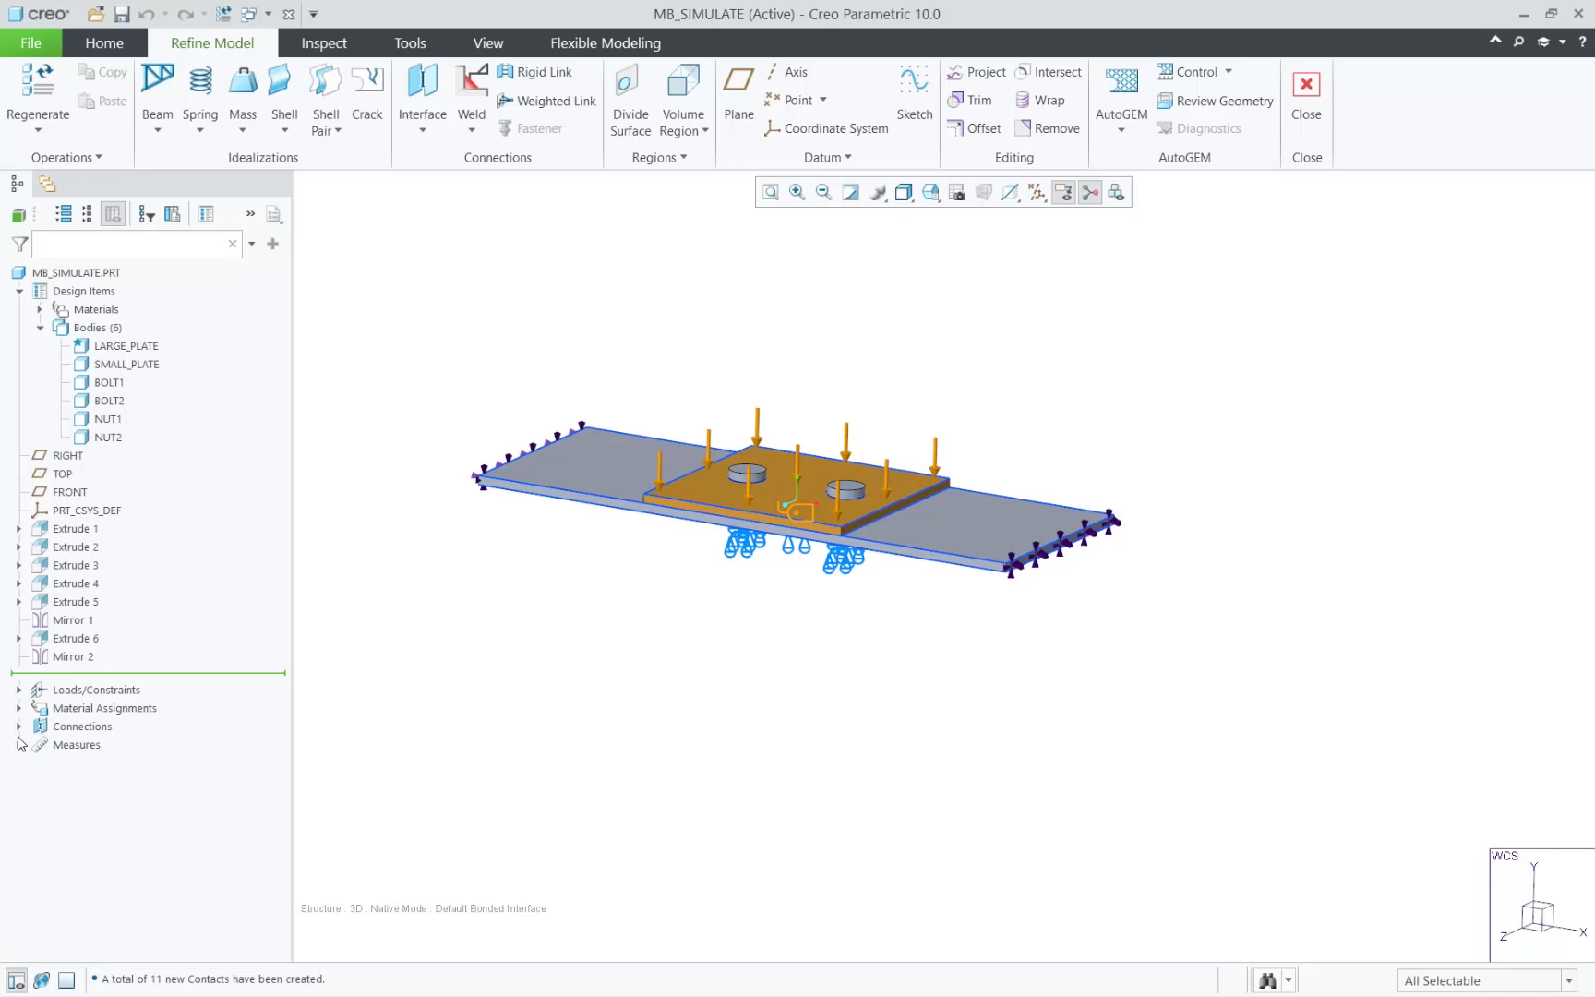
# Step: Expand Connections to list the eleven interfaces and review the simulation geometry
pyautogui.click(19, 726)
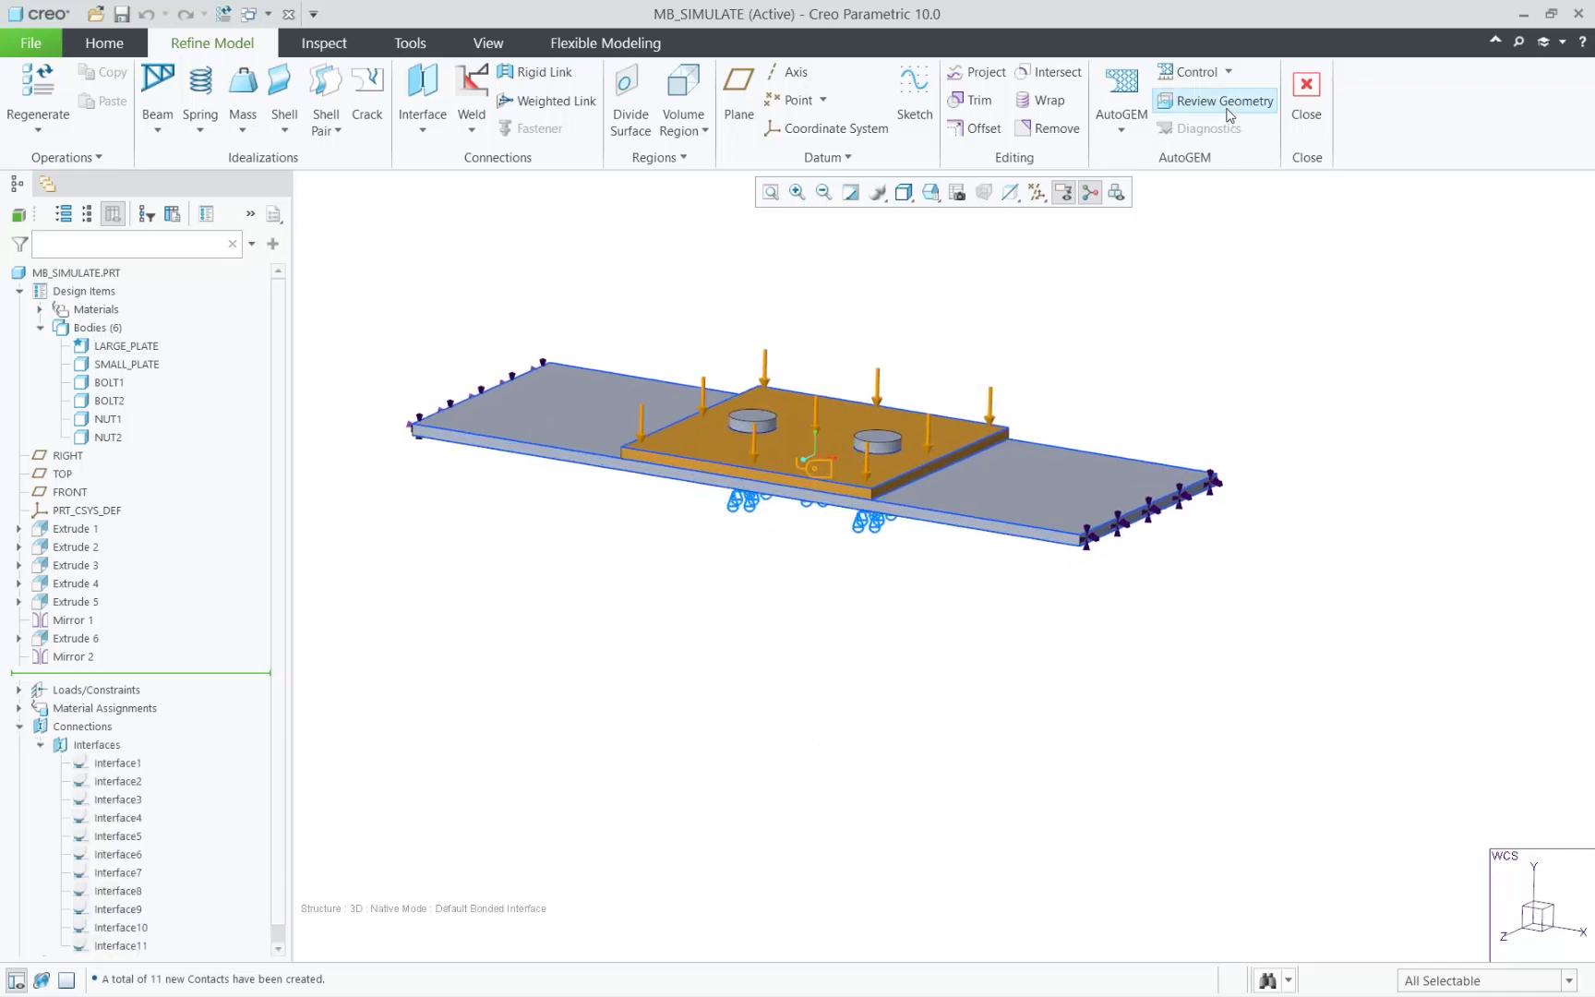
pyautogui.click(1223, 100)
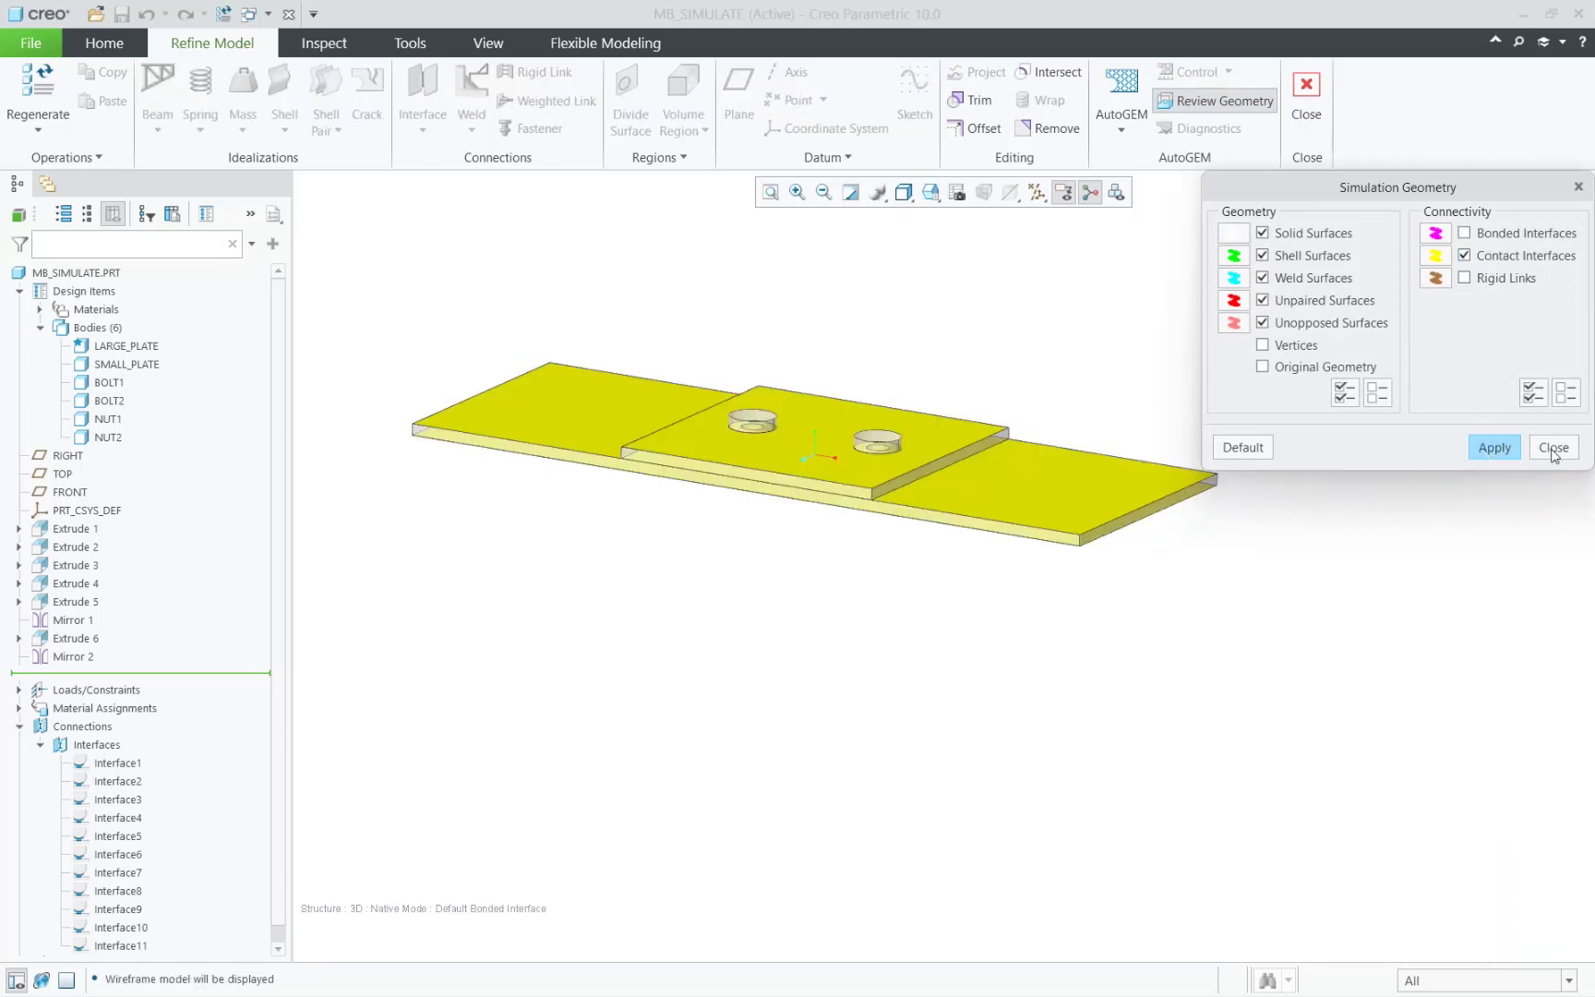
# Step: Close the Simulation Geometry review dialog
pyautogui.click(1552, 447)
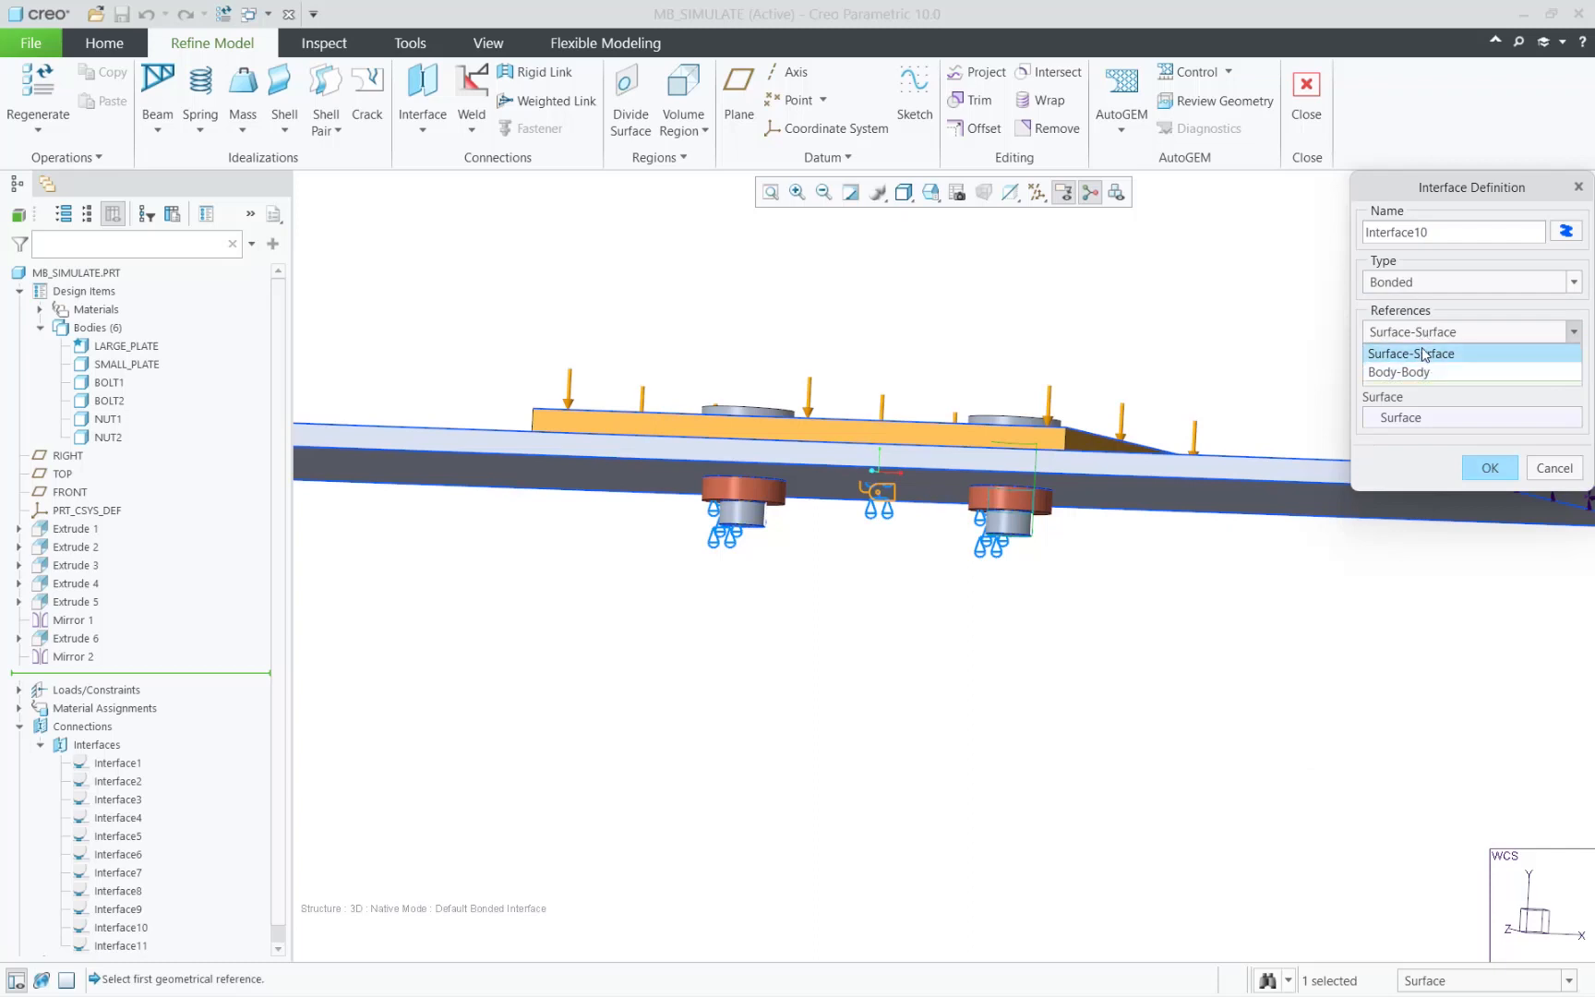
# Step: Close Interface10, inspect Interface11's contact definition, then review the simulation geometry again
pyautogui.click(1413, 353)
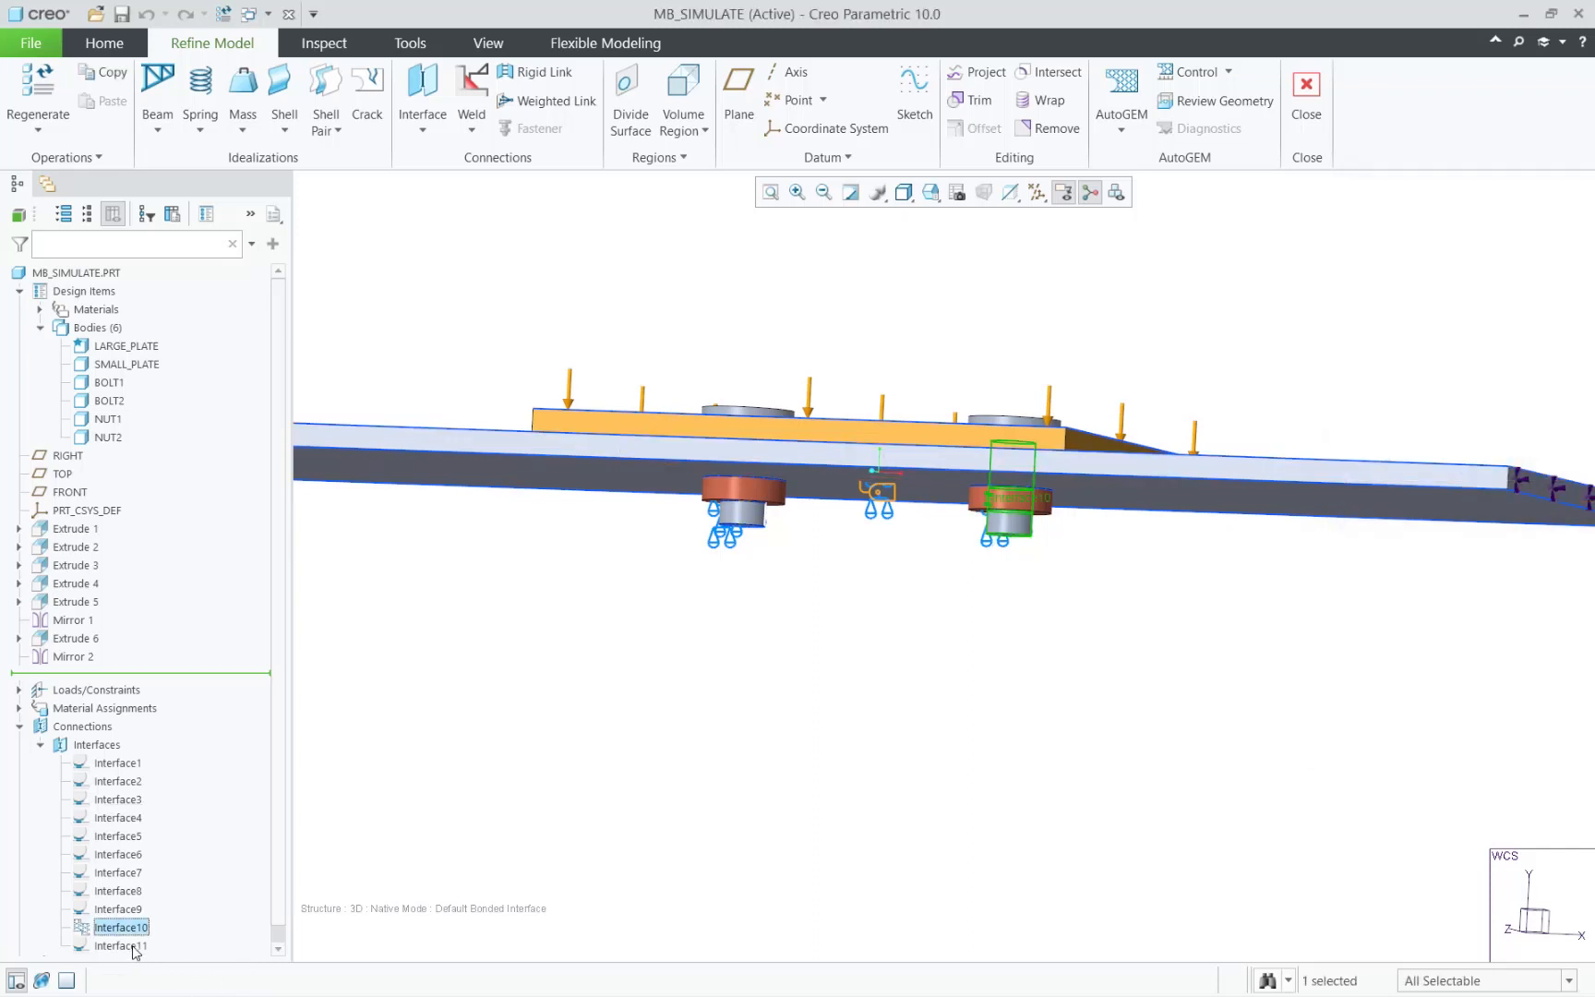
pyautogui.doubleClick(120, 945)
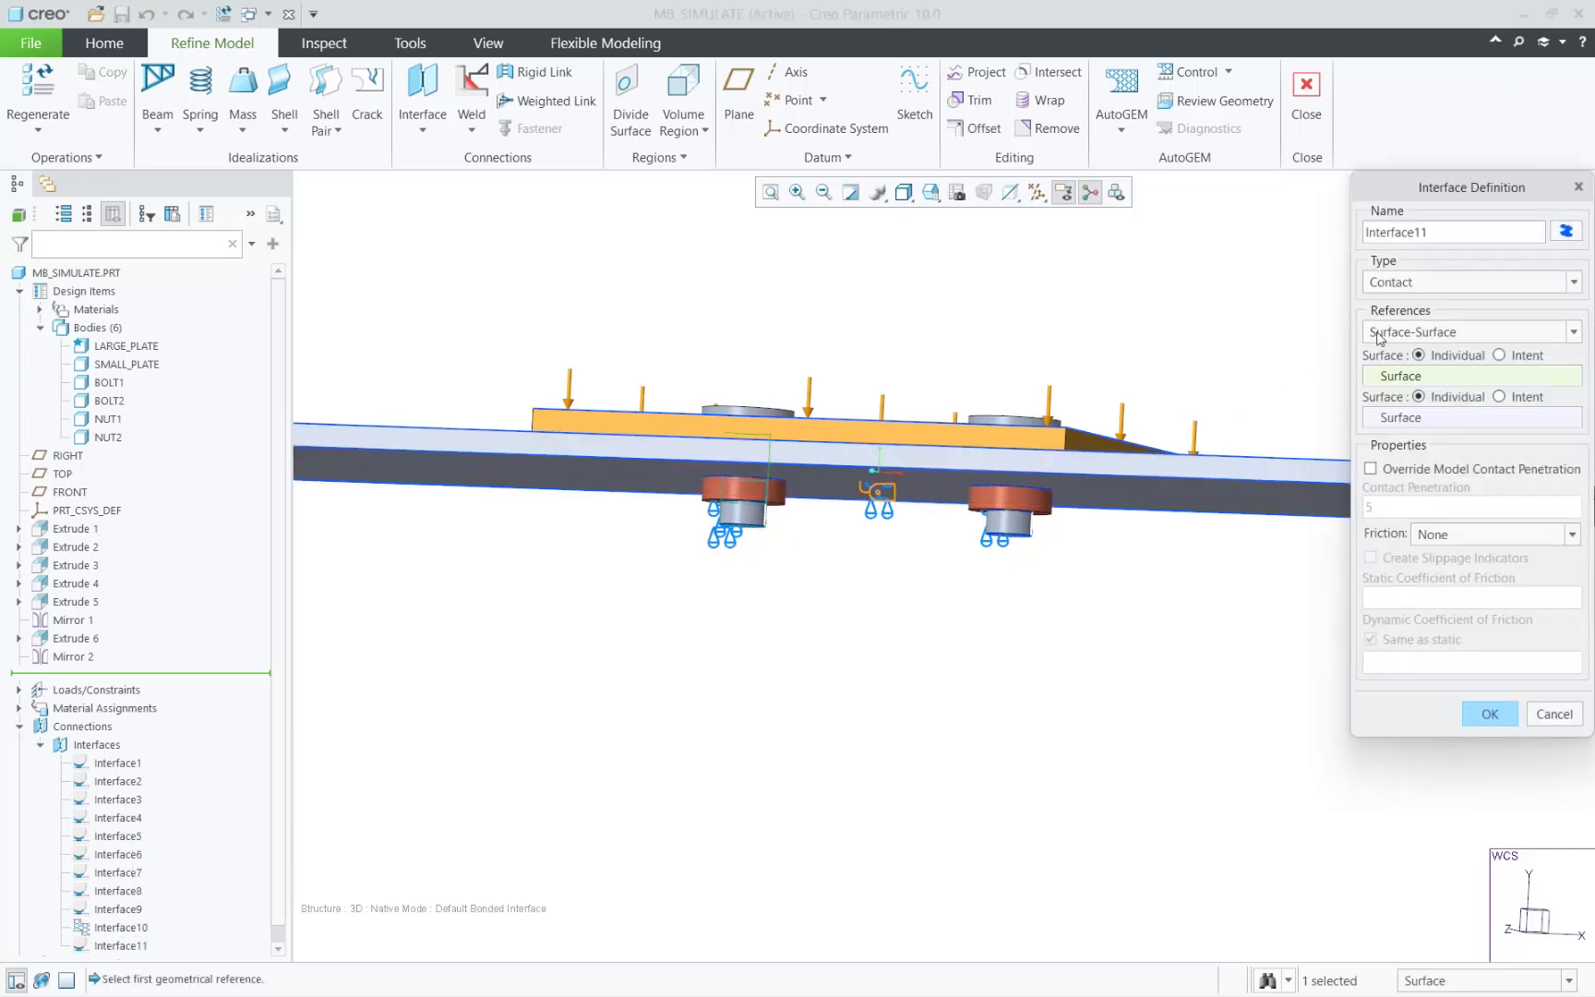
pyautogui.click(1470, 282)
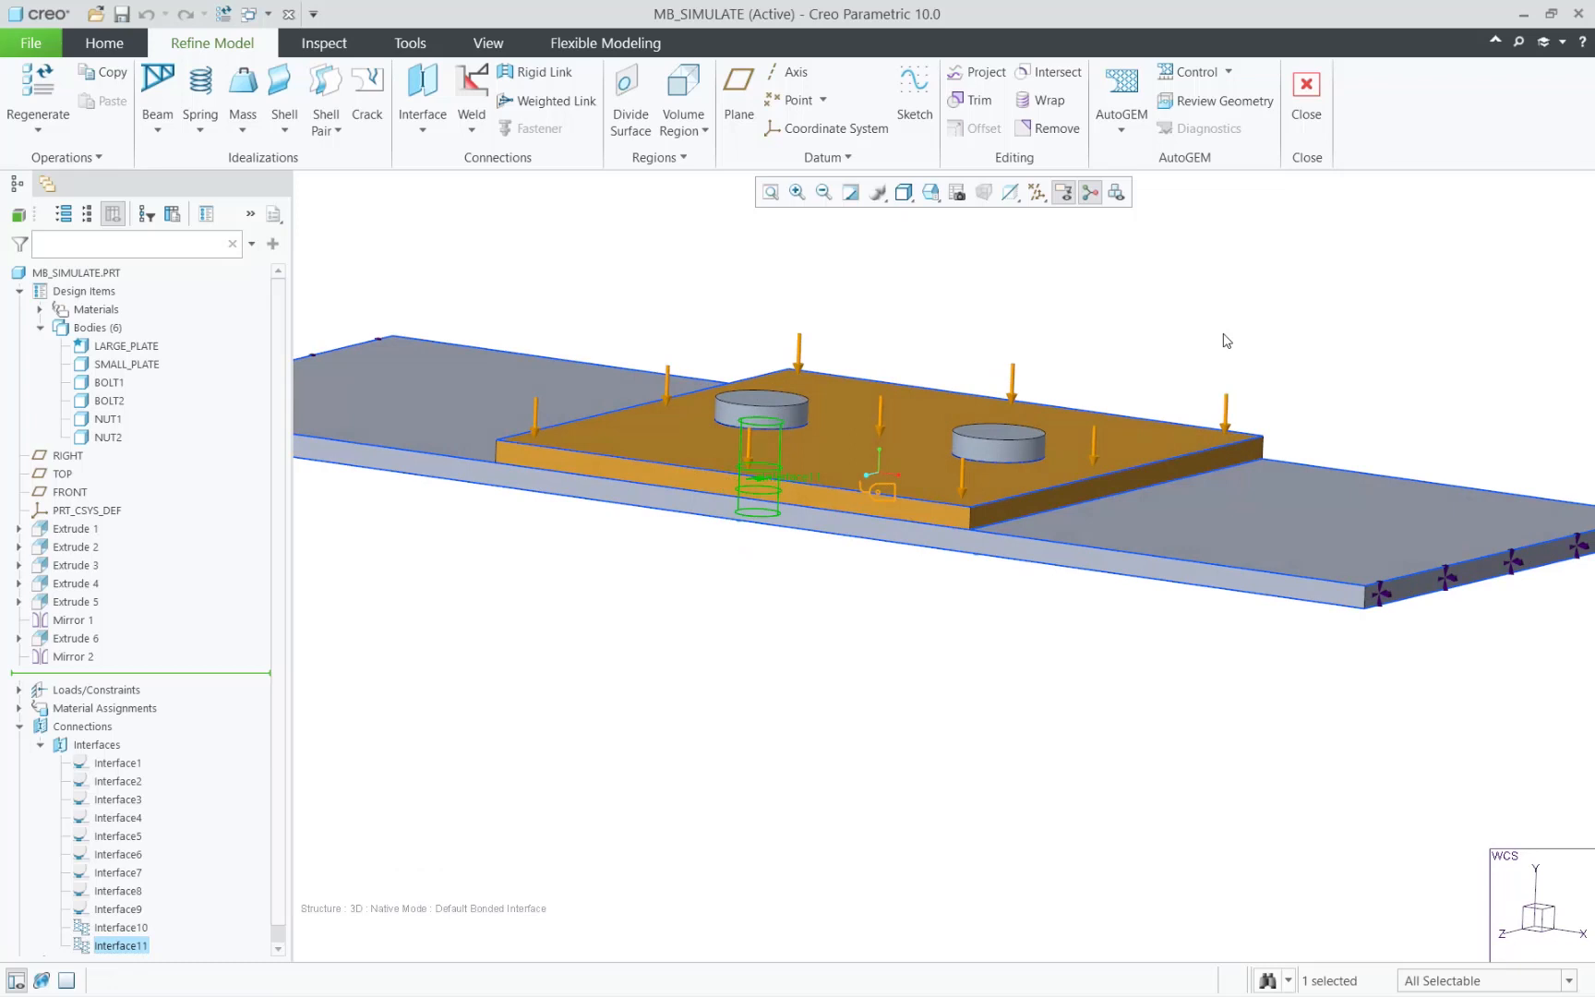
pyautogui.click(1222, 102)
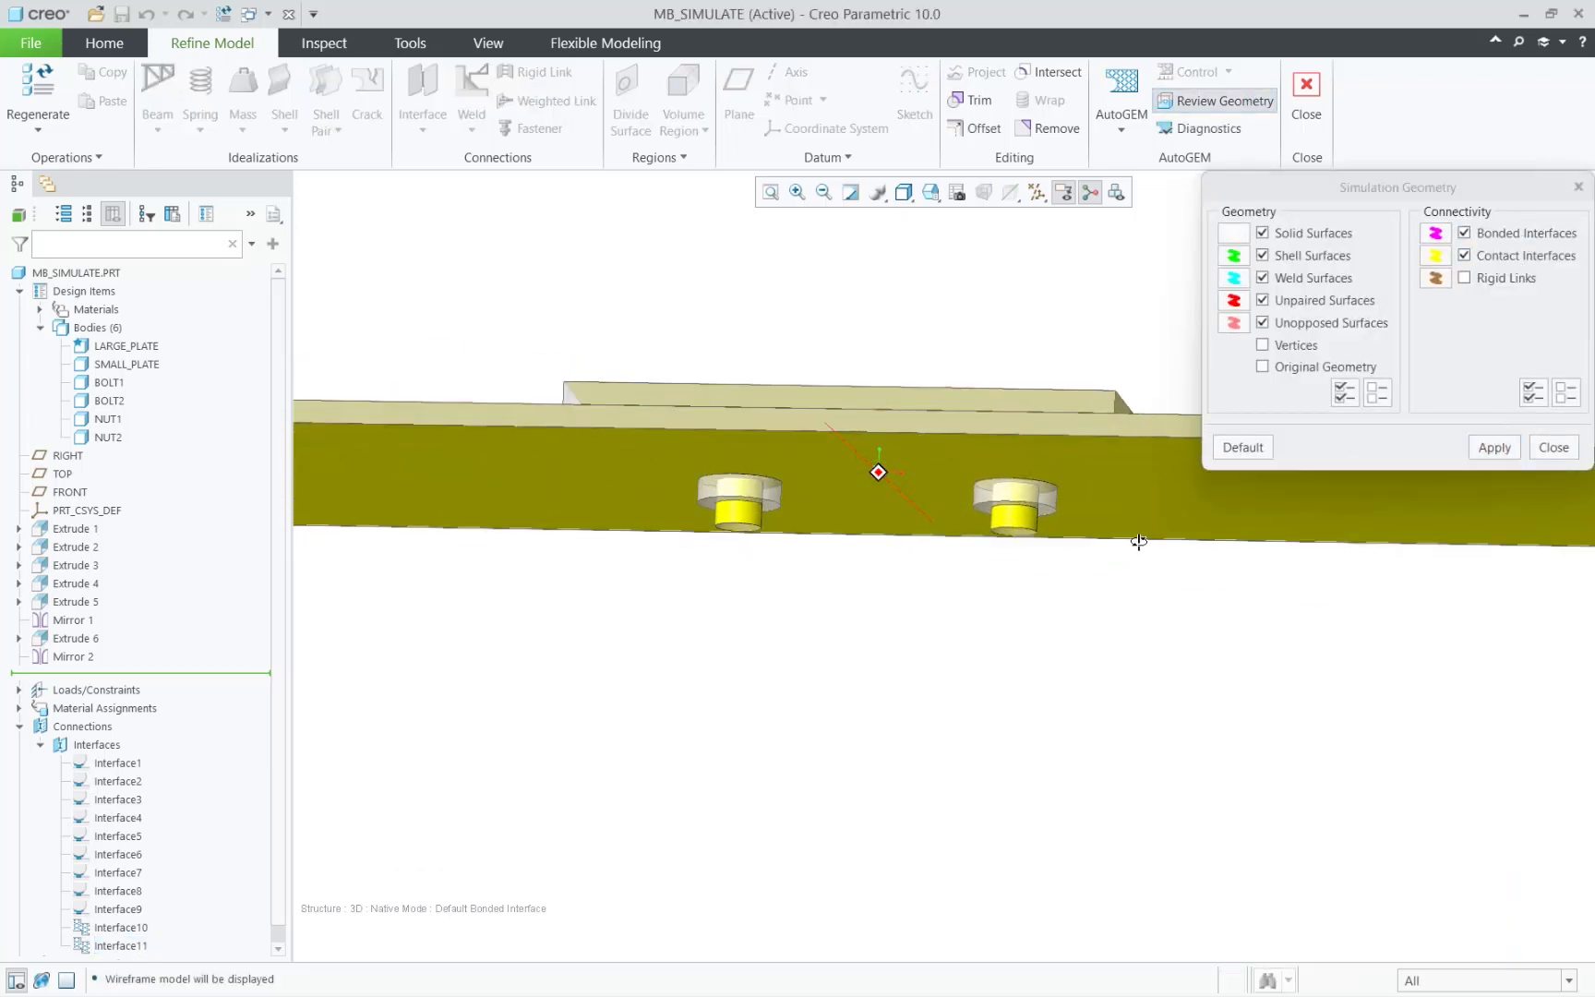
# Step: Show bonded interfaces only in the geometry review, then open Analyses and Studies
pyautogui.click(1493, 447)
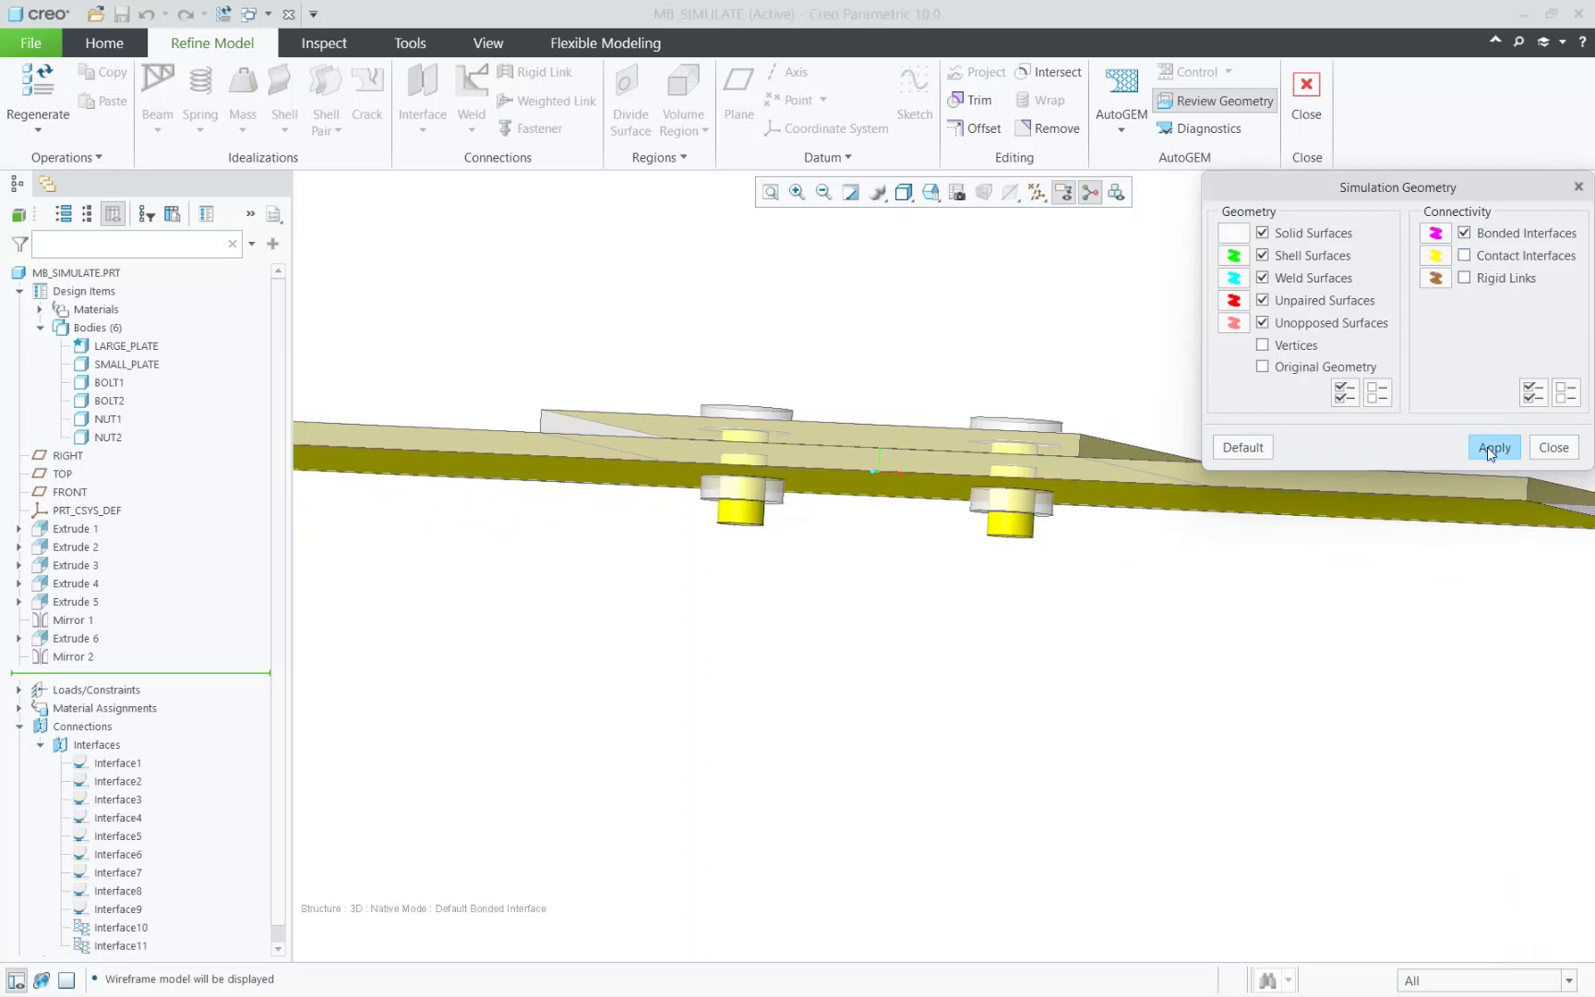
pyautogui.click(1491, 447)
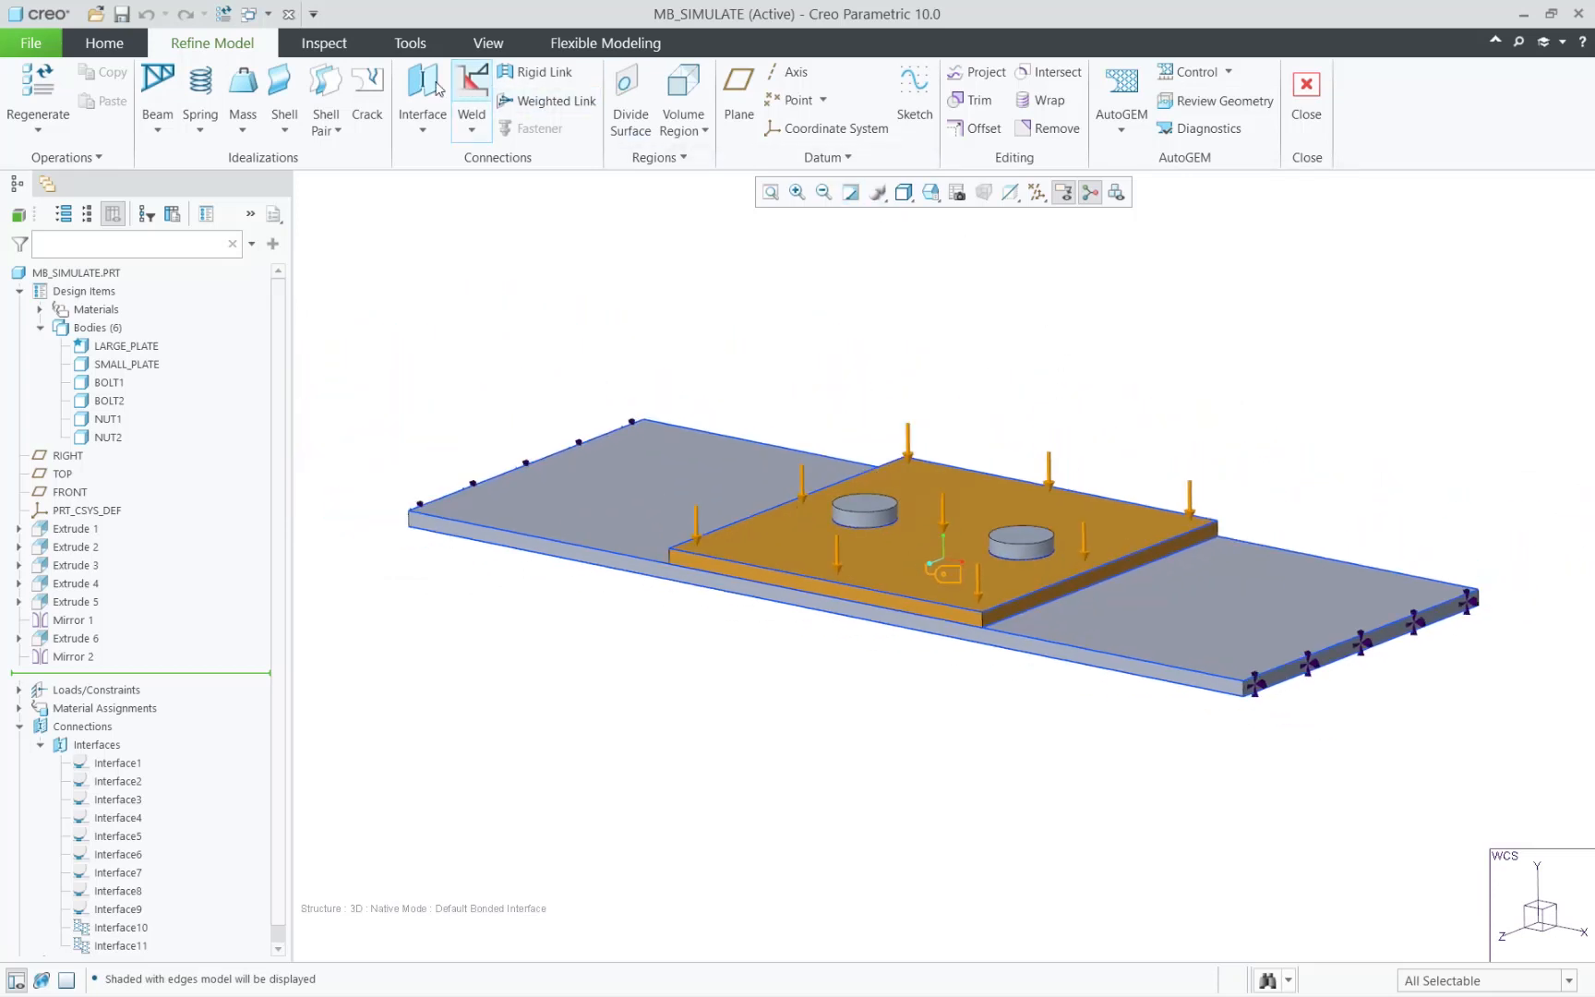
pyautogui.click(884, 96)
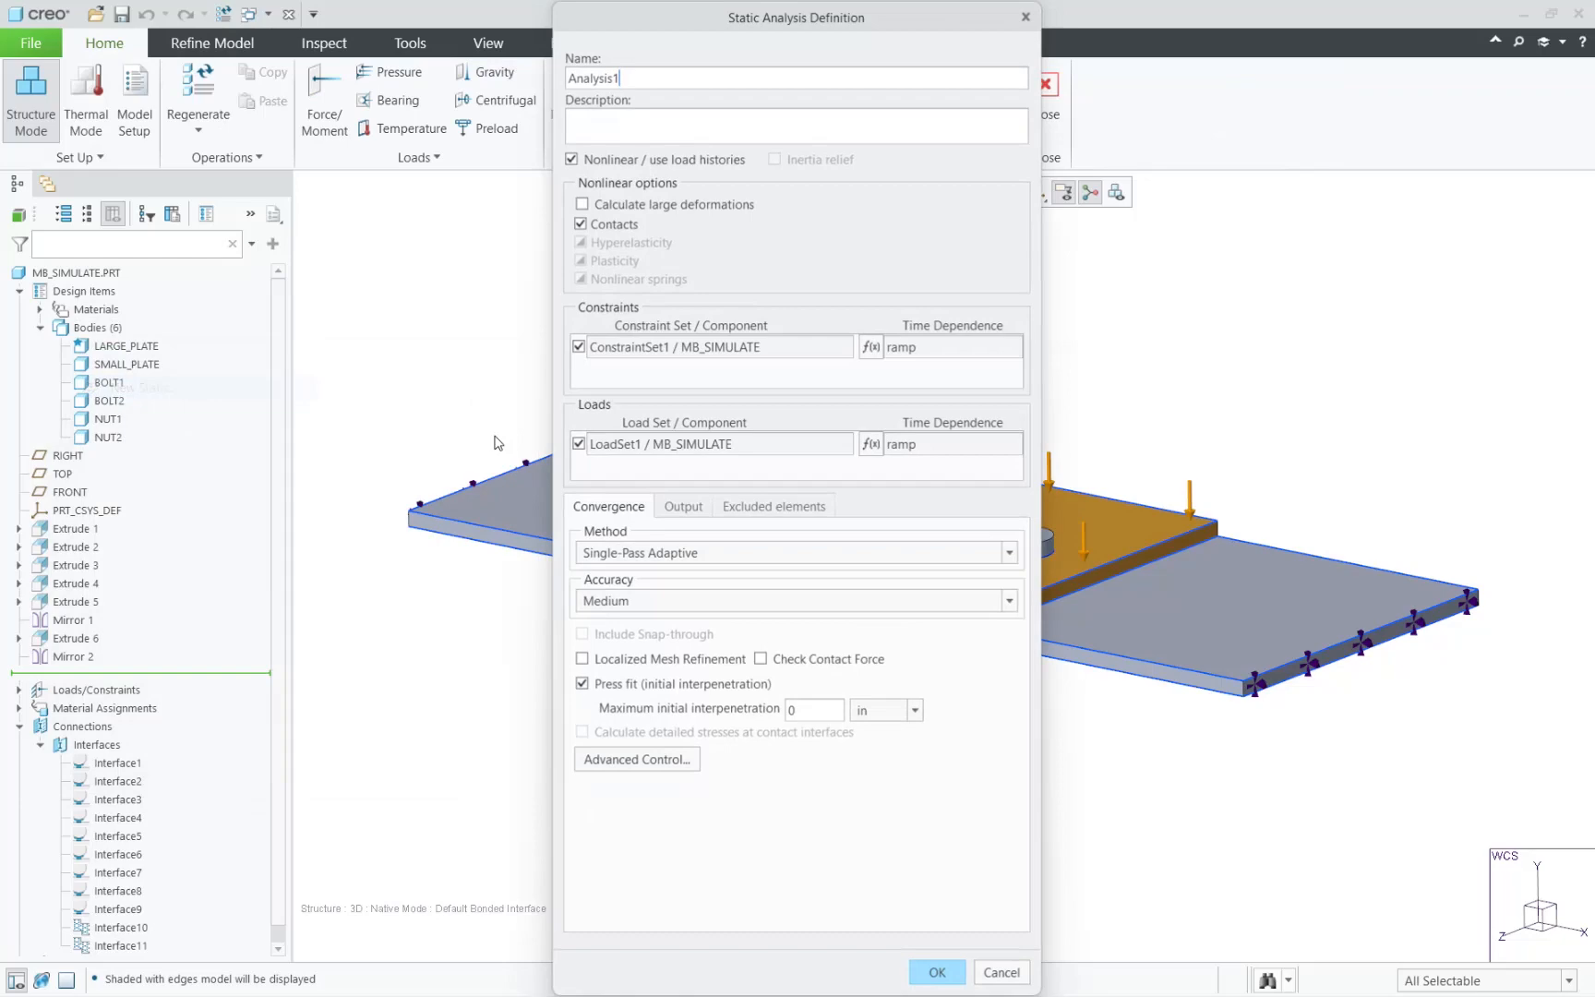
# Step: Confirm and run Analysis1 to completion, dismiss Run Status, and open its results
pyautogui.click(934, 971)
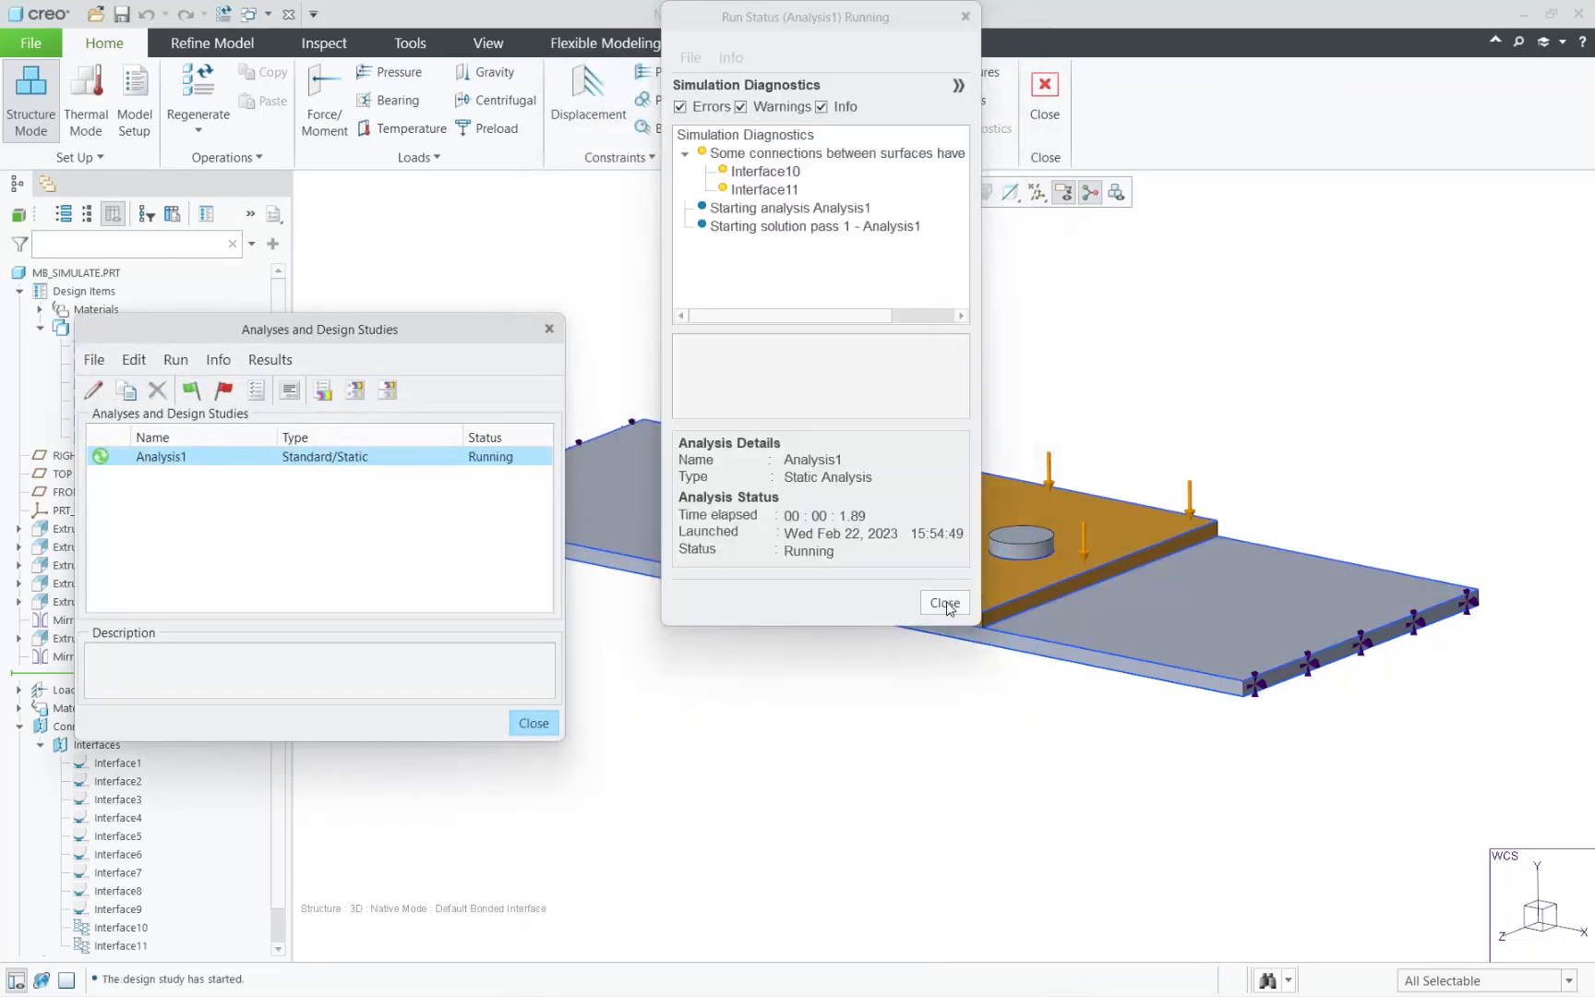
pyautogui.click(942, 602)
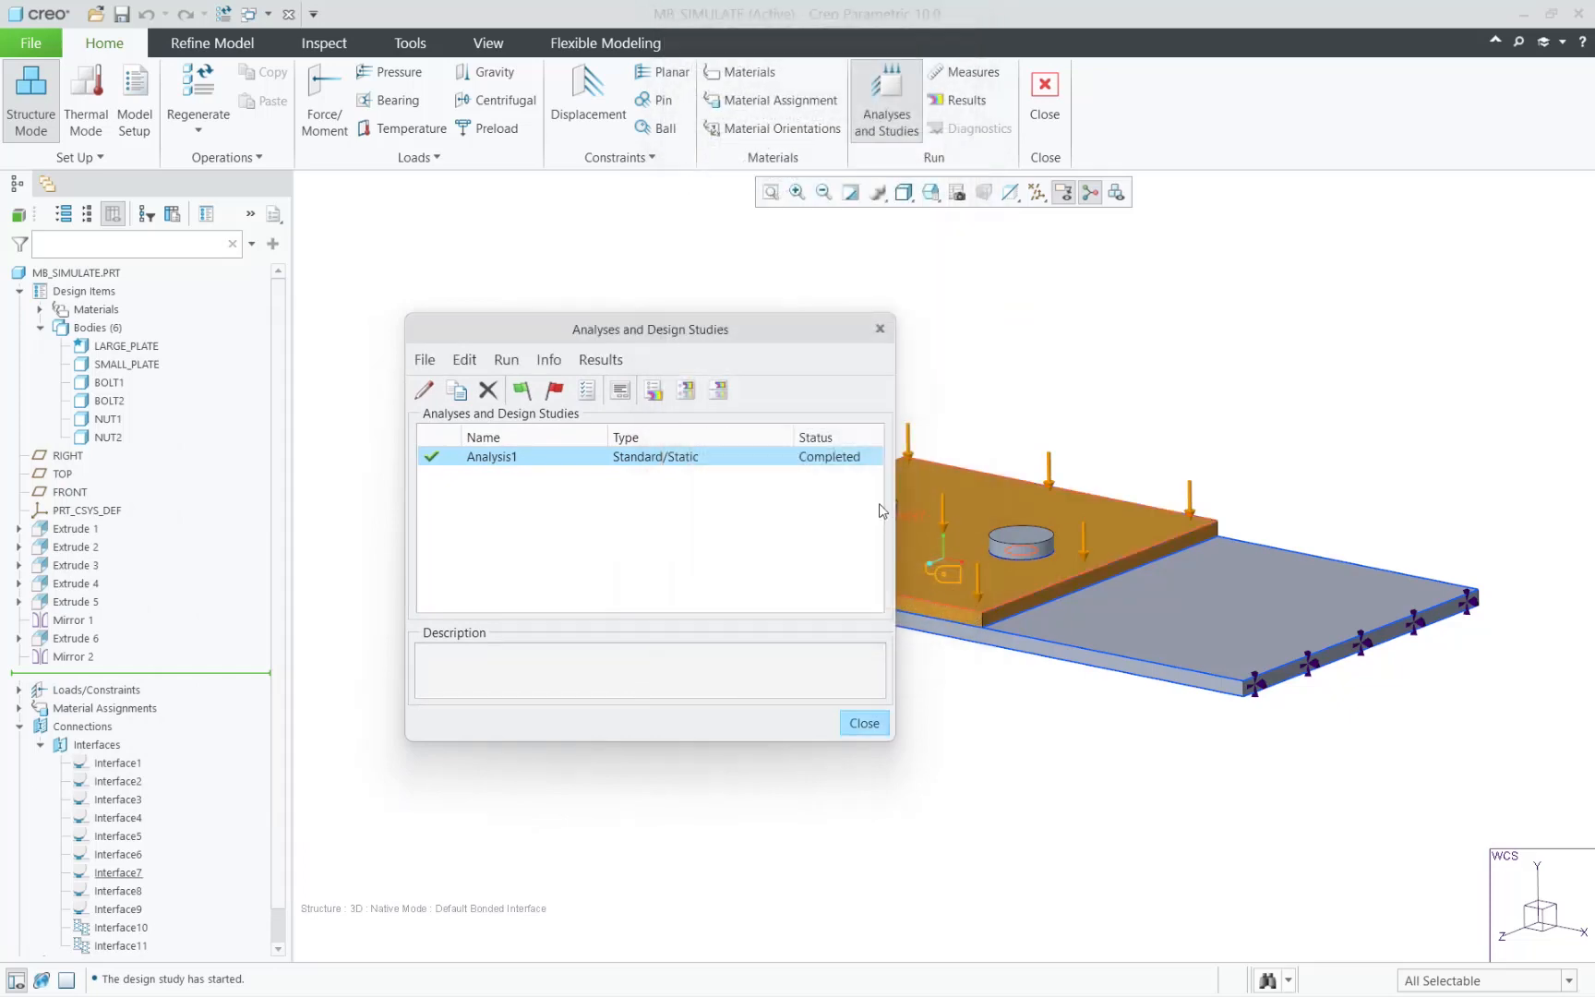
pyautogui.click(862, 722)
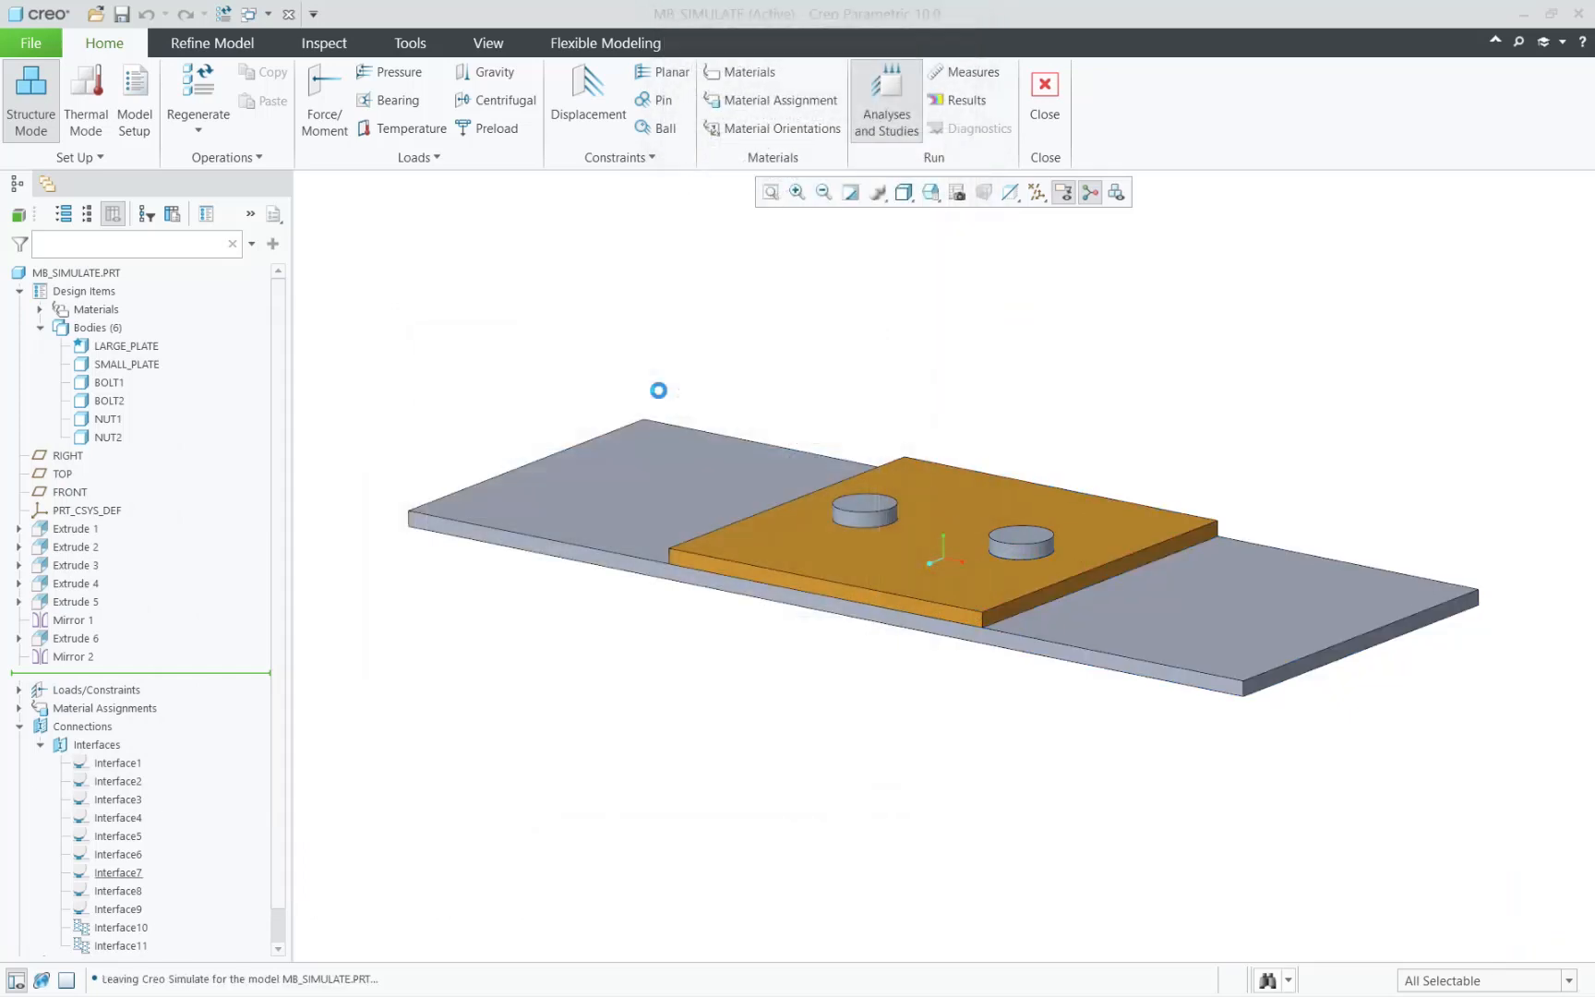
# Step: Set Quantity to Stress von Mises with Deformed display and show the fringe, rotated to a side view
pyautogui.click(962, 100)
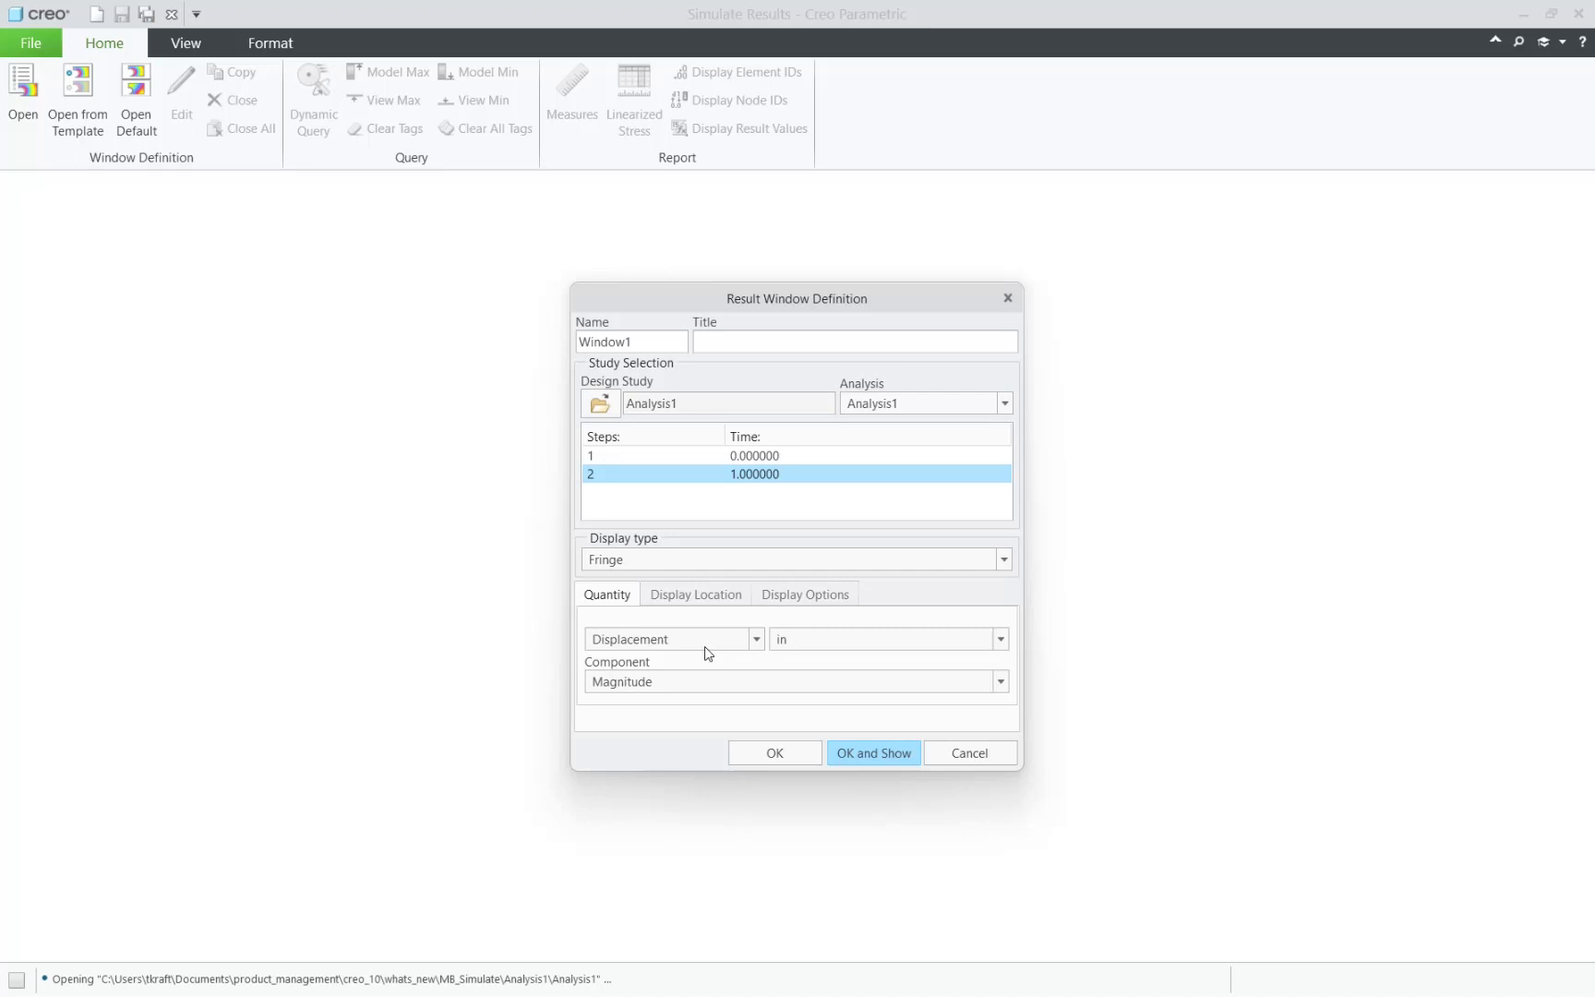
pyautogui.click(666, 638)
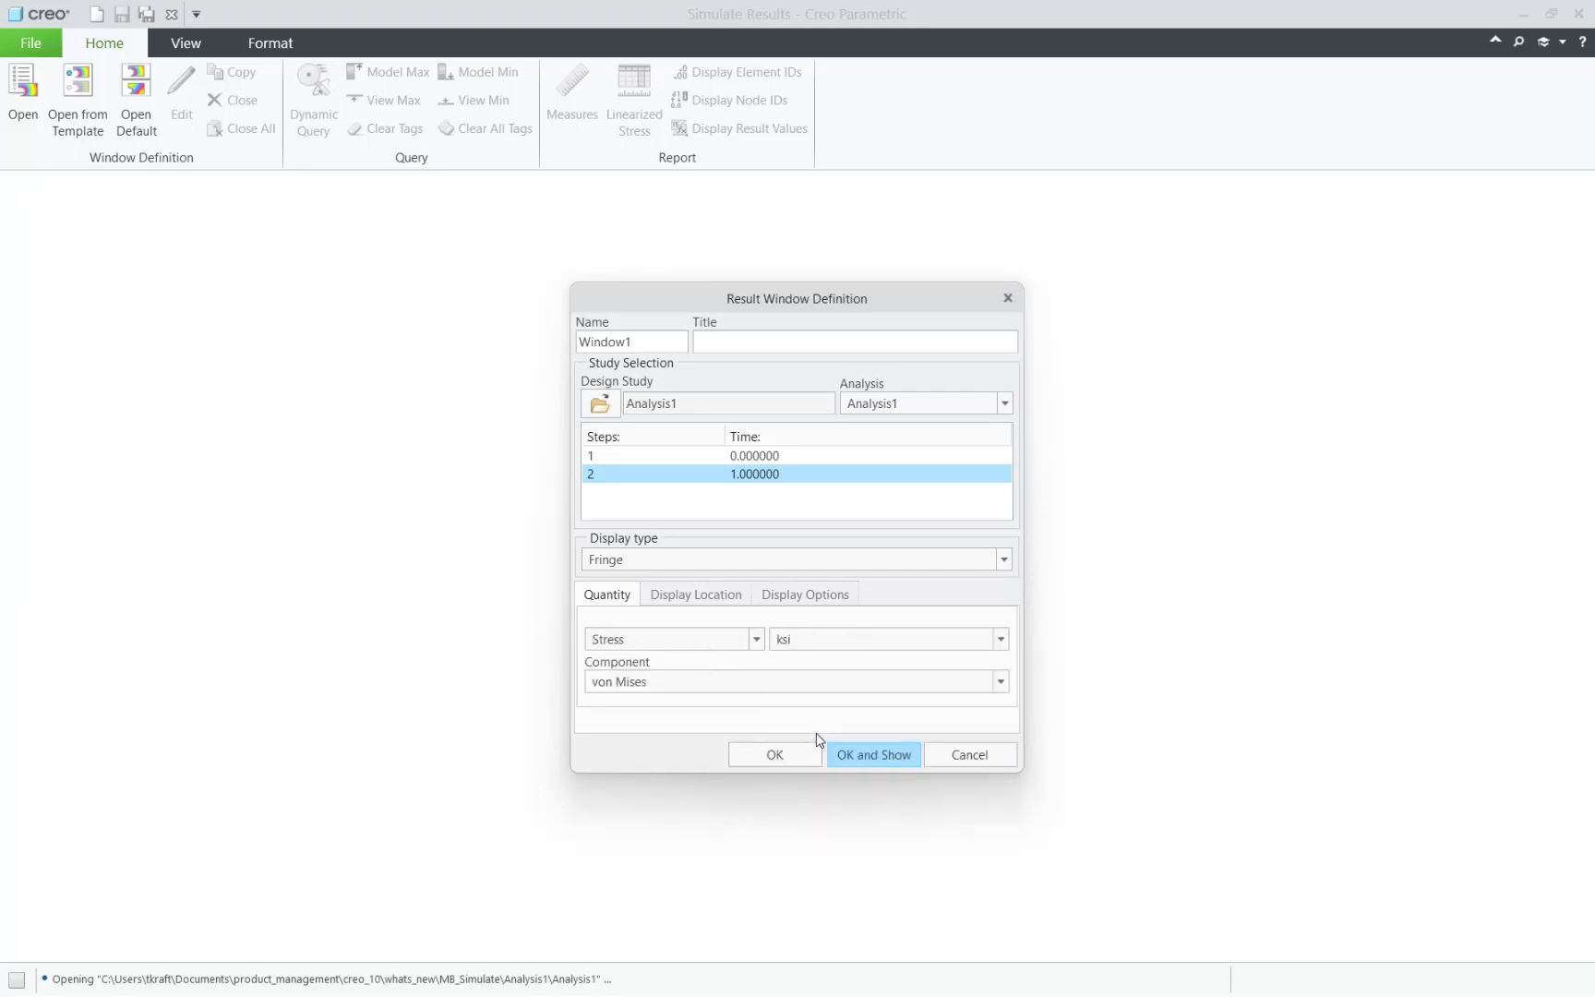
pyautogui.click(805, 594)
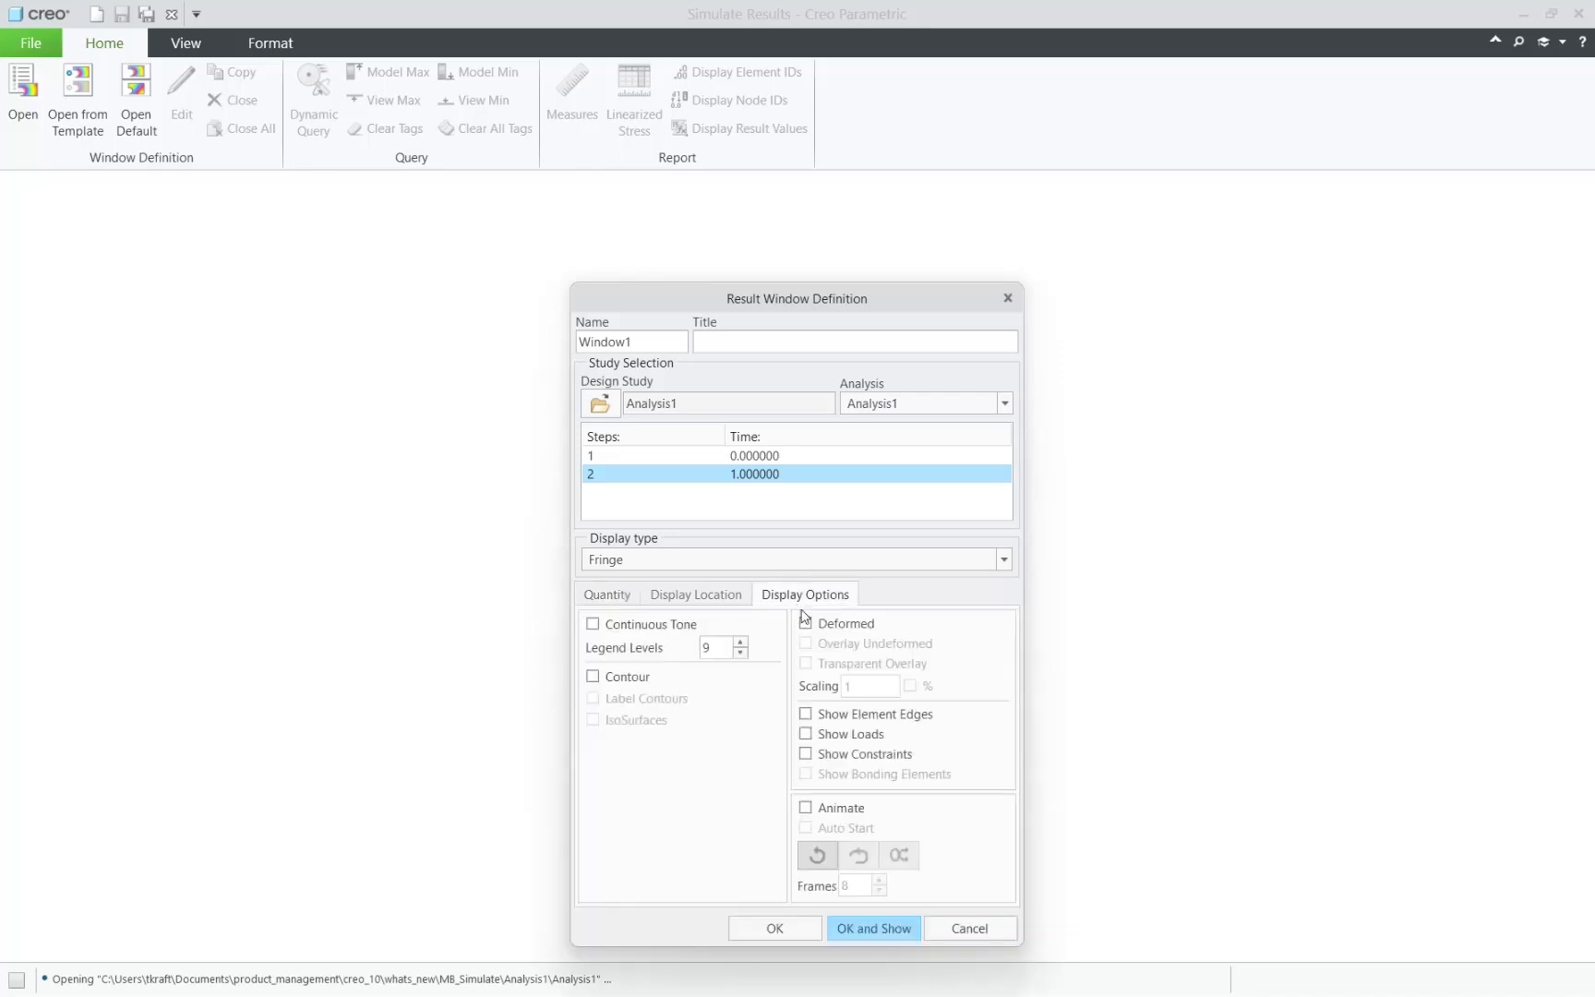
pyautogui.click(805, 622)
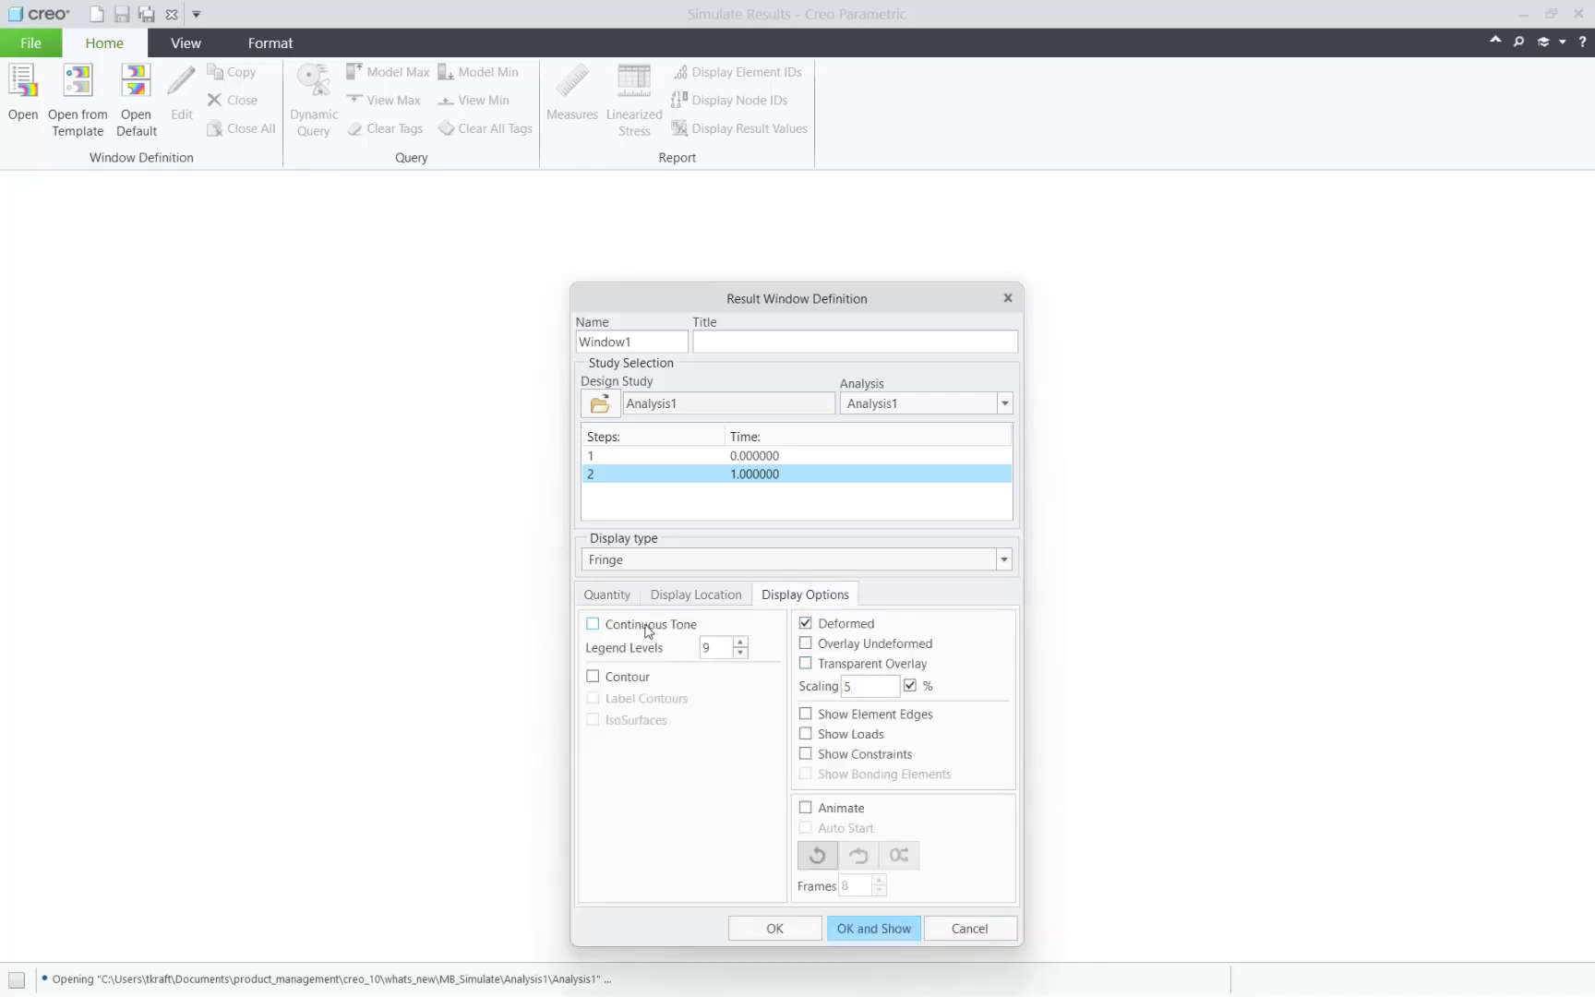
pyautogui.click(871, 929)
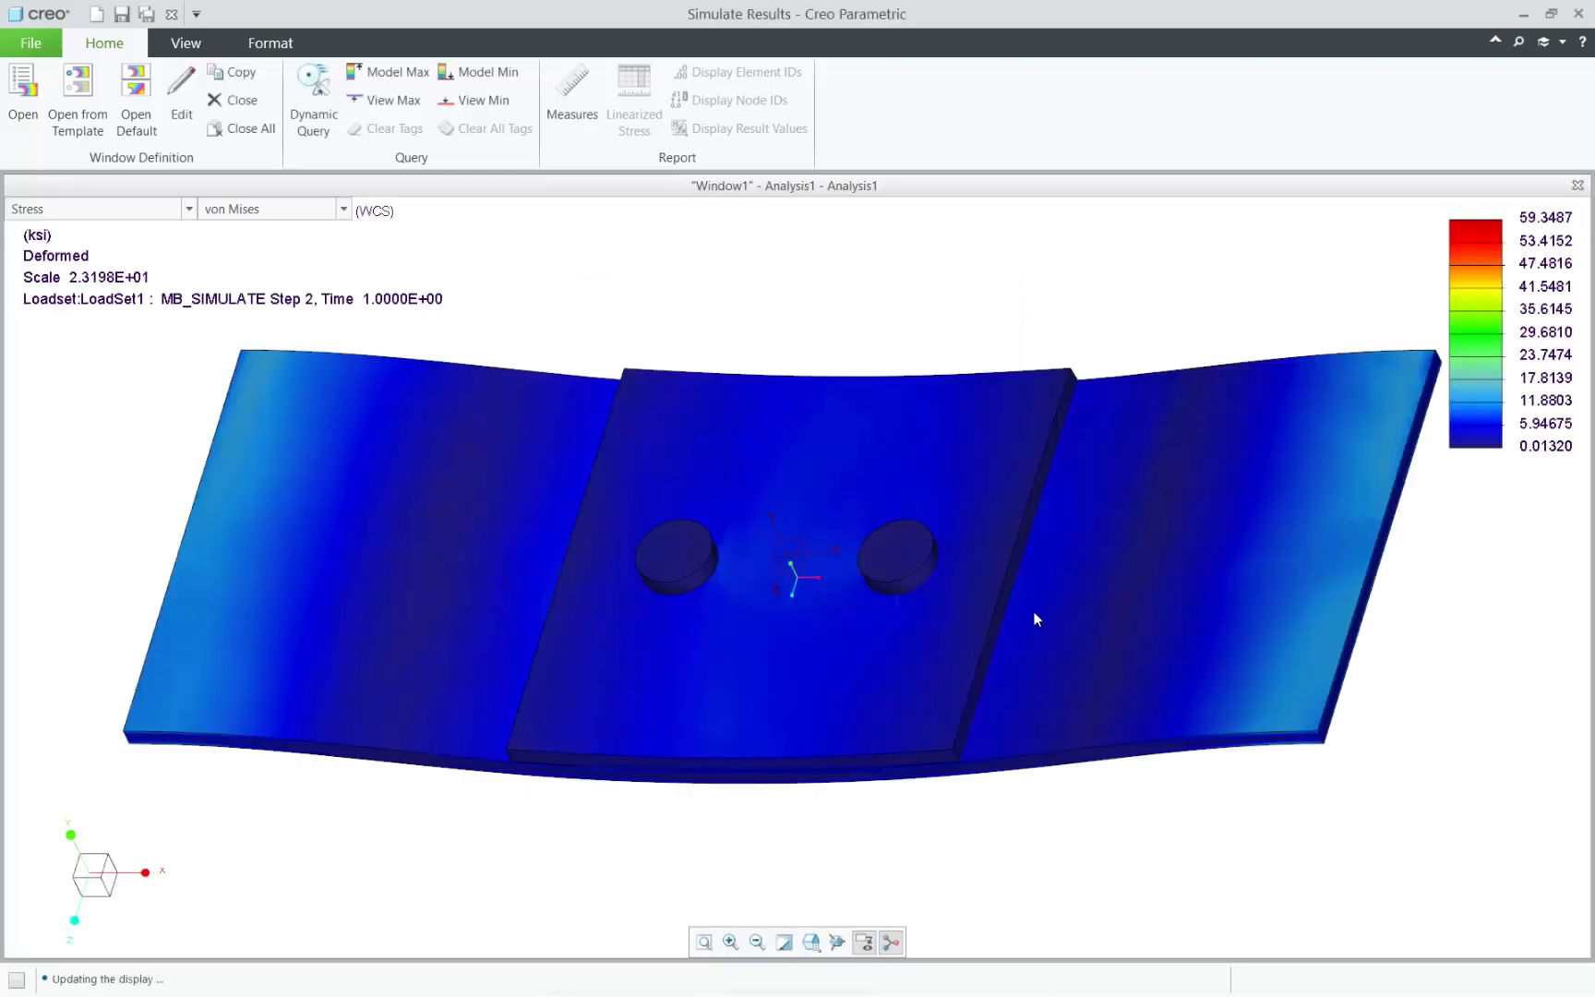
pyautogui.moveTo(1036, 619); pyautogui.dragTo(1058, 511)
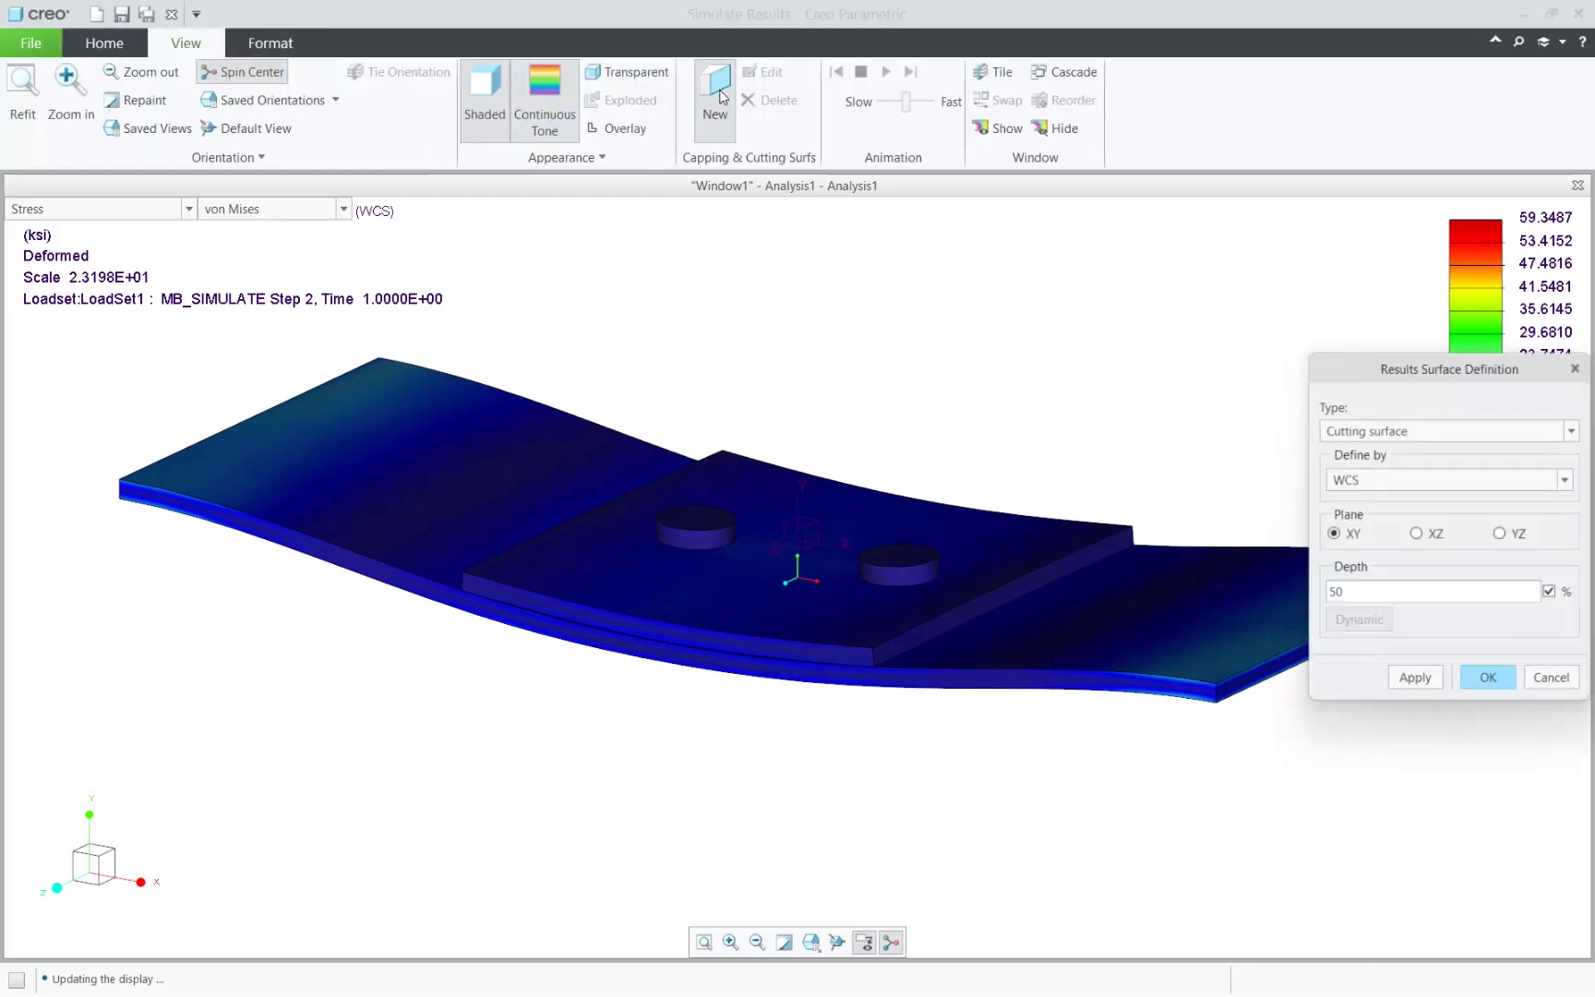
# Step: Apply a capping surface on the WCS XY plane, Location Above, Depth 50%, exposing the bolts
pyautogui.click(1444, 431)
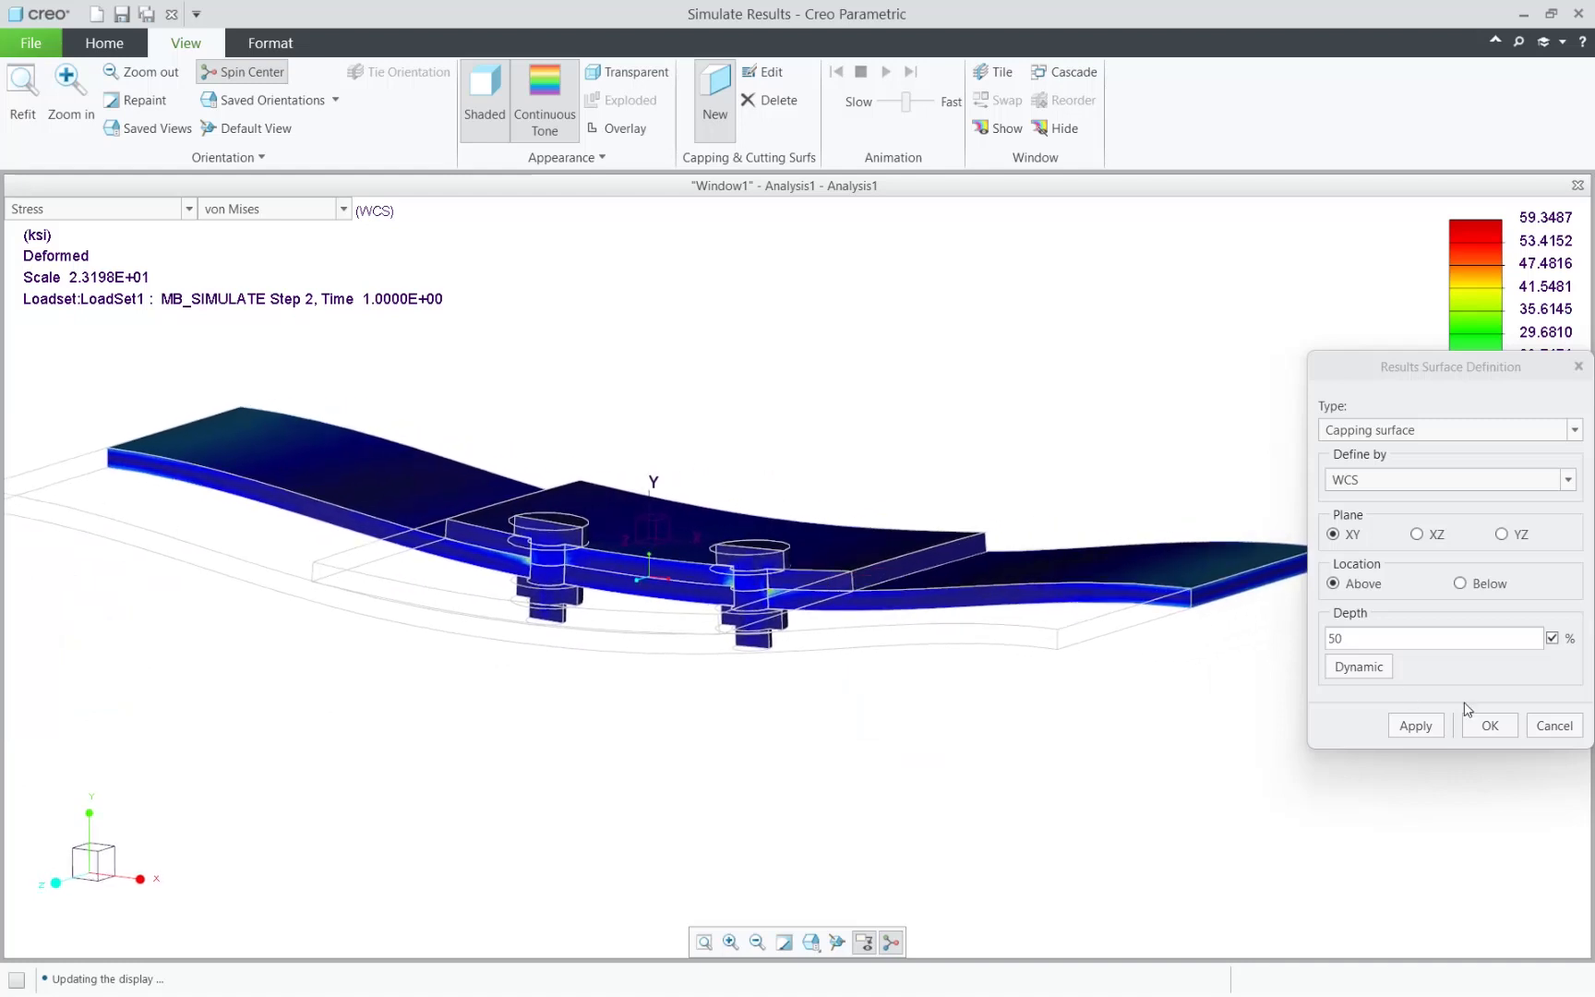
pyautogui.click(1488, 725)
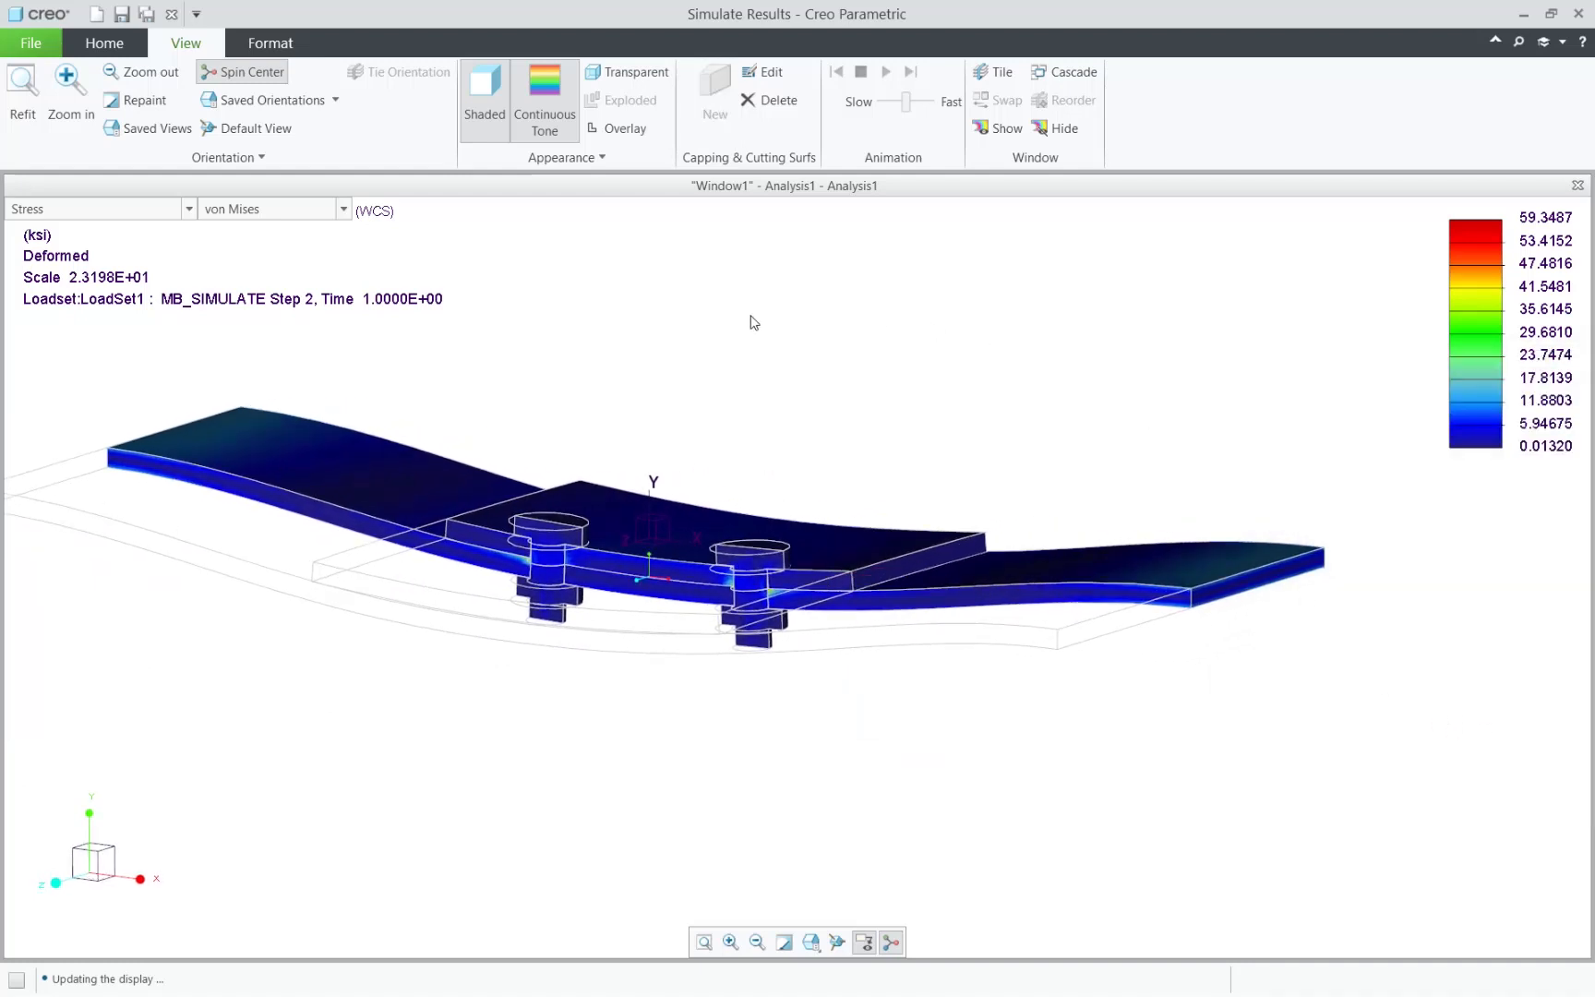
pyautogui.click(103, 43)
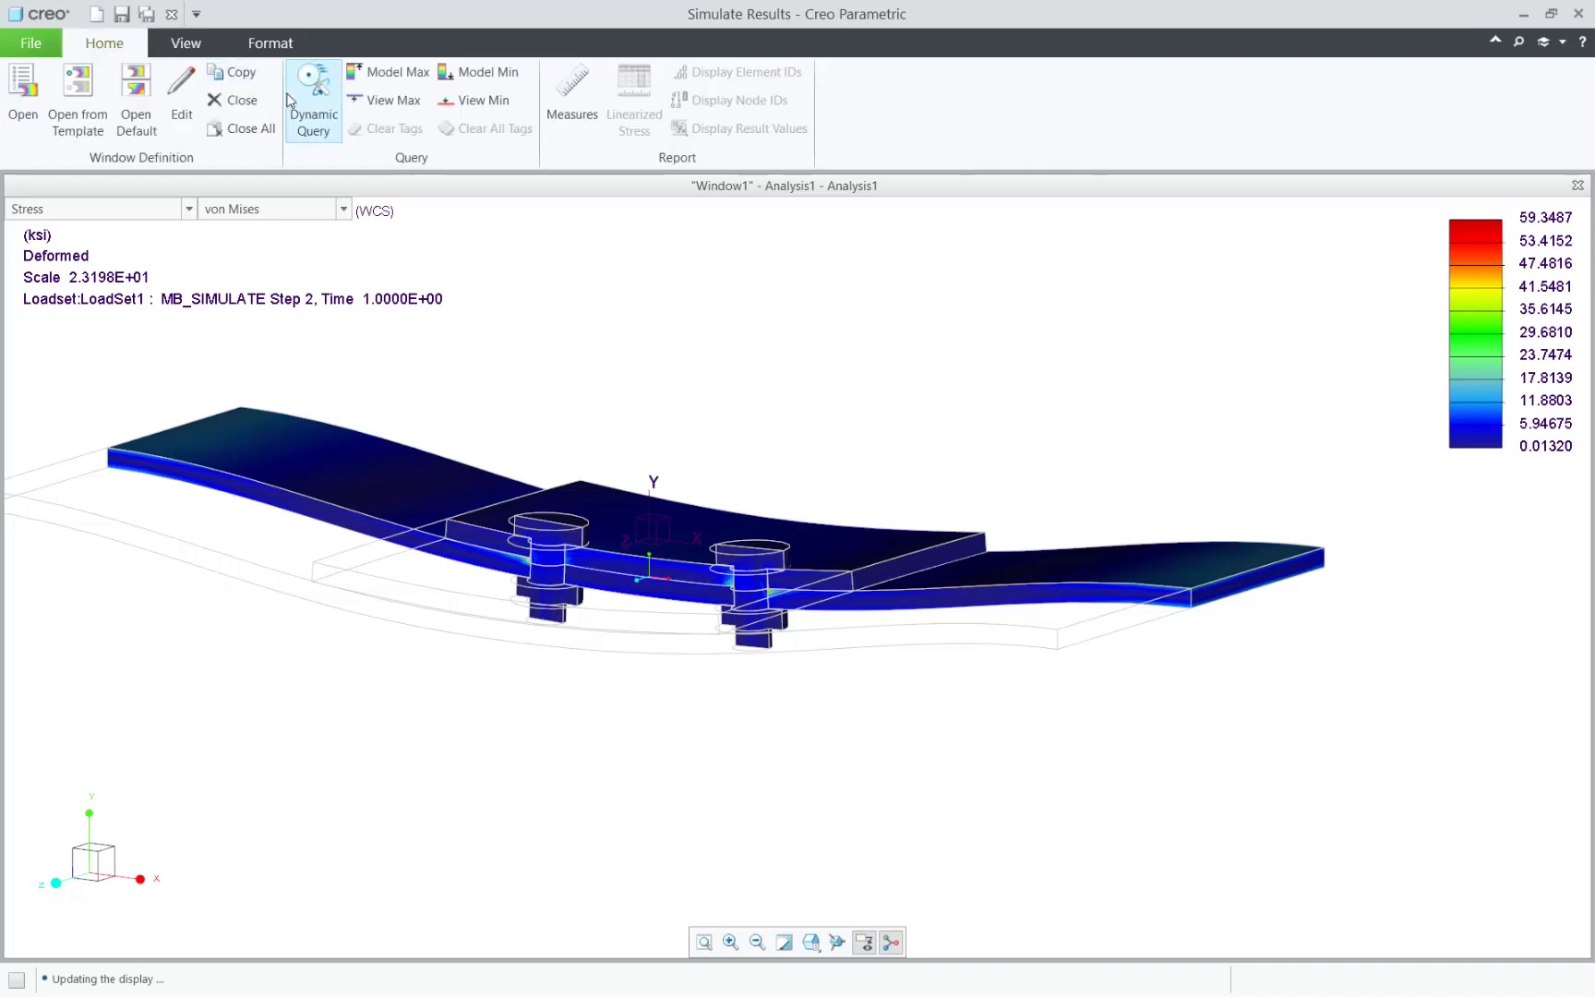
# Step: Edit the result window and expand the Display Location choices (surfaces, volumes, etc.)
pyautogui.click(181, 86)
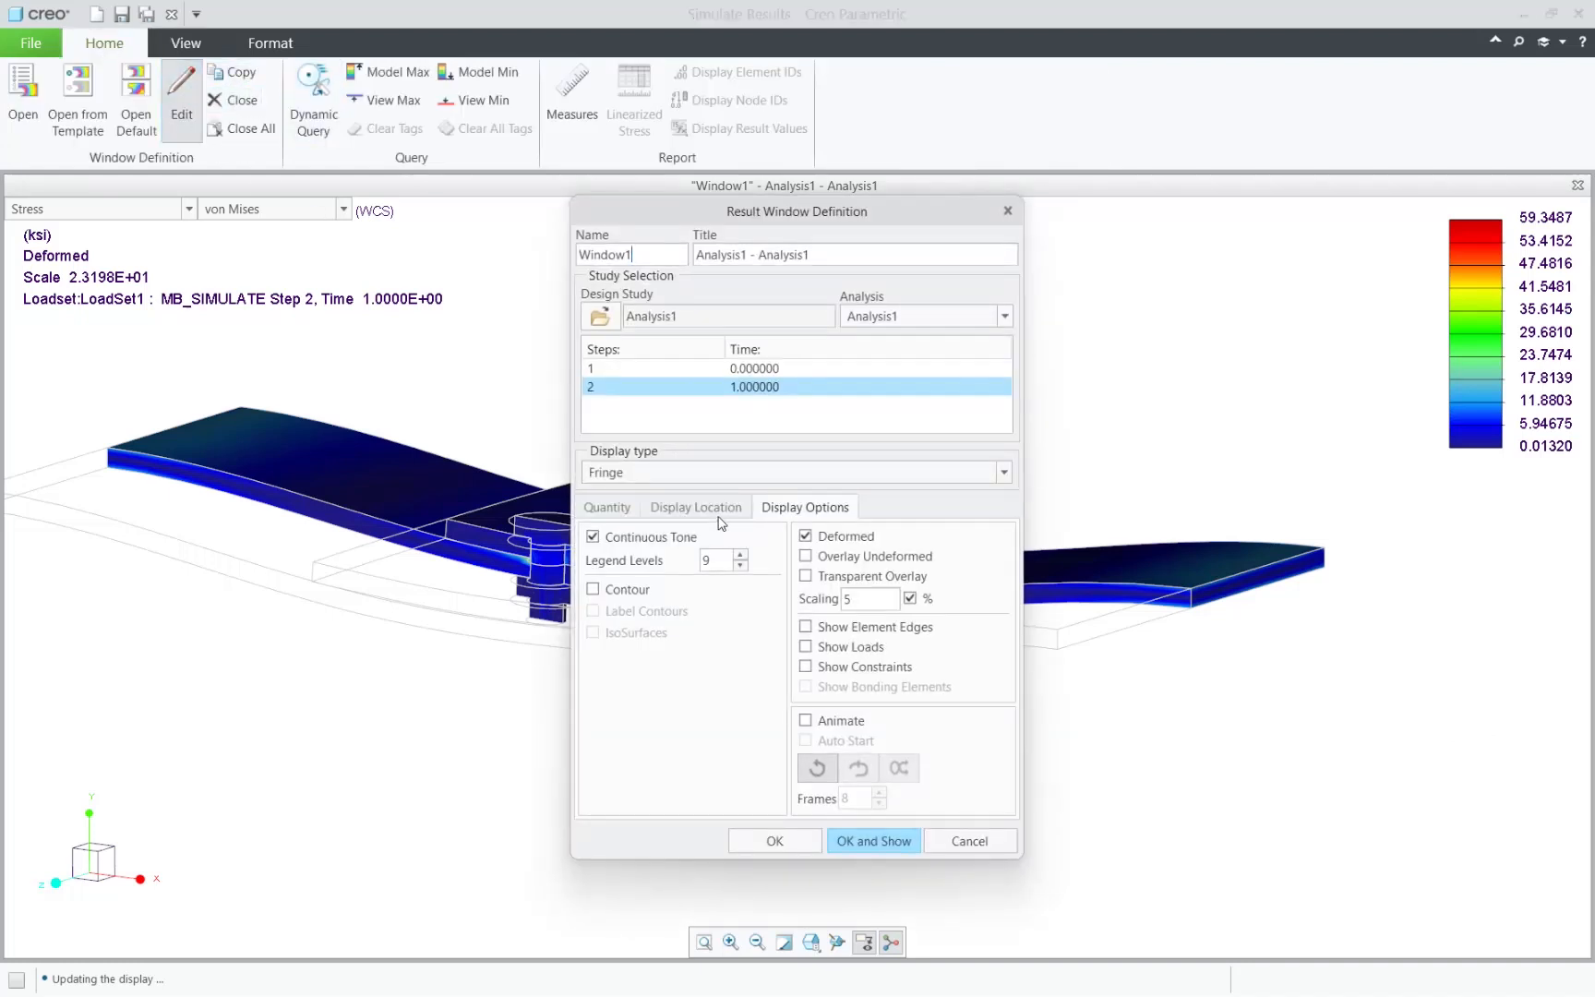
pyautogui.click(696, 505)
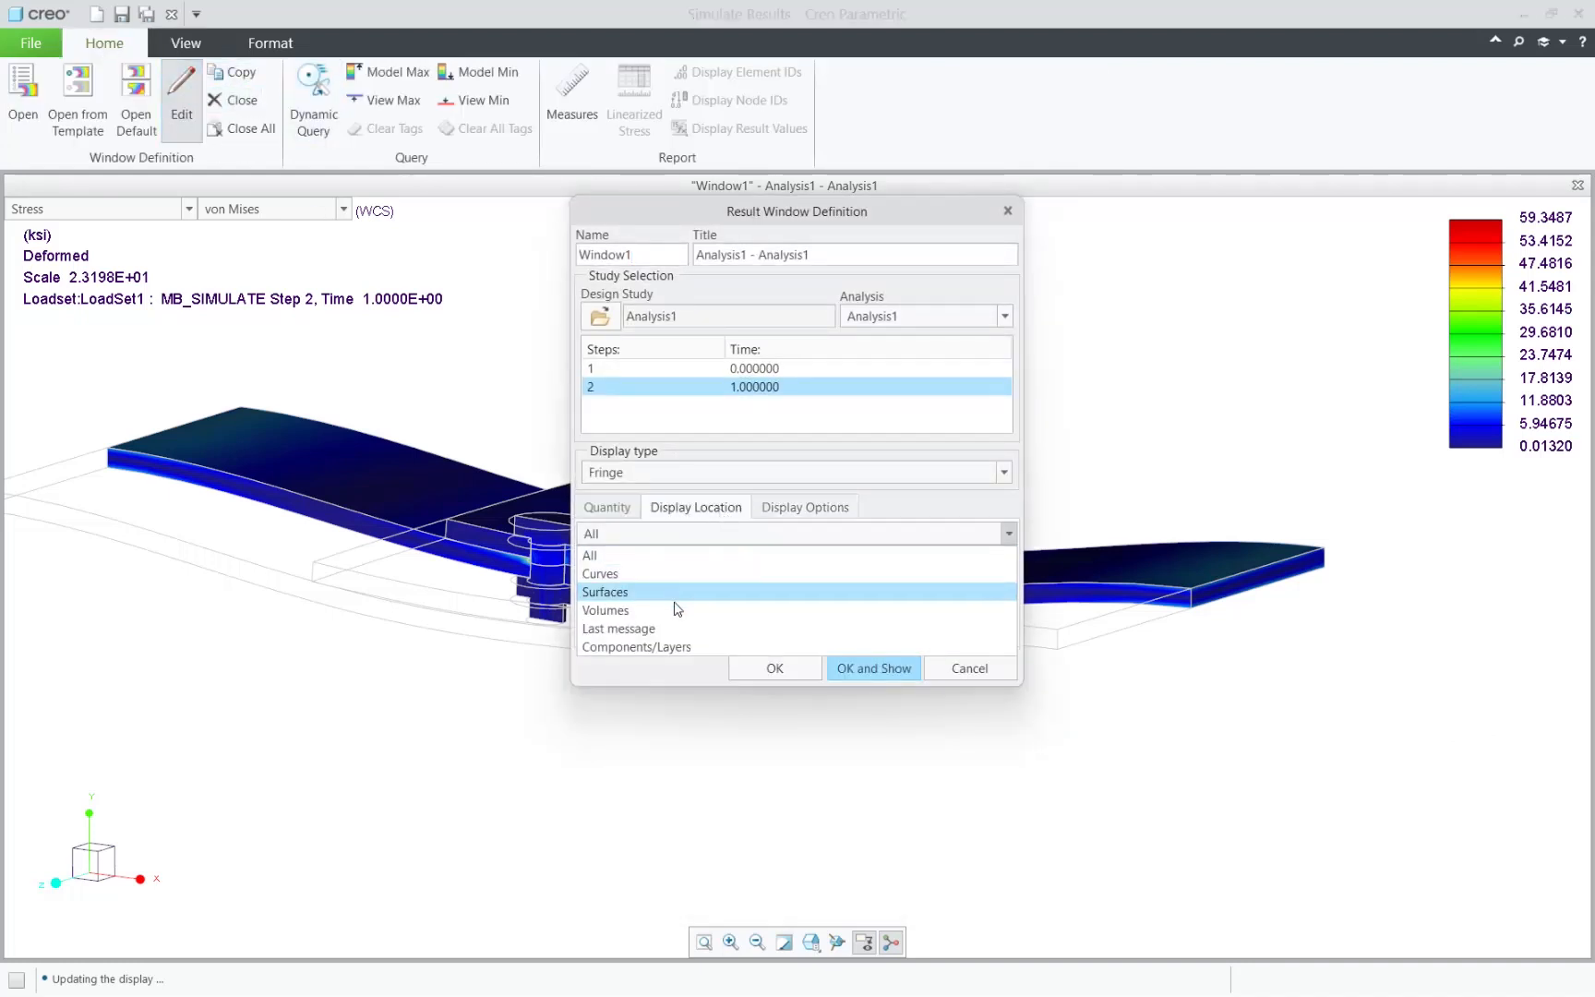